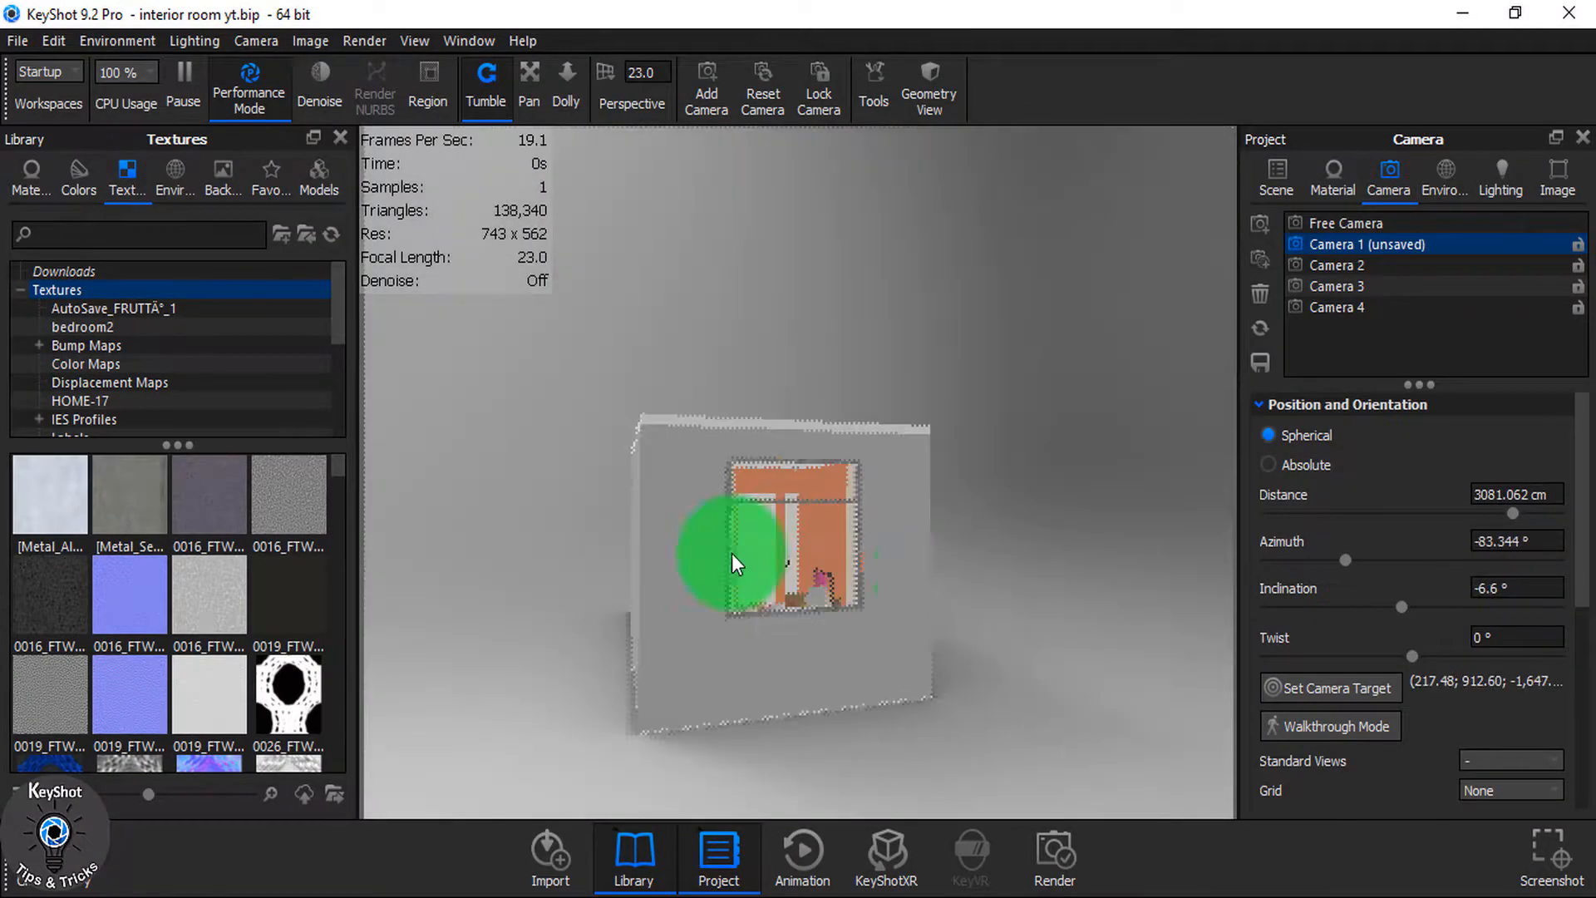
- Orbit around the room model from outside, then view it through saved Camera 3 and Camera 1
left_click_drag(736, 564, 489, 713)
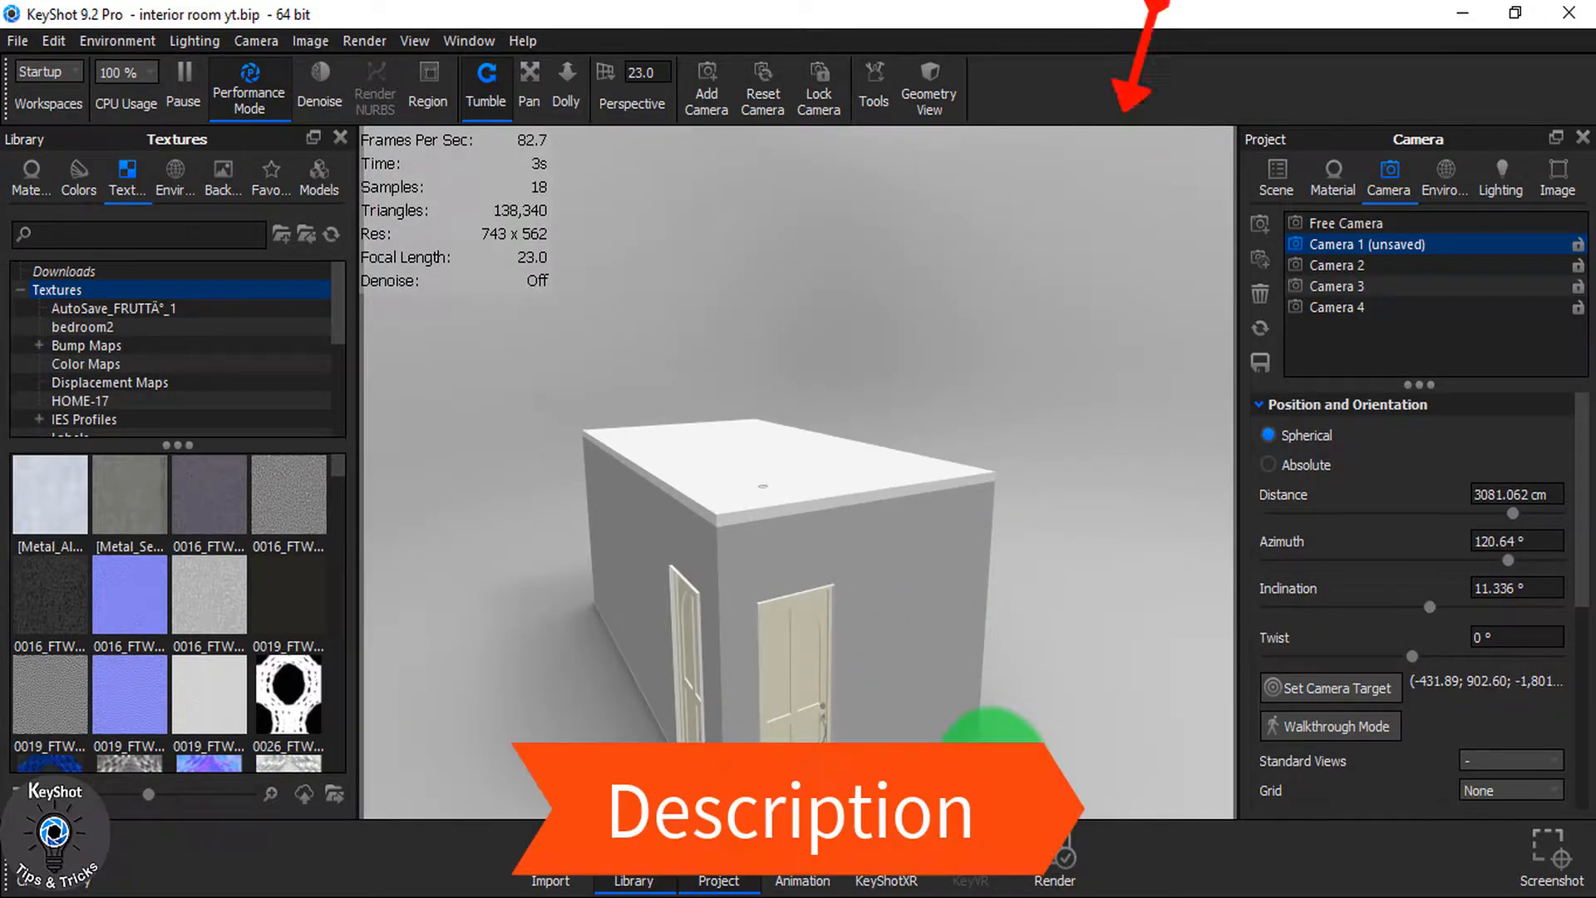
left_click_drag(988, 733, 586, 712)
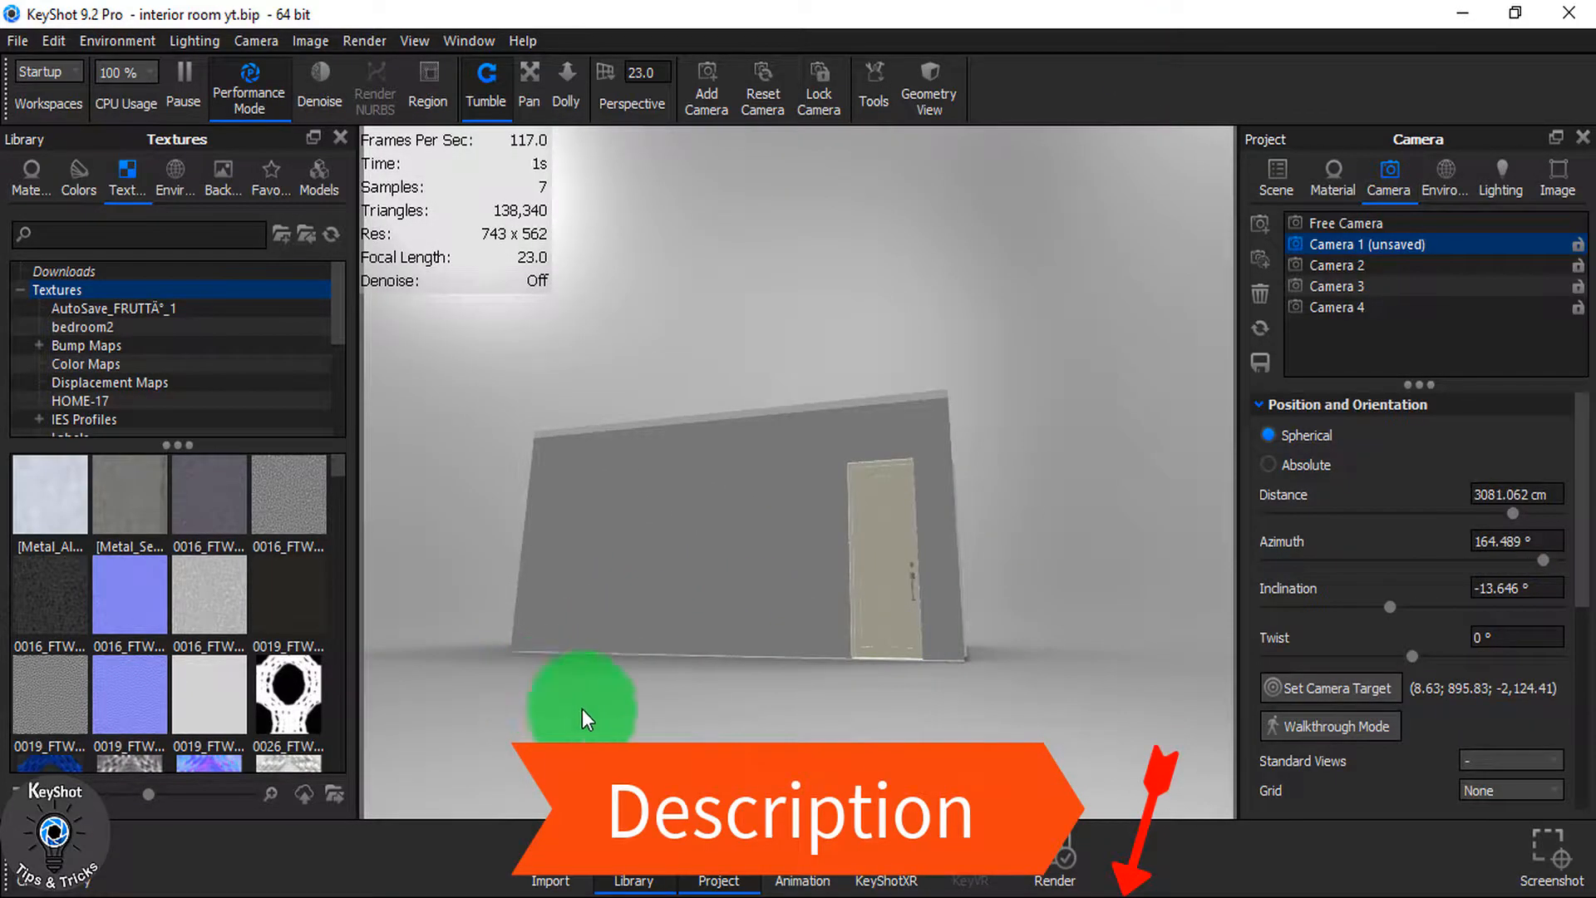
left_click_drag(580, 713, 972, 601)
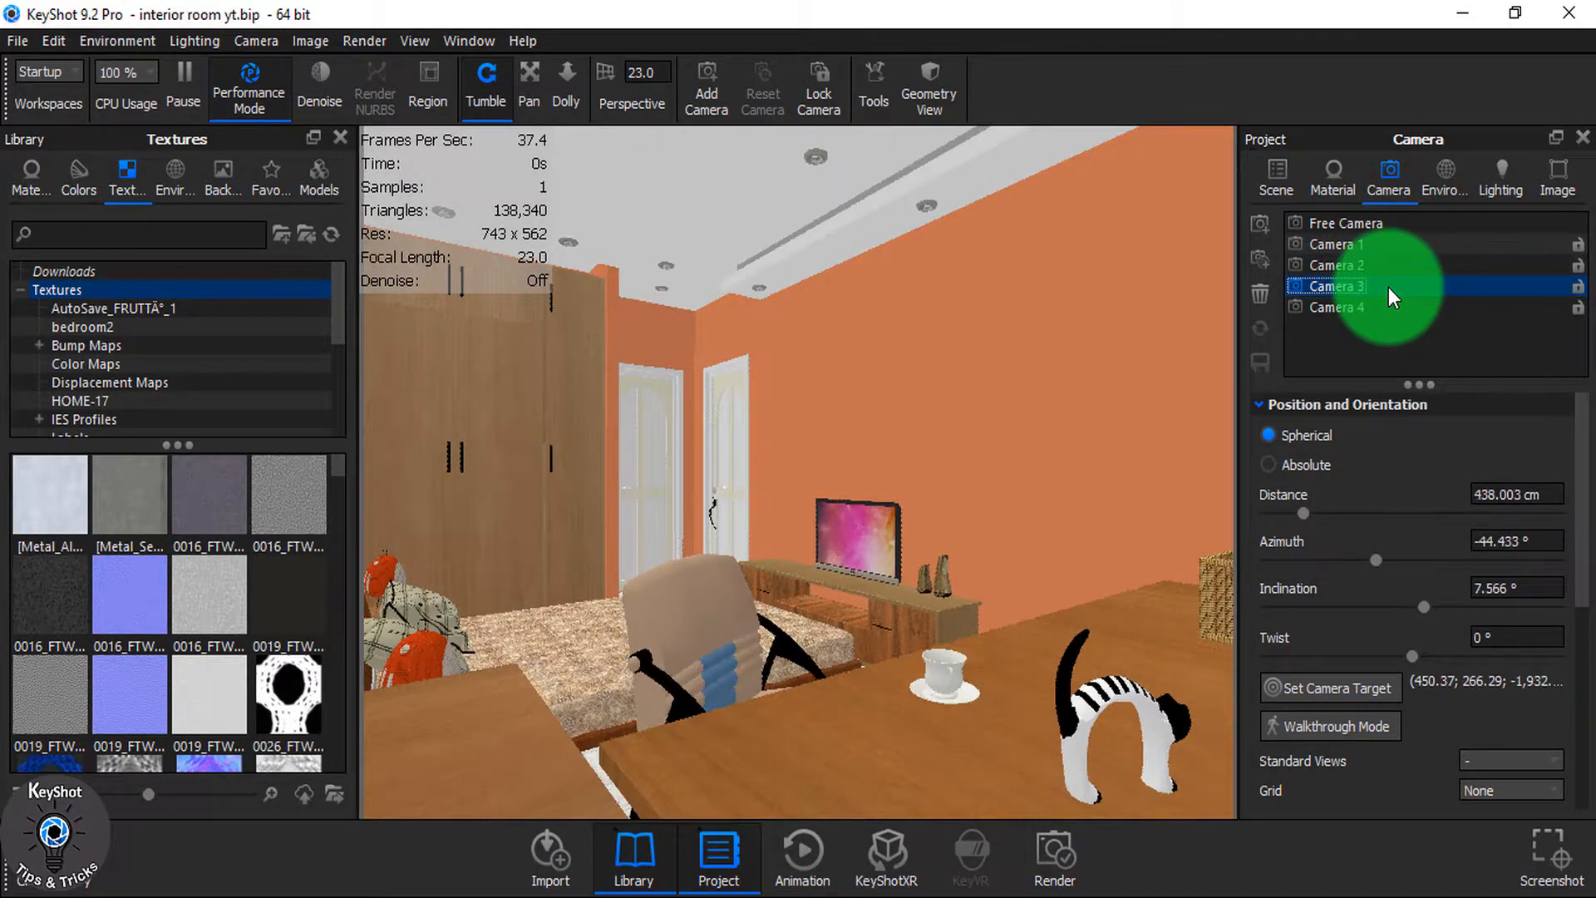
left_click(1334, 243)
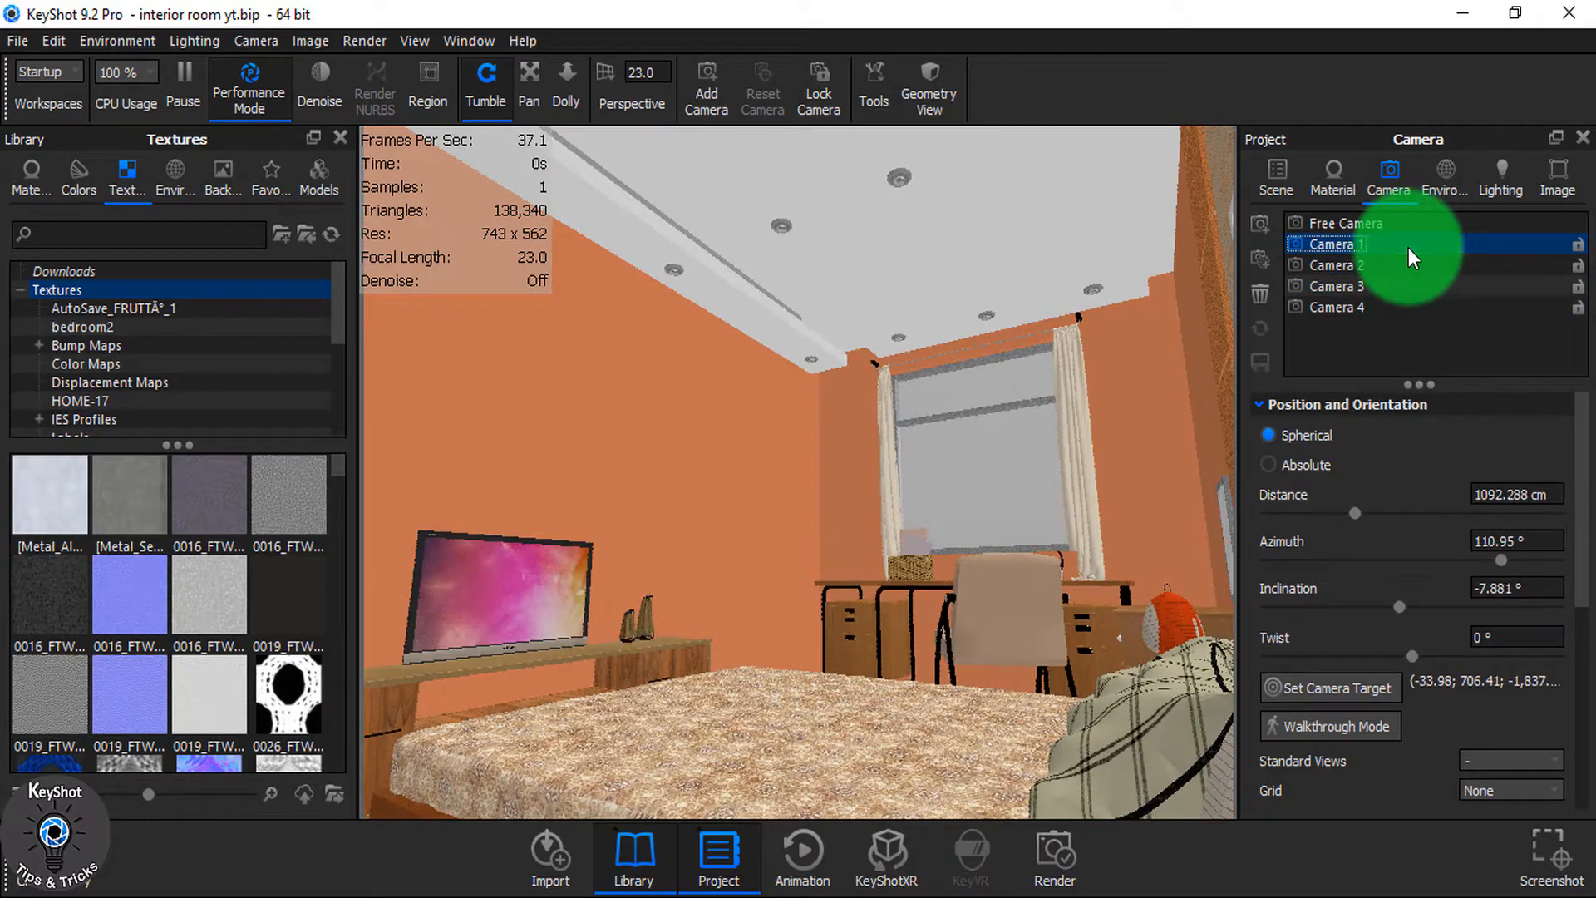
left_click(1337, 264)
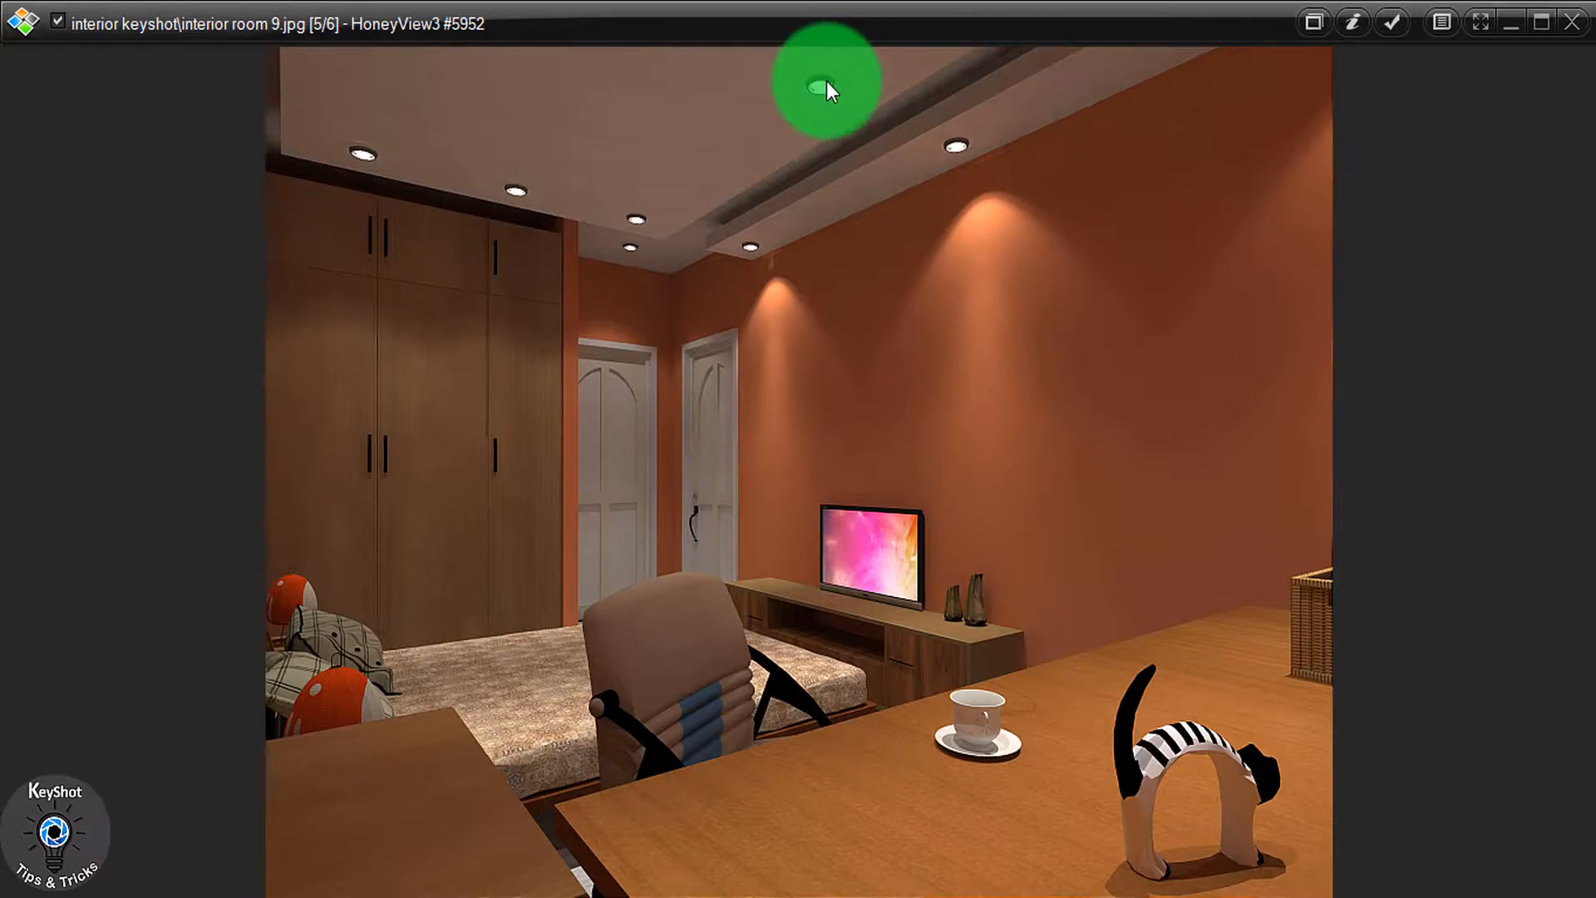
mouse_move(865, 536)
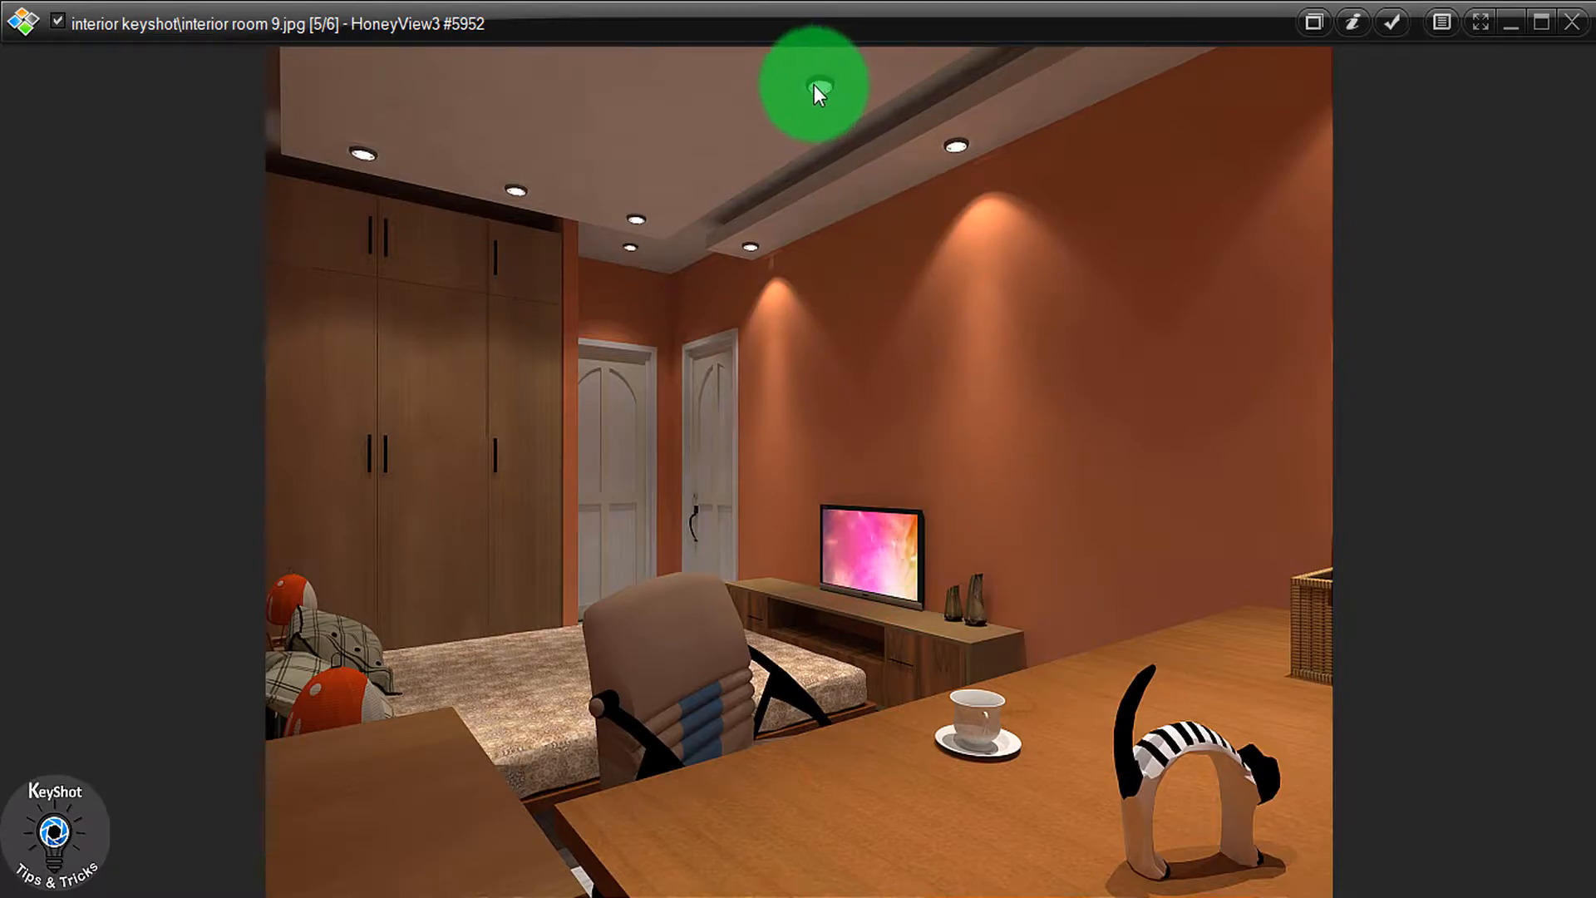
mouse_move(1150, 866)
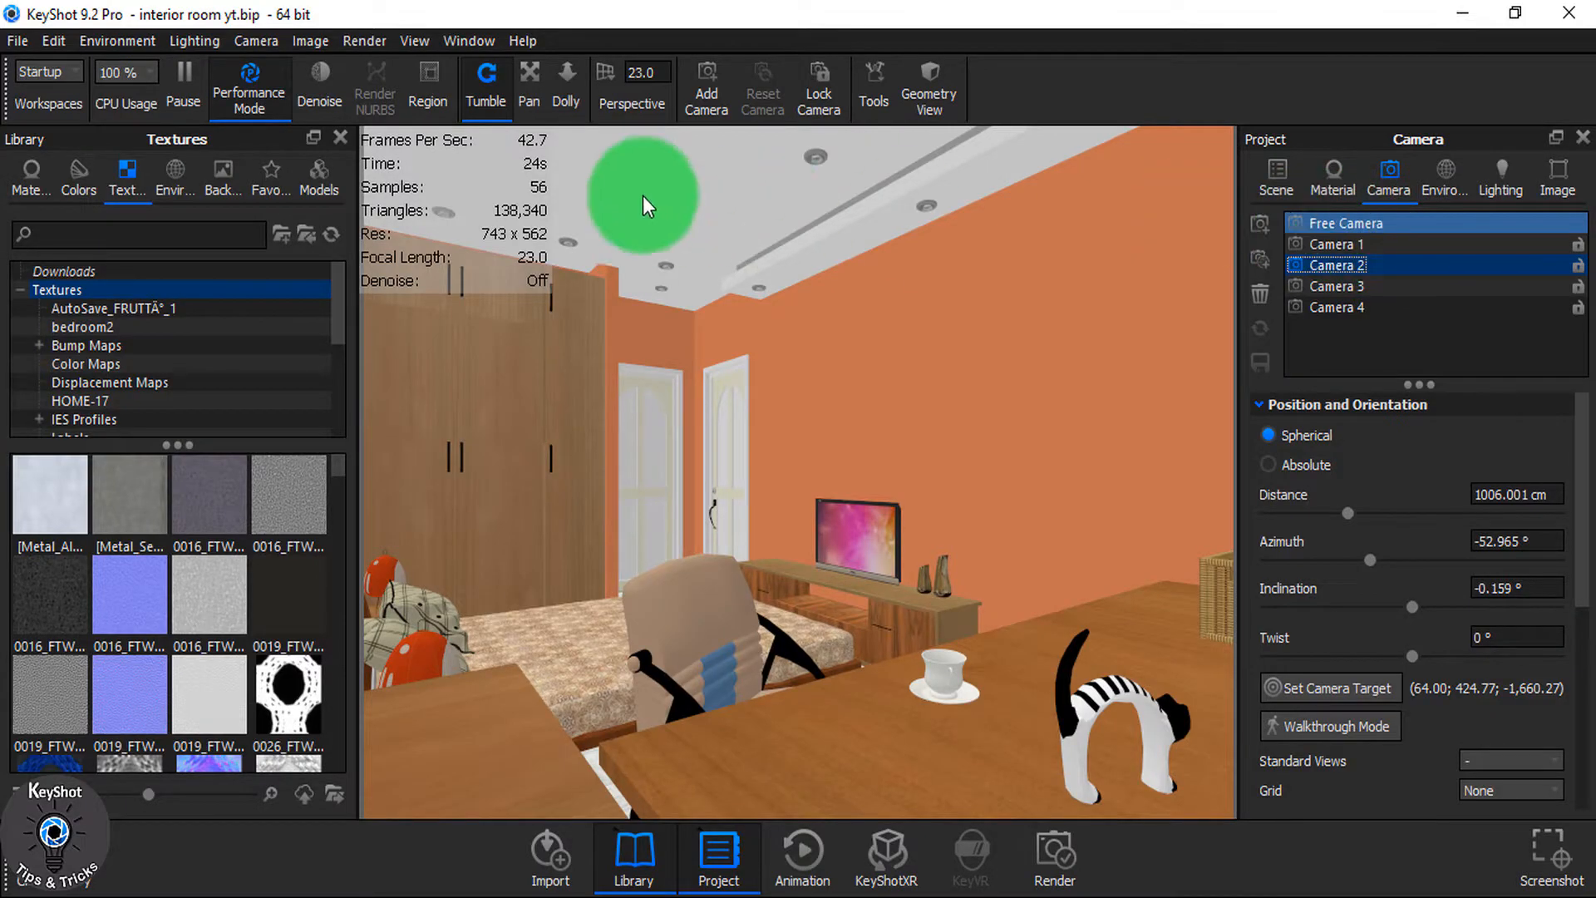
- Use the Free Camera, show a ceiling downlight's part in the Scene Tree, and dolly in close
left_click(1274, 173)
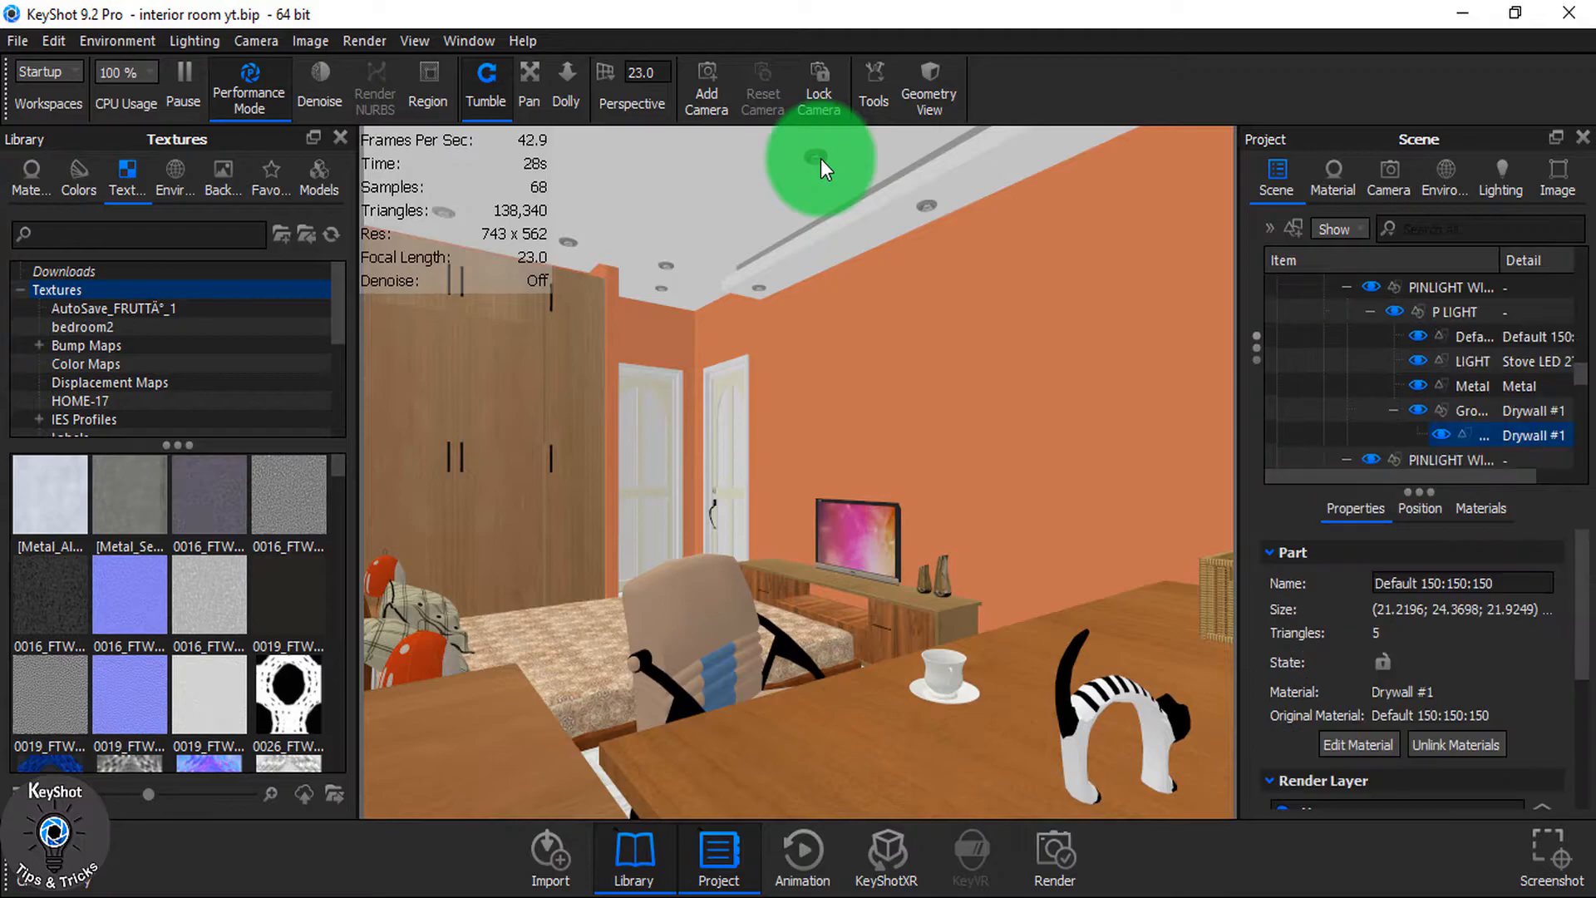
right_click(820, 163)
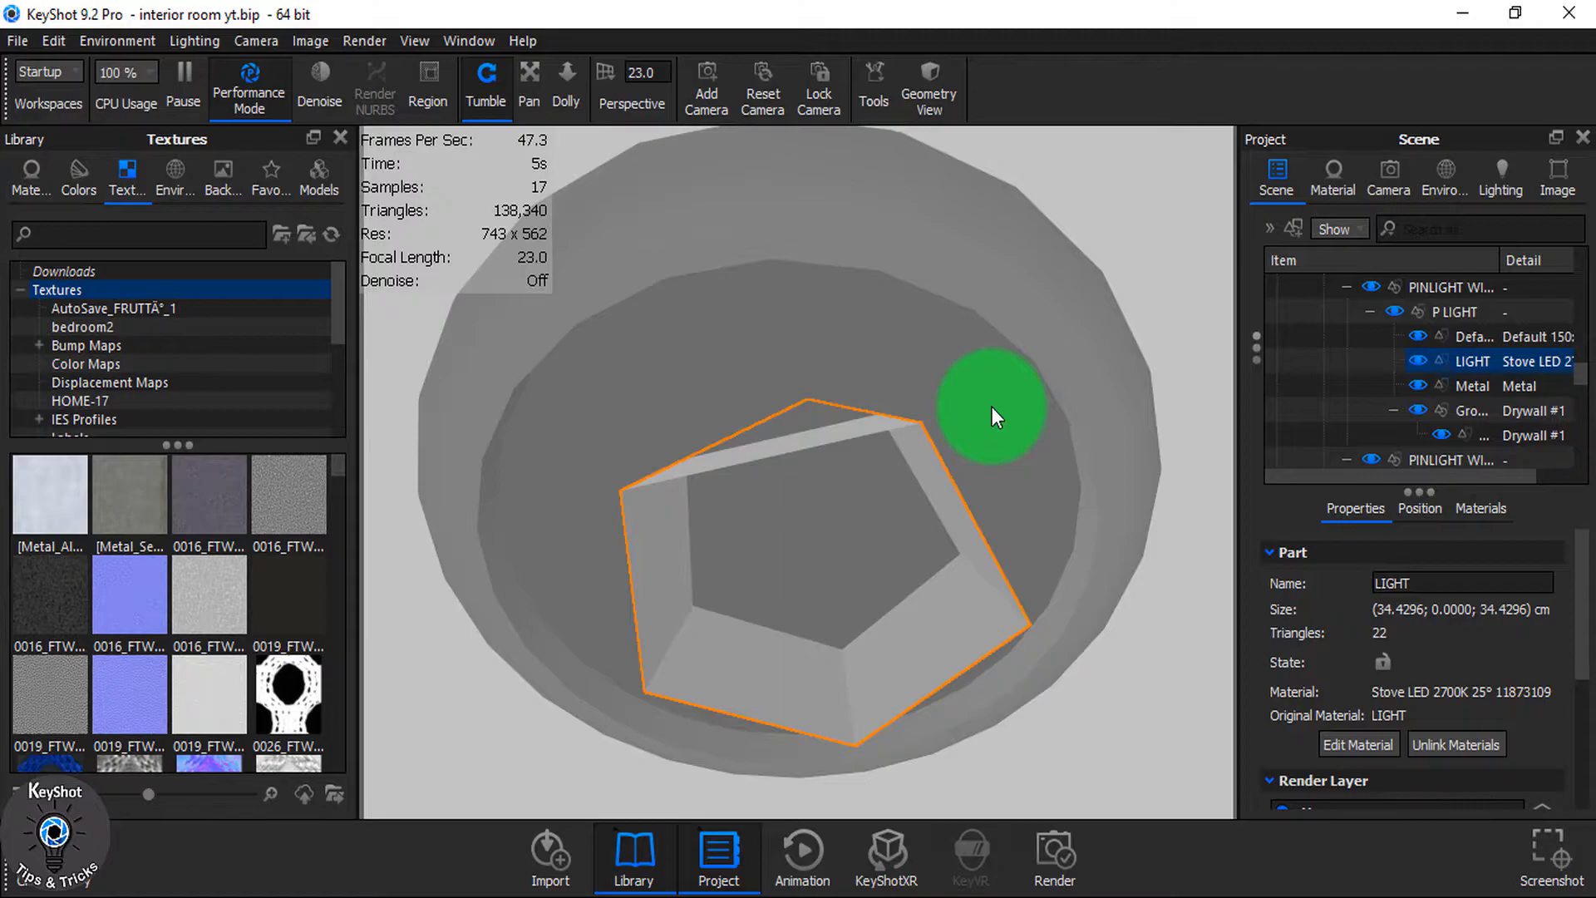
left_click_drag(993, 412, 820, 340)
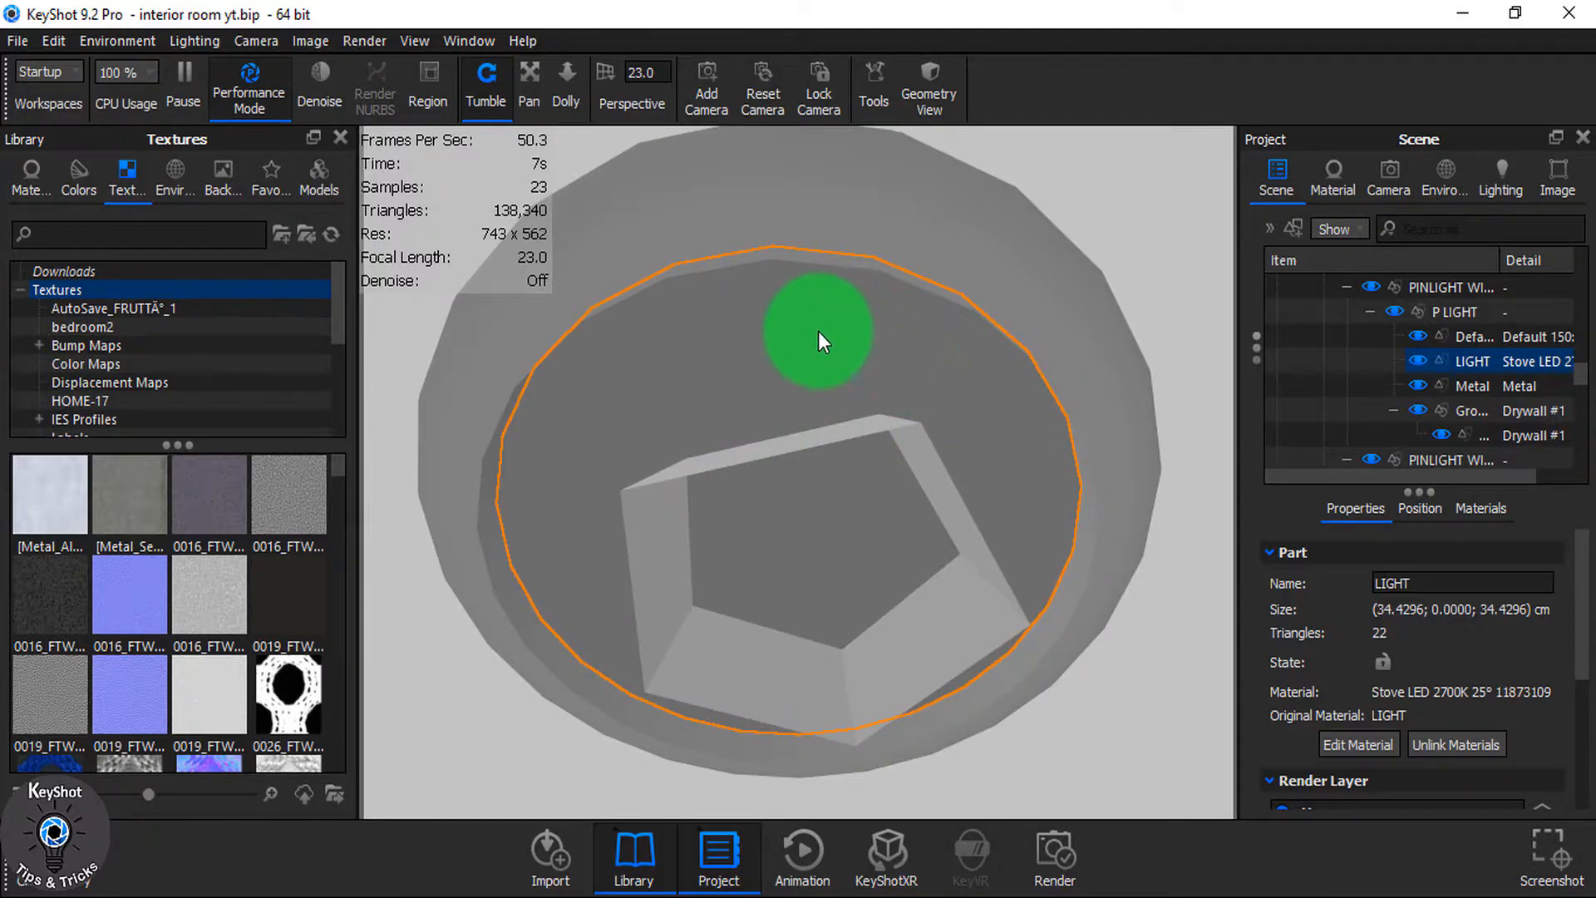
left_click_drag(819, 336, 926, 391)
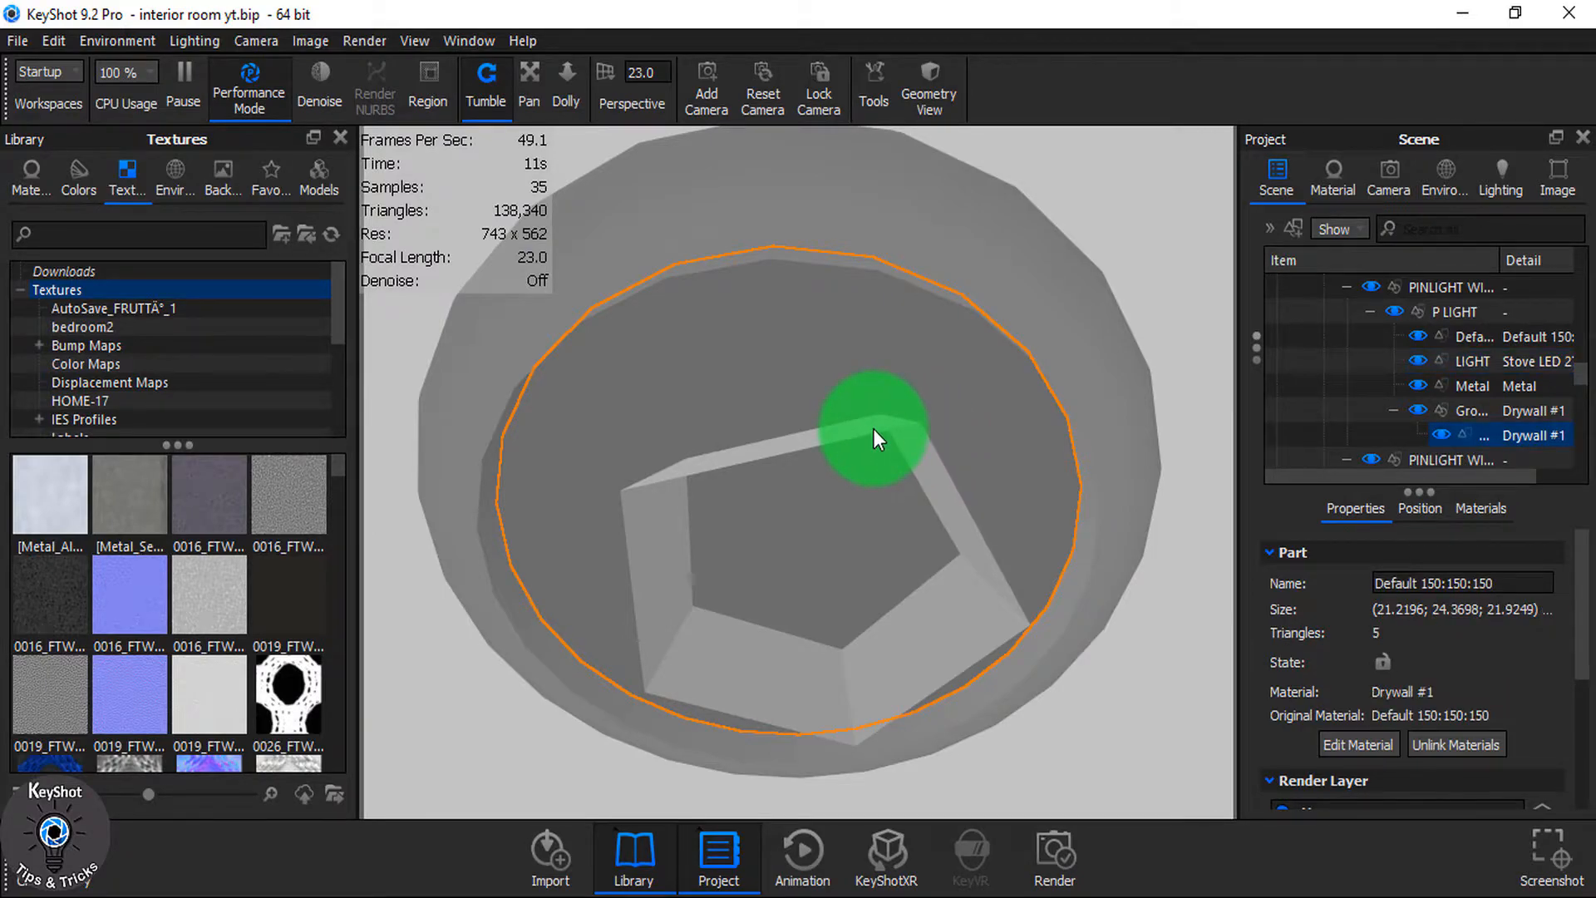
left_click_drag(875, 438, 937, 671)
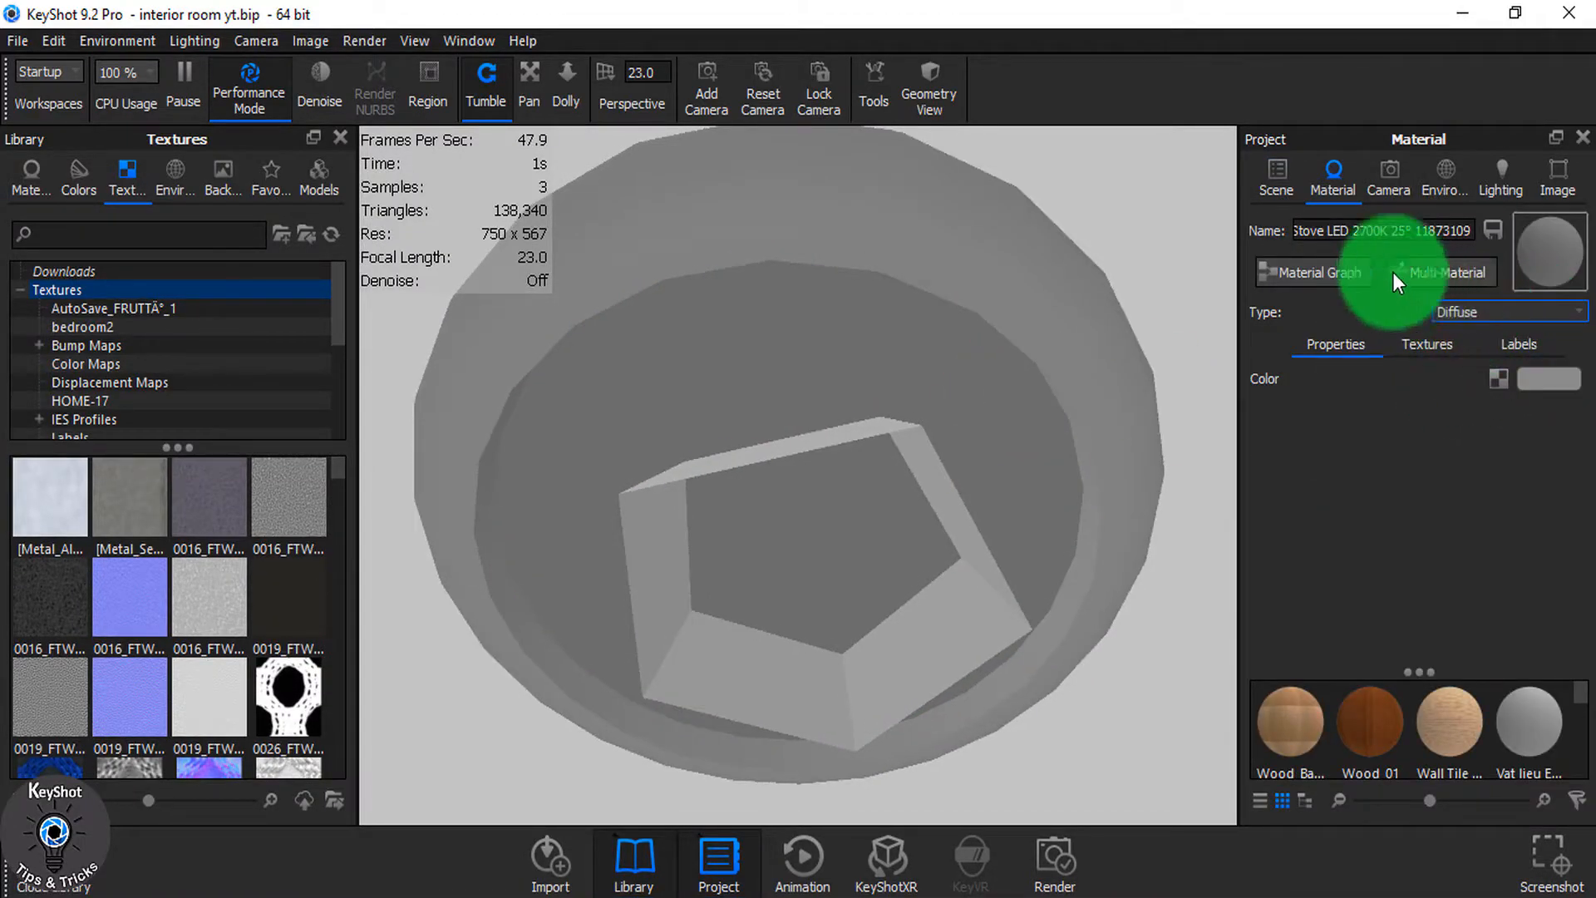
- Open the LIGHT part's material and browse to the Light > IES Light presets for Stove LED 2700K
left_click(1507, 312)
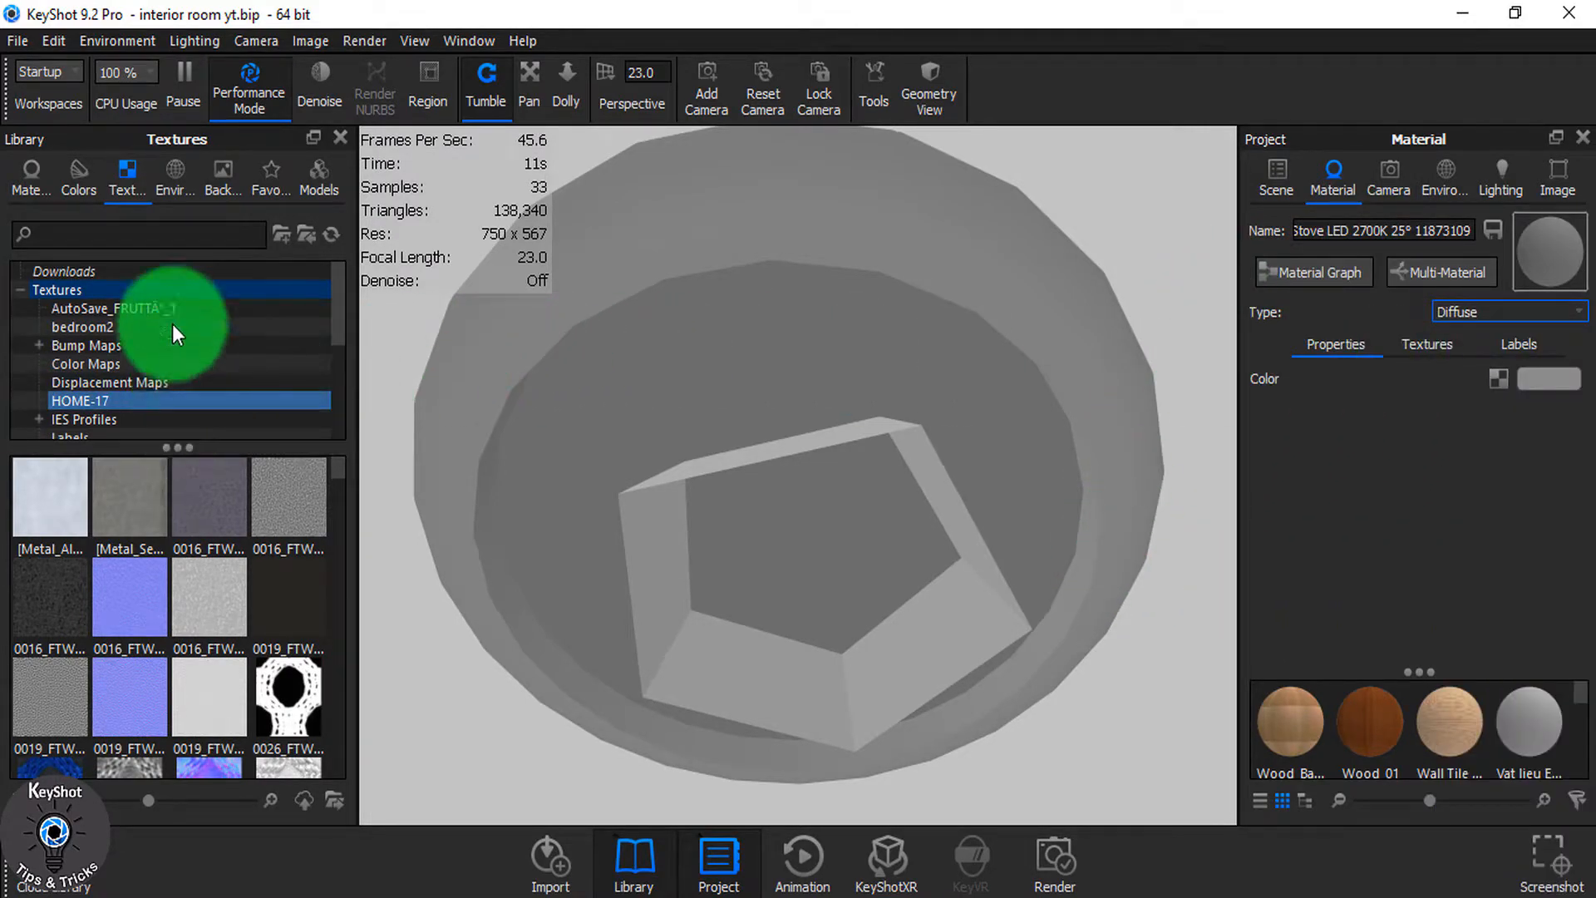
left_click(30, 173)
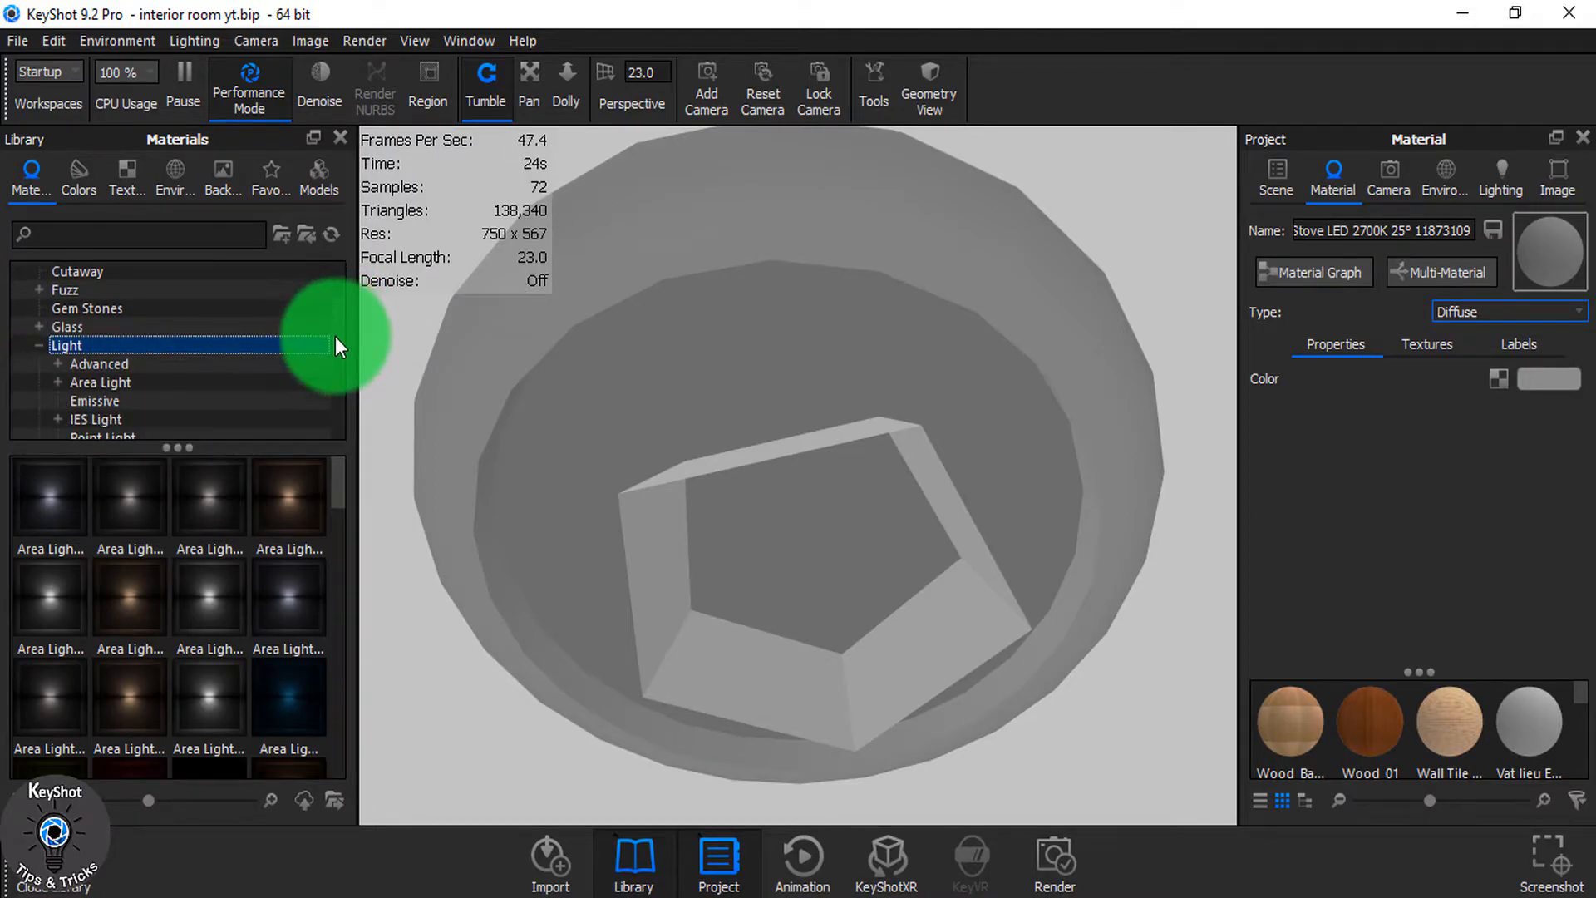
left_click(96, 400)
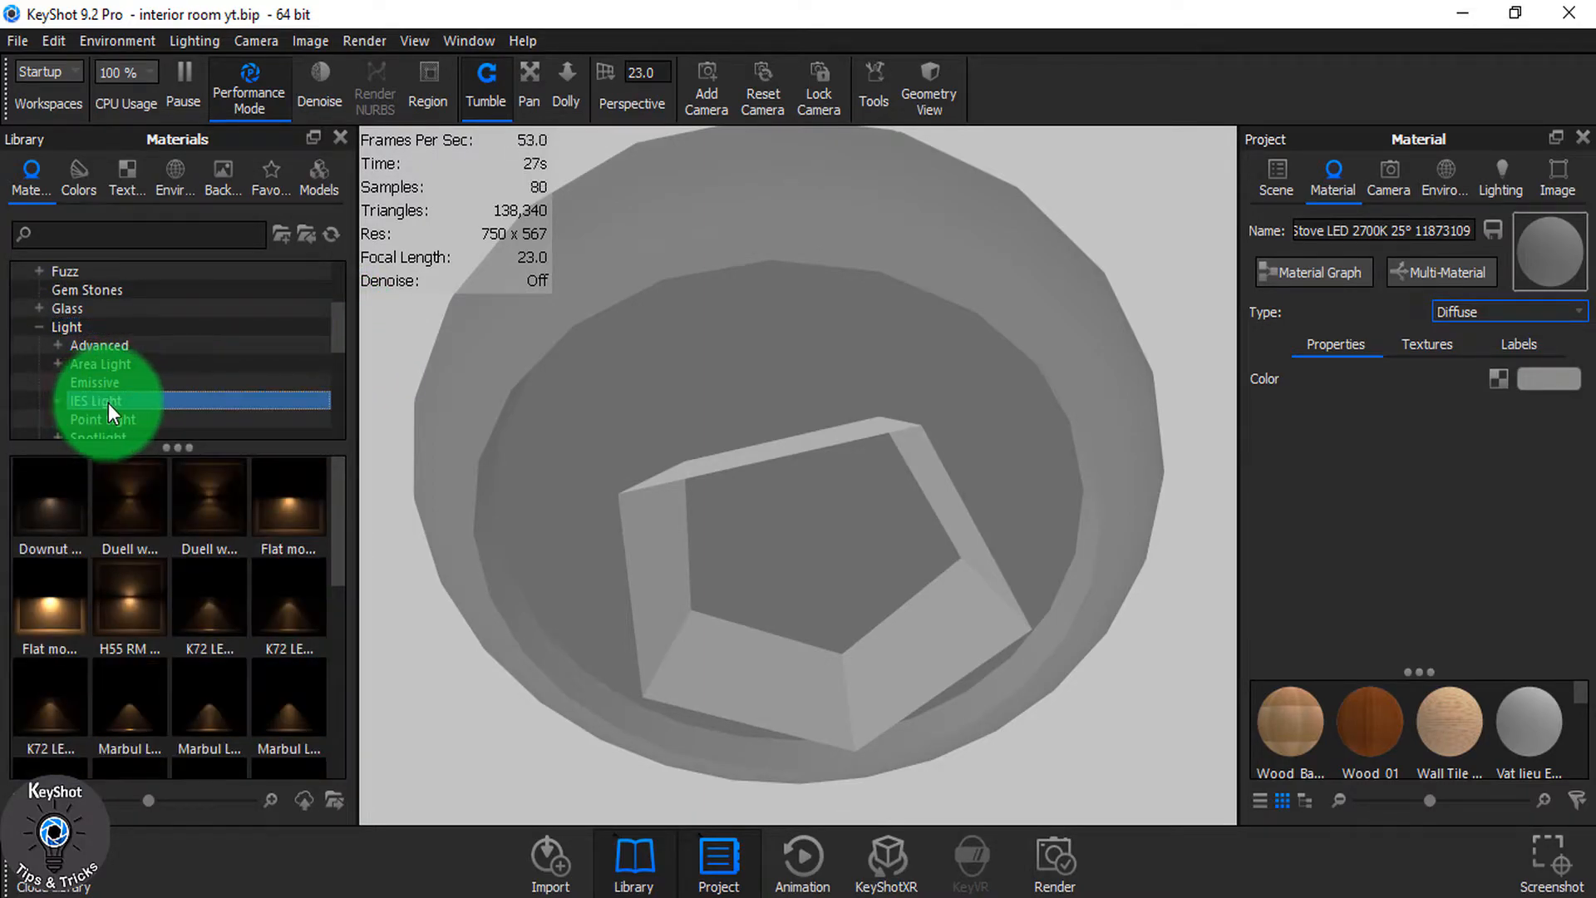
left_click(96, 400)
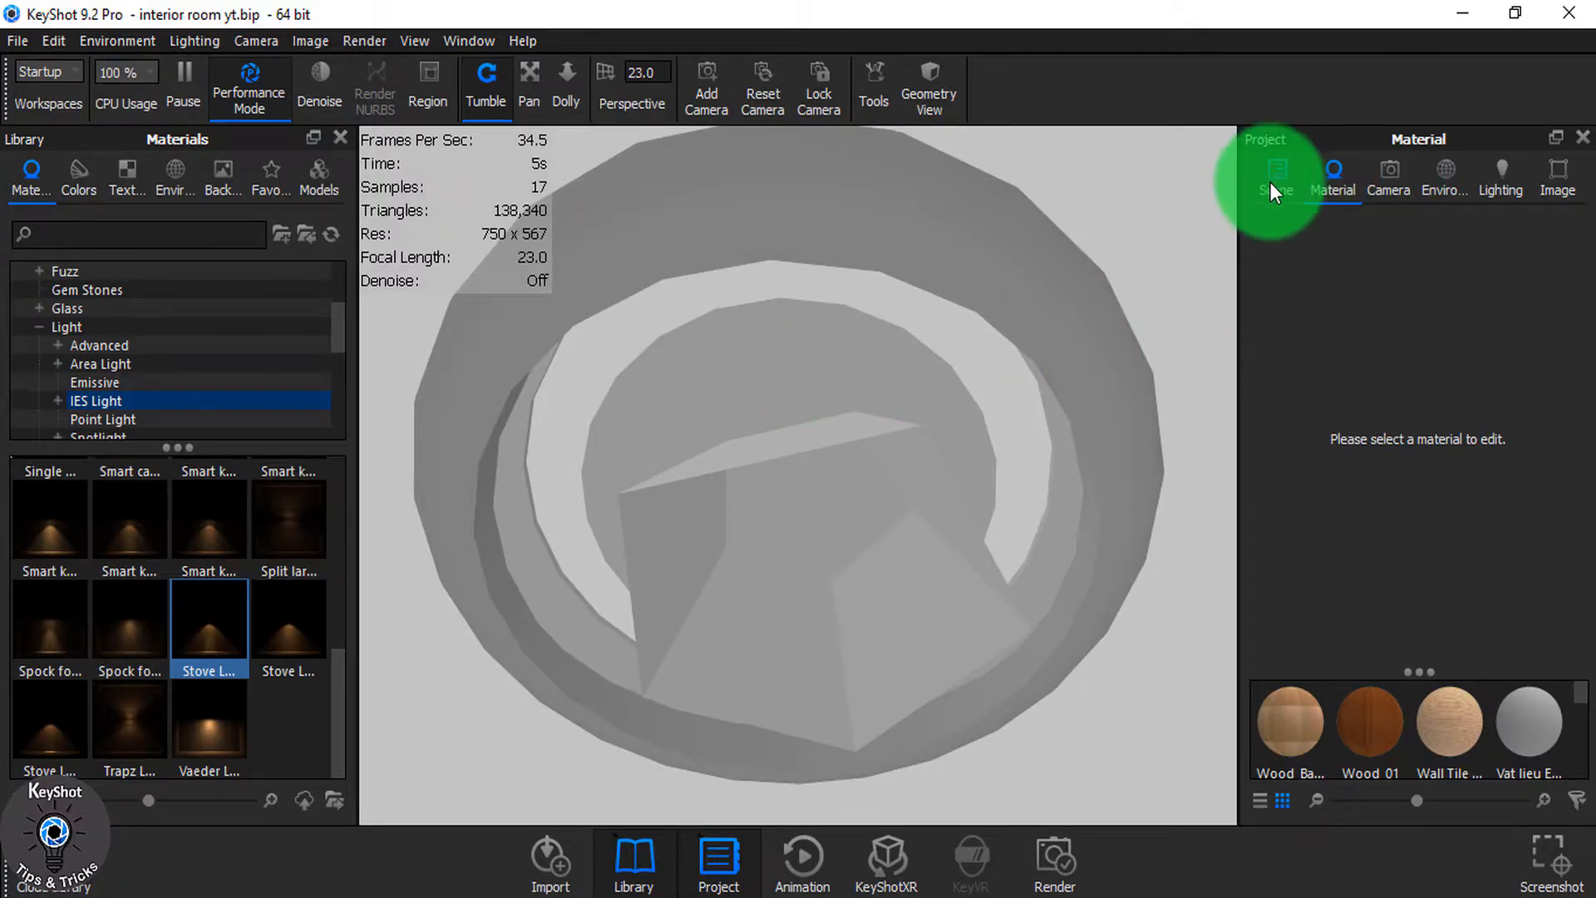
- Set the downlight's IES light axis to Negative Z, colour #EEEAE7 and multiplier 33.95
left_click(1274, 178)
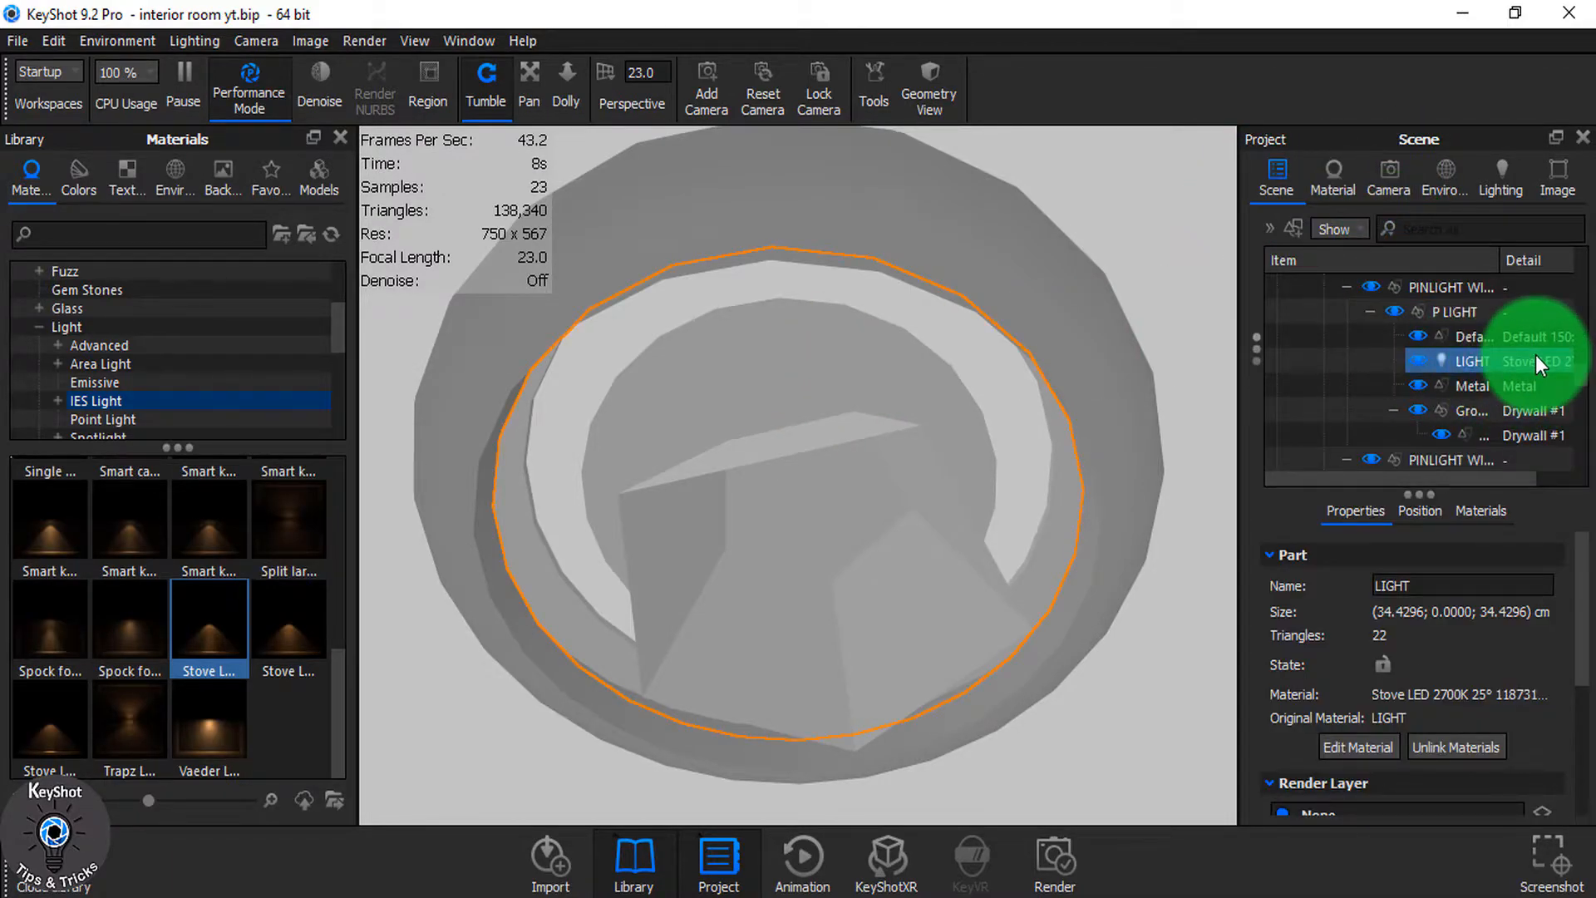
left_click(1332, 173)
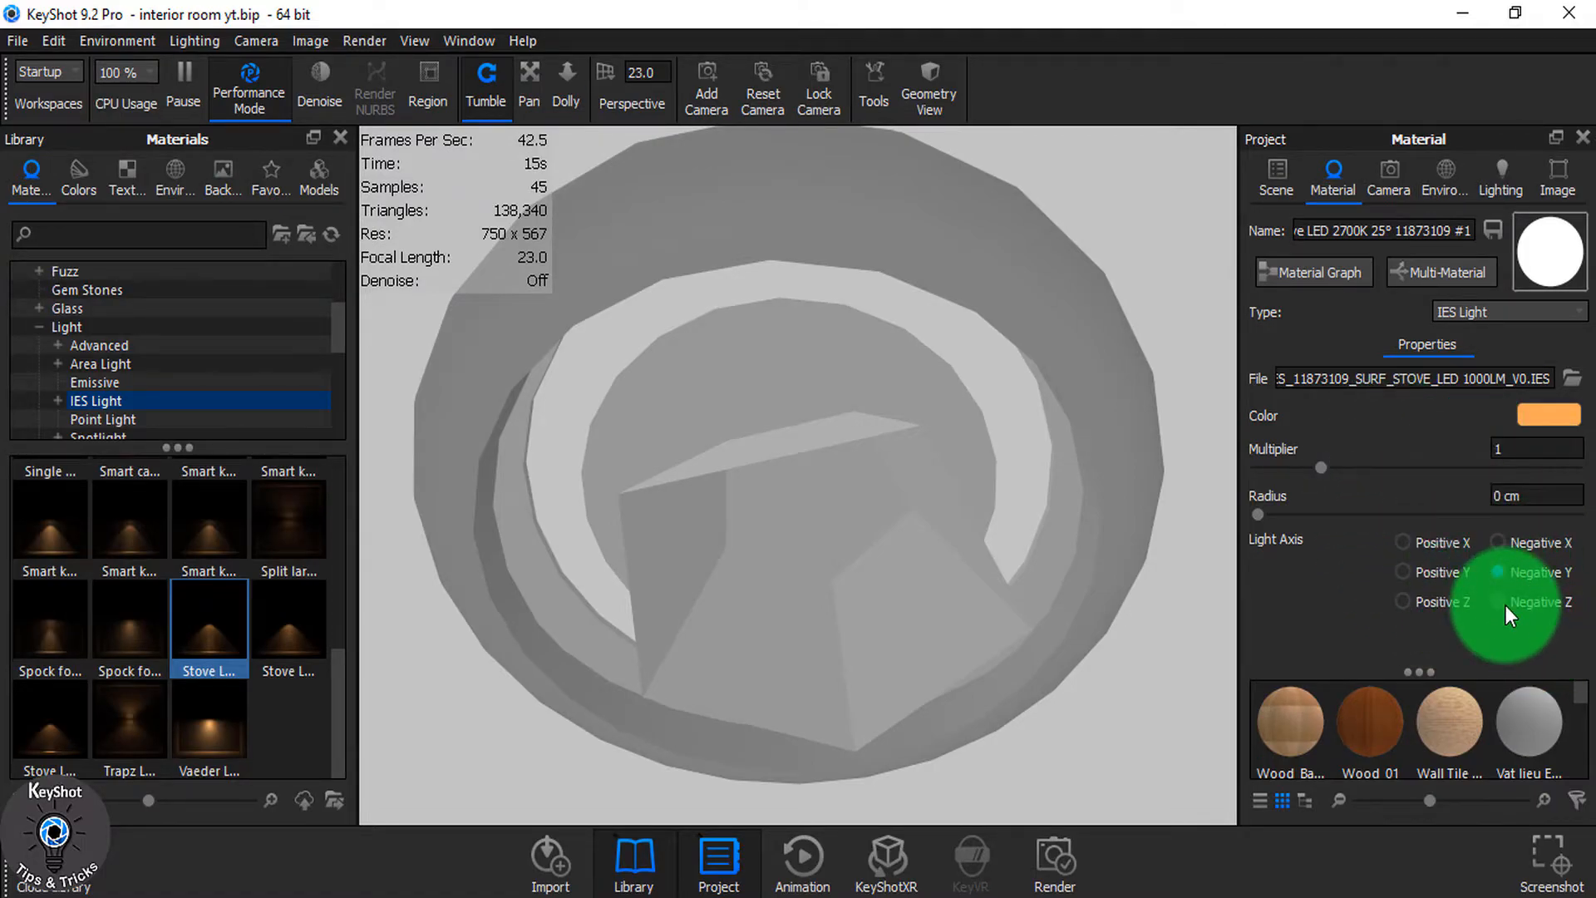
left_click(1506, 602)
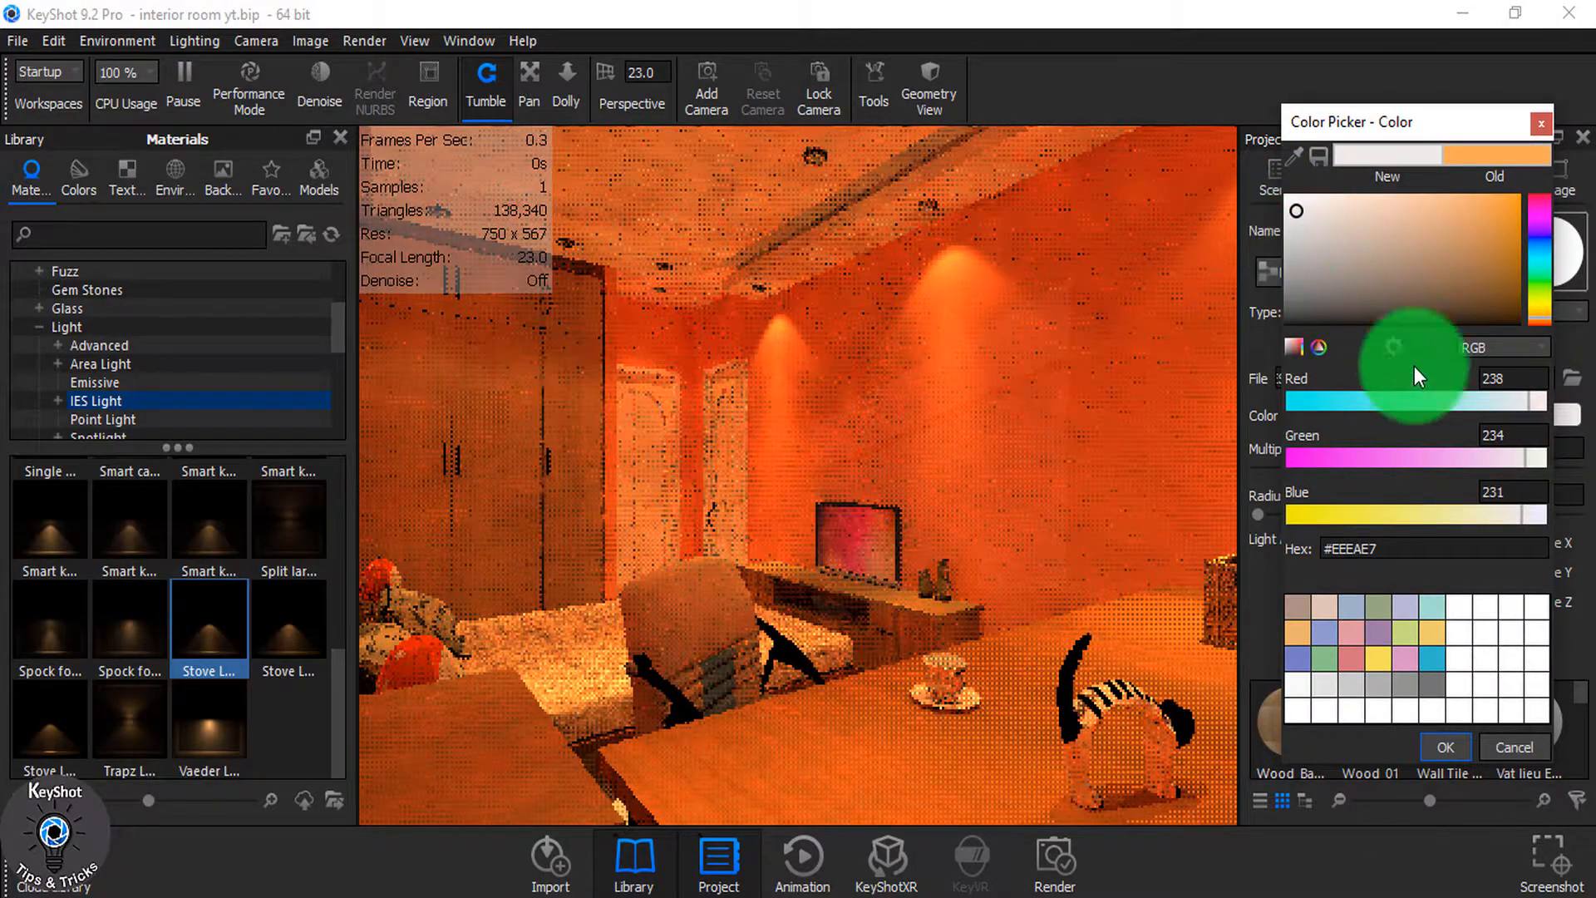
left_click(1445, 747)
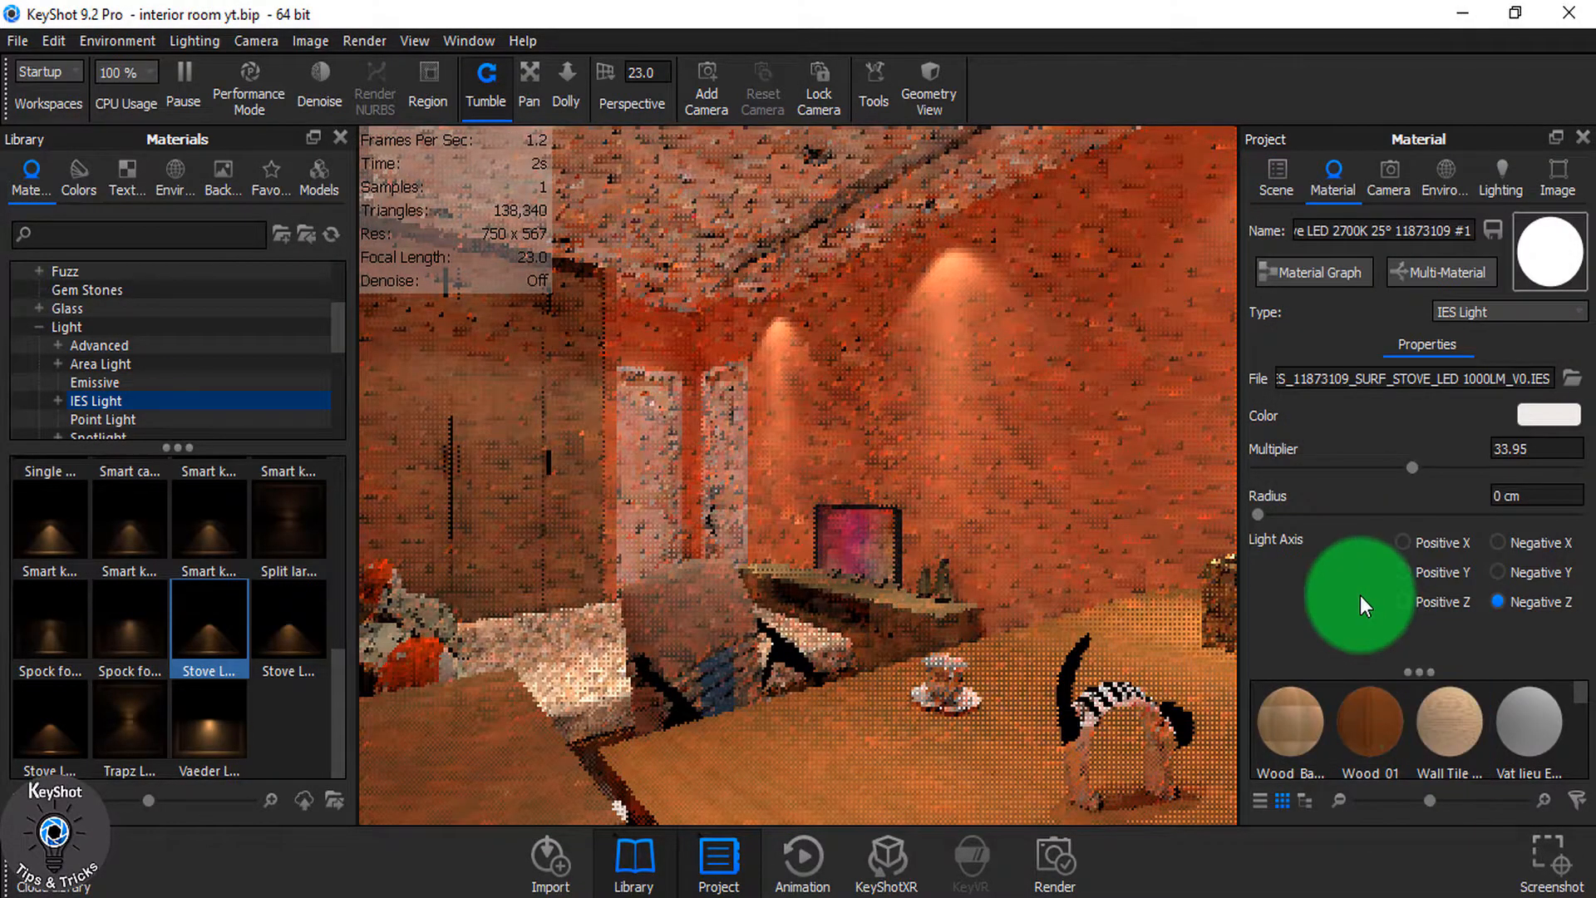
mouse_move(1365, 606)
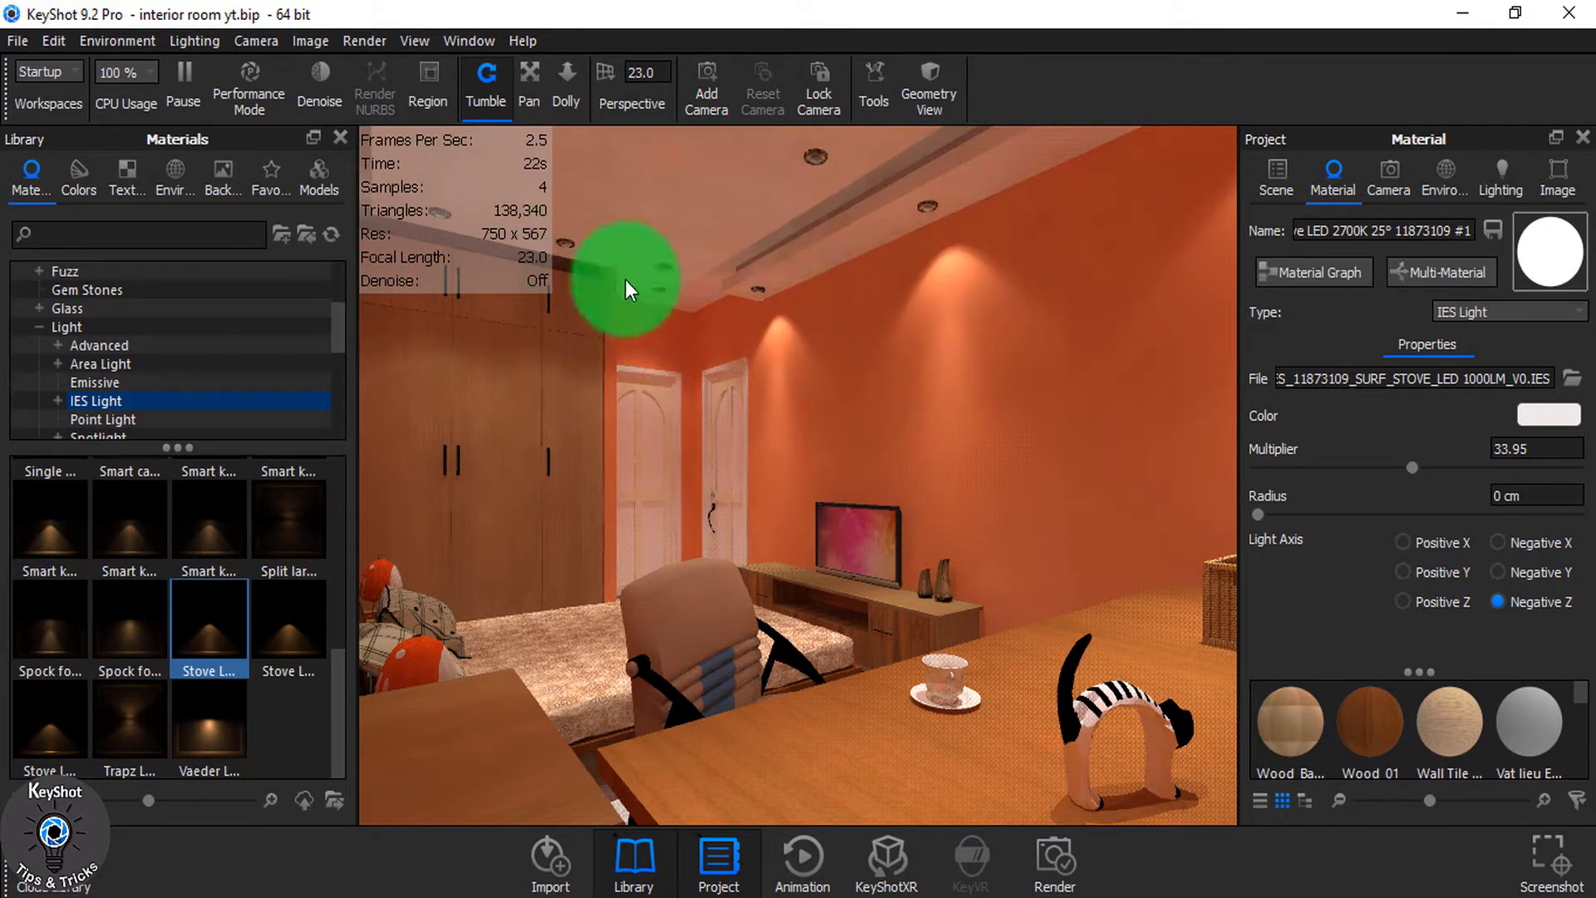
mouse_move(713, 207)
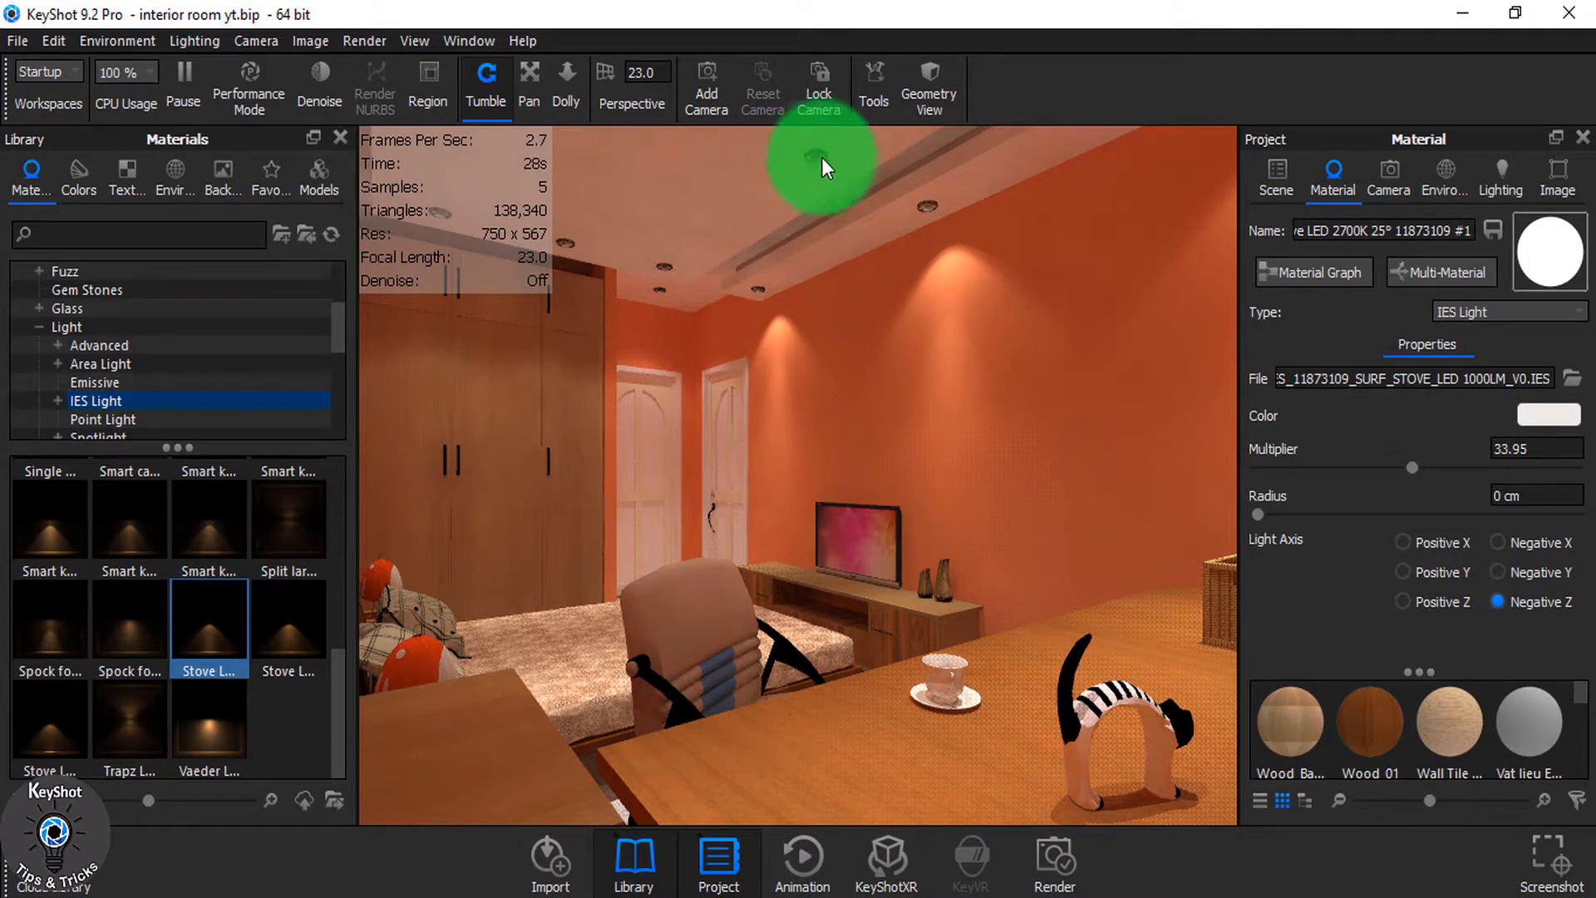
mouse_move(512, 344)
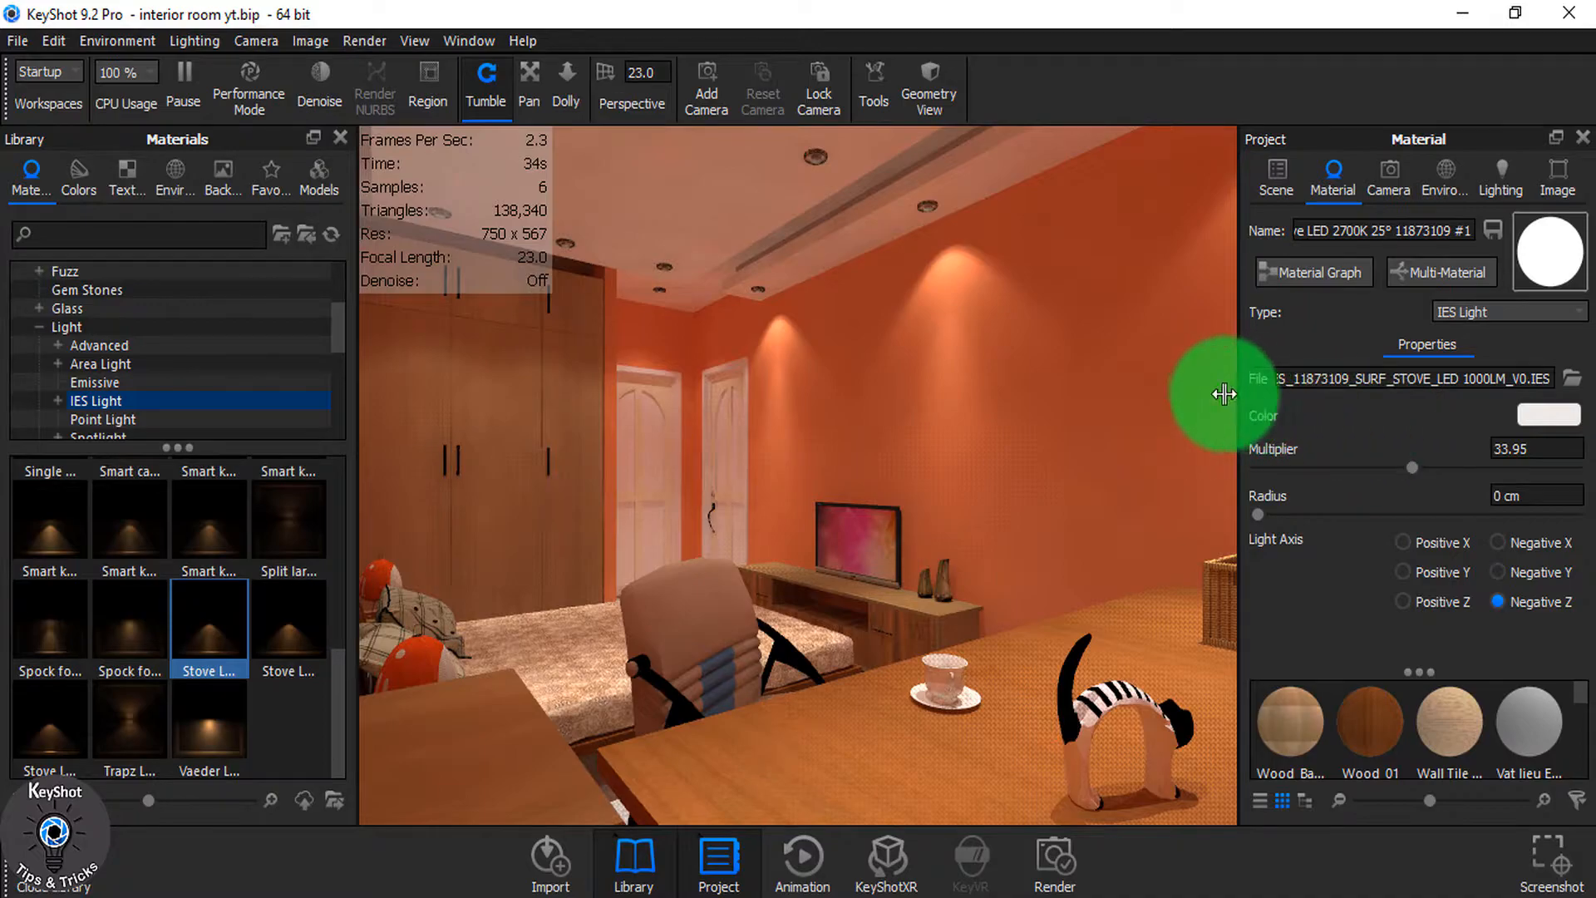
- Select the Drywall #1 part under P LIGHT in the Scene tree and open its material
left_click(1275, 175)
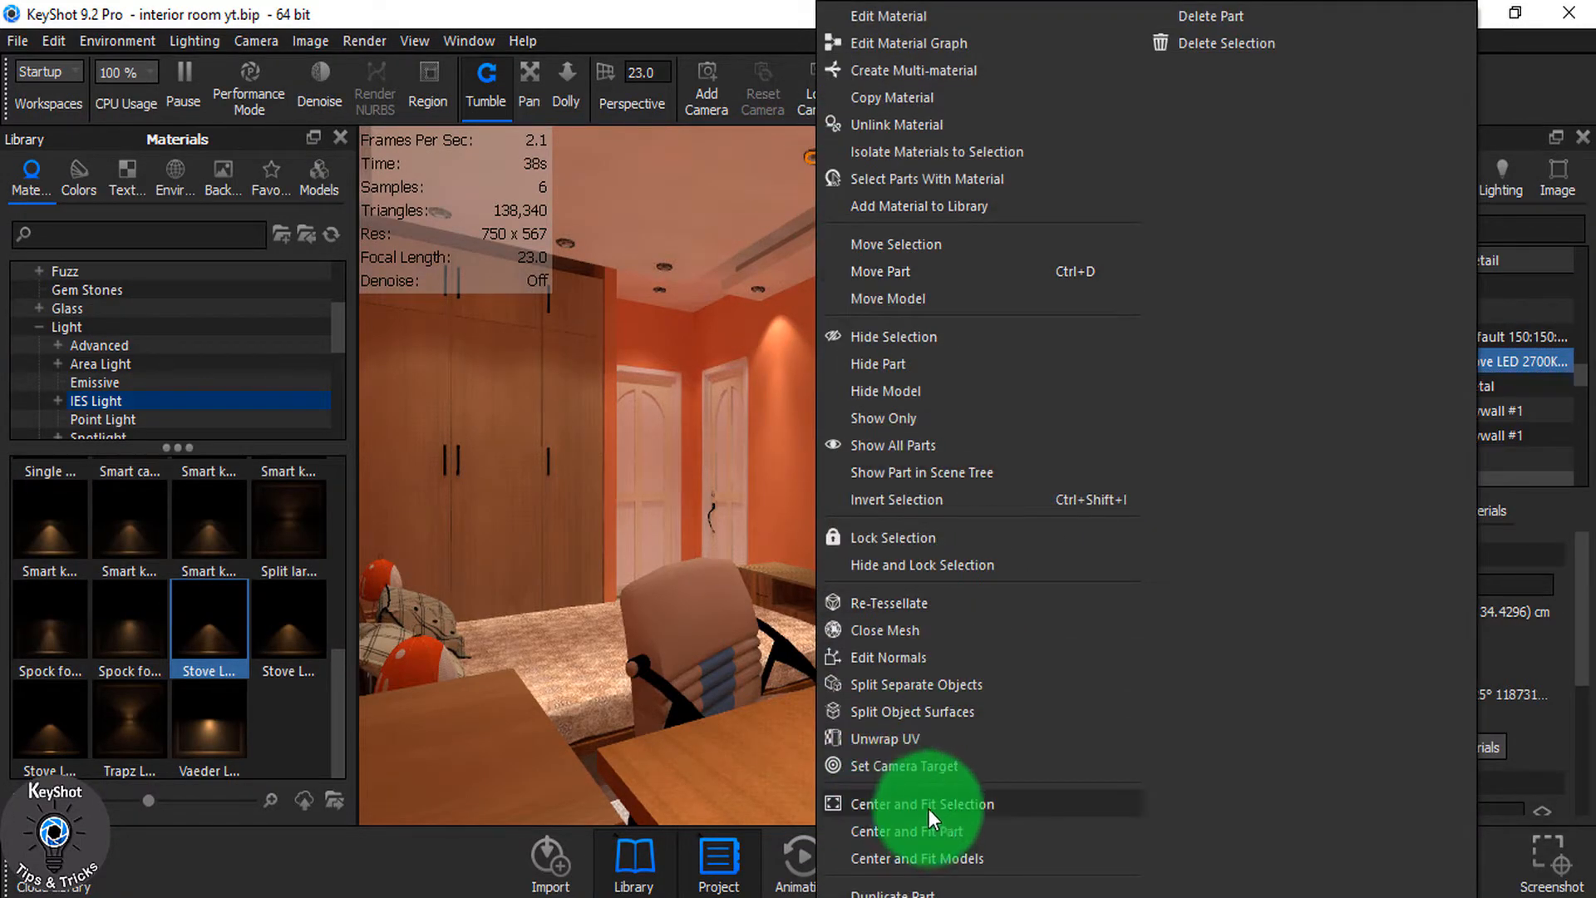
left_click(921, 804)
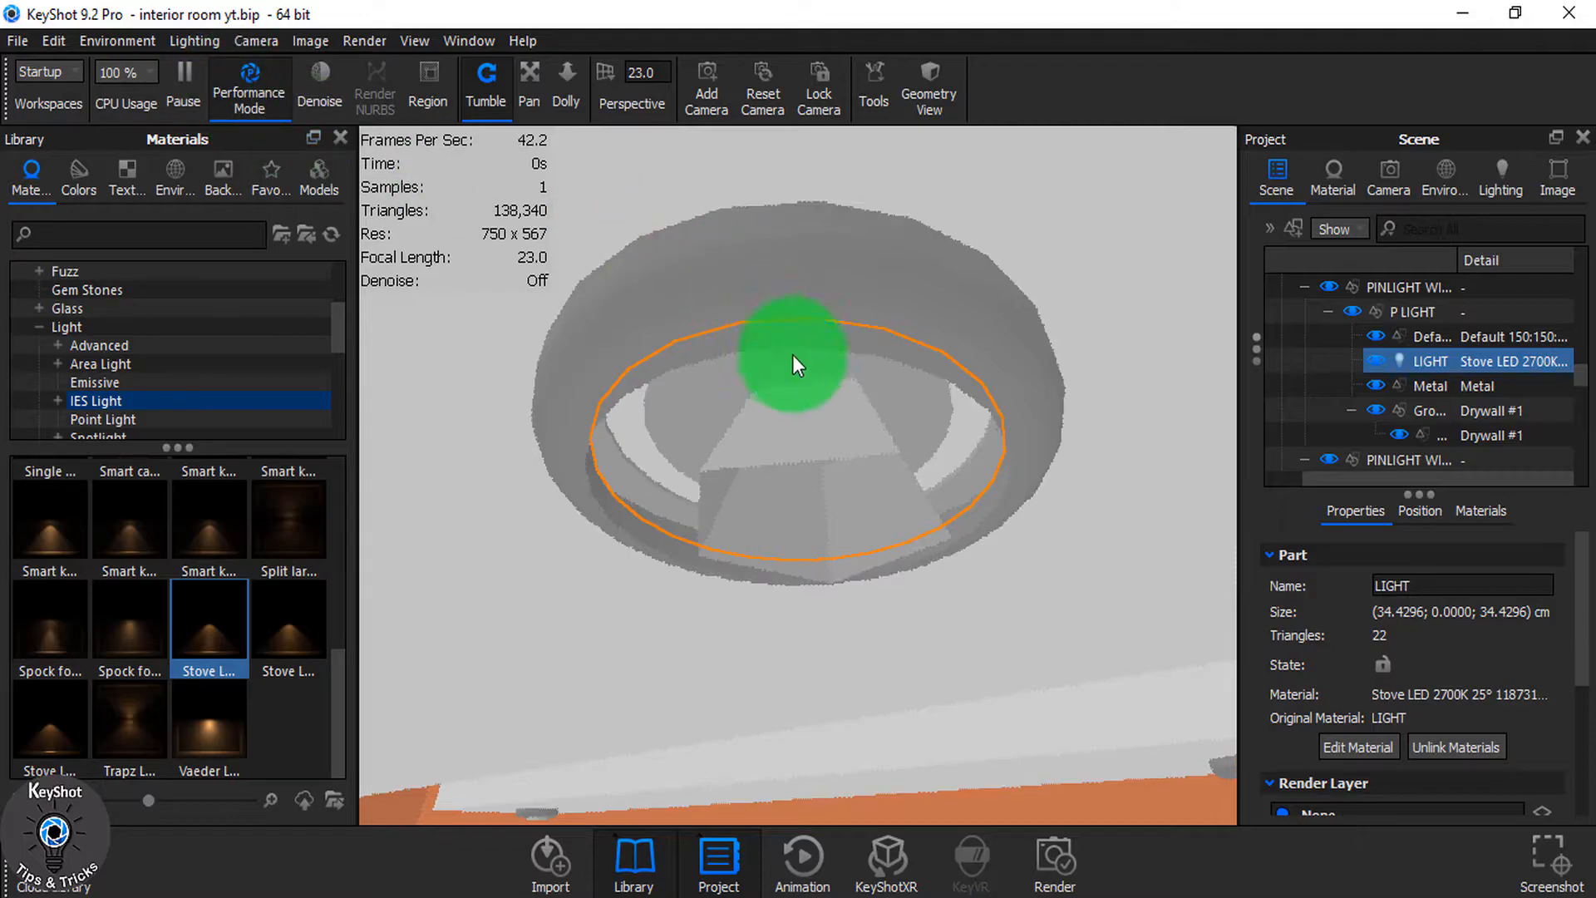
left_click_drag(794, 364, 853, 461)
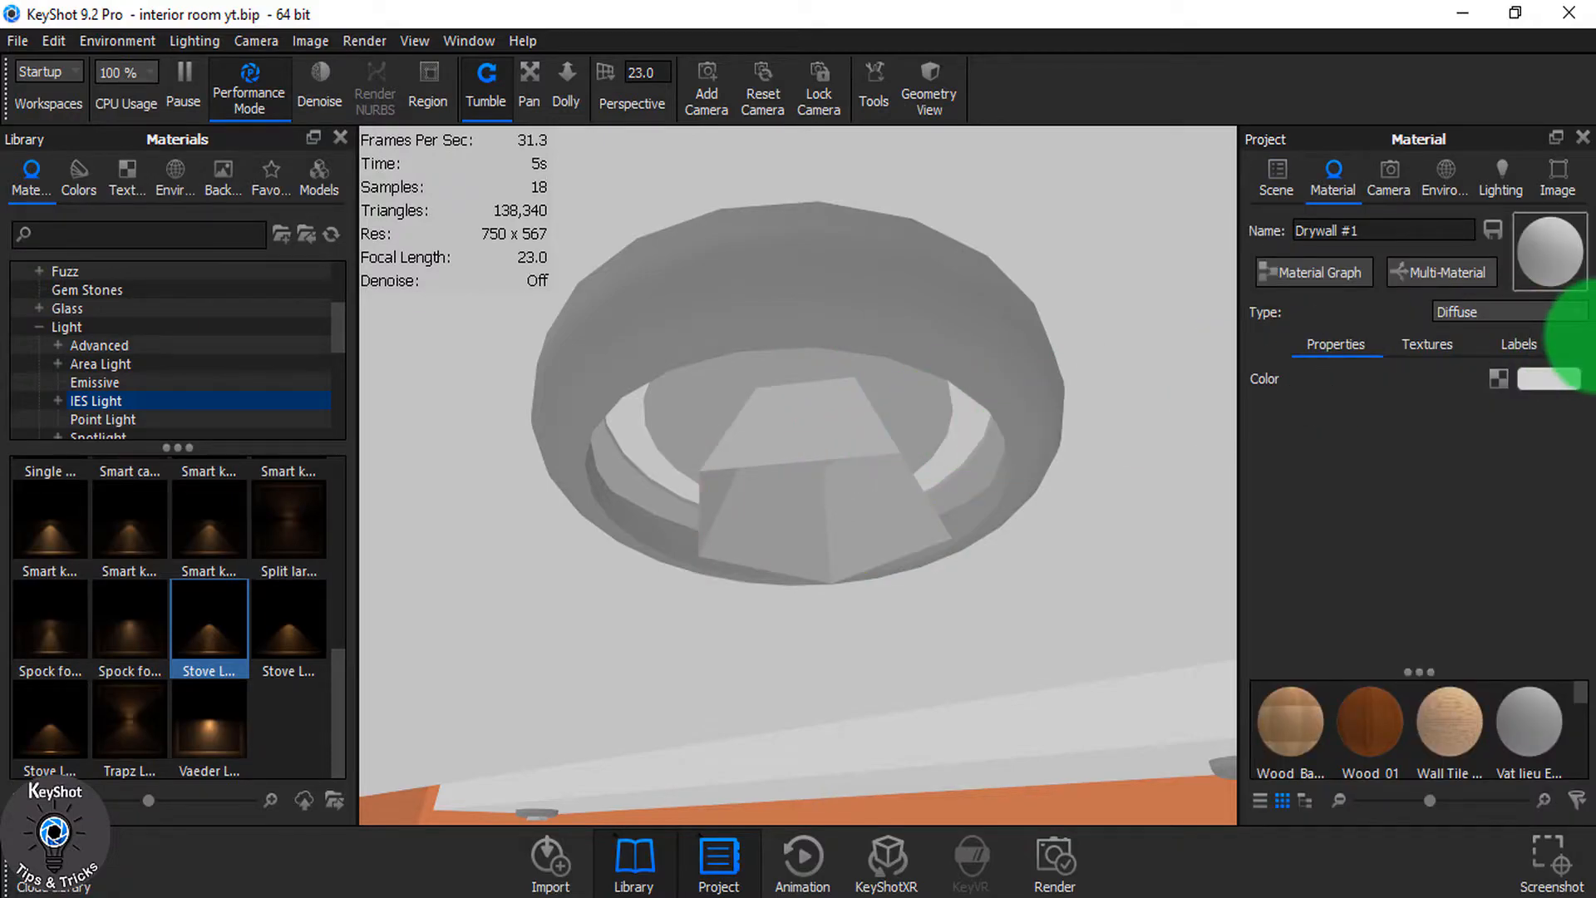
- Make Drywall #1 a 1000-lumen Area Light with a Kelvin colour, then orbit toward the ceiling
left_click(1507, 312)
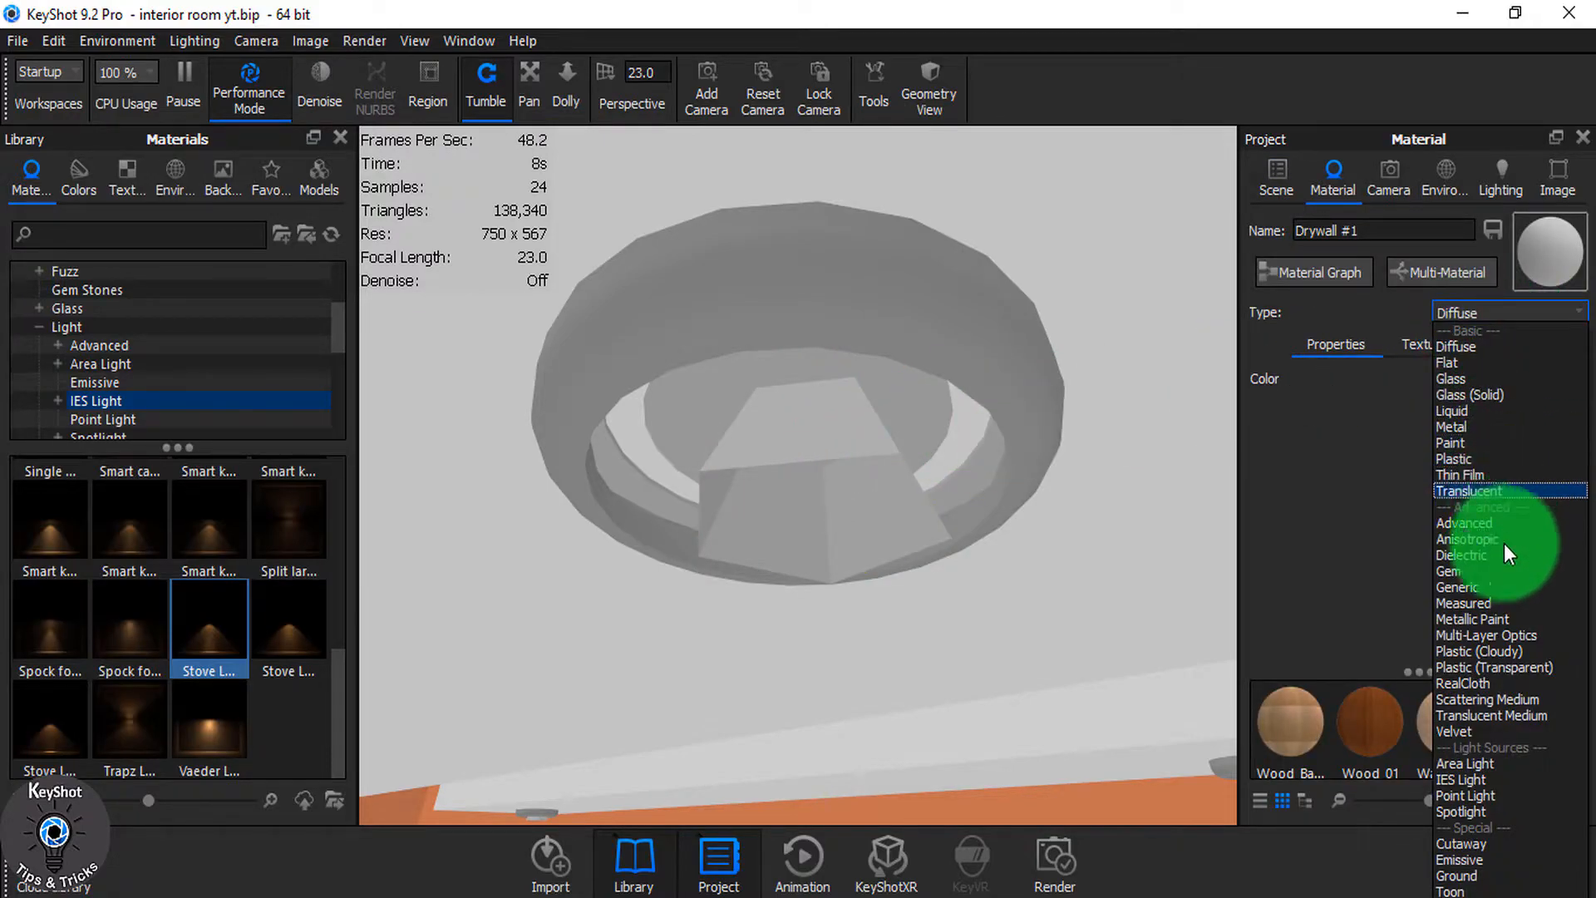
left_click(1466, 763)
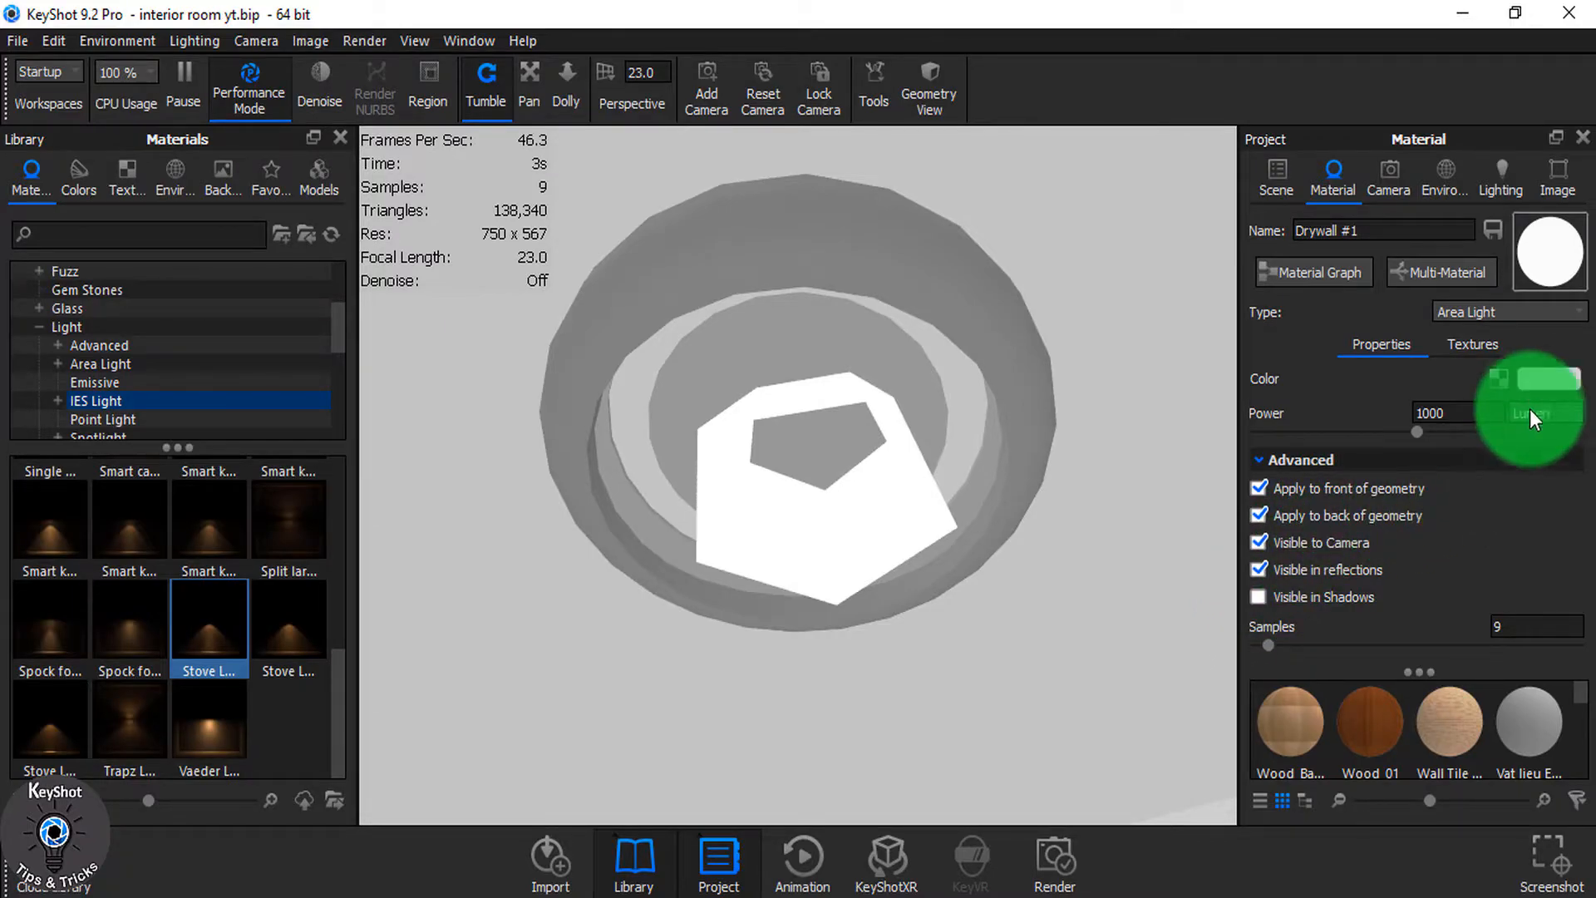
left_click(1537, 413)
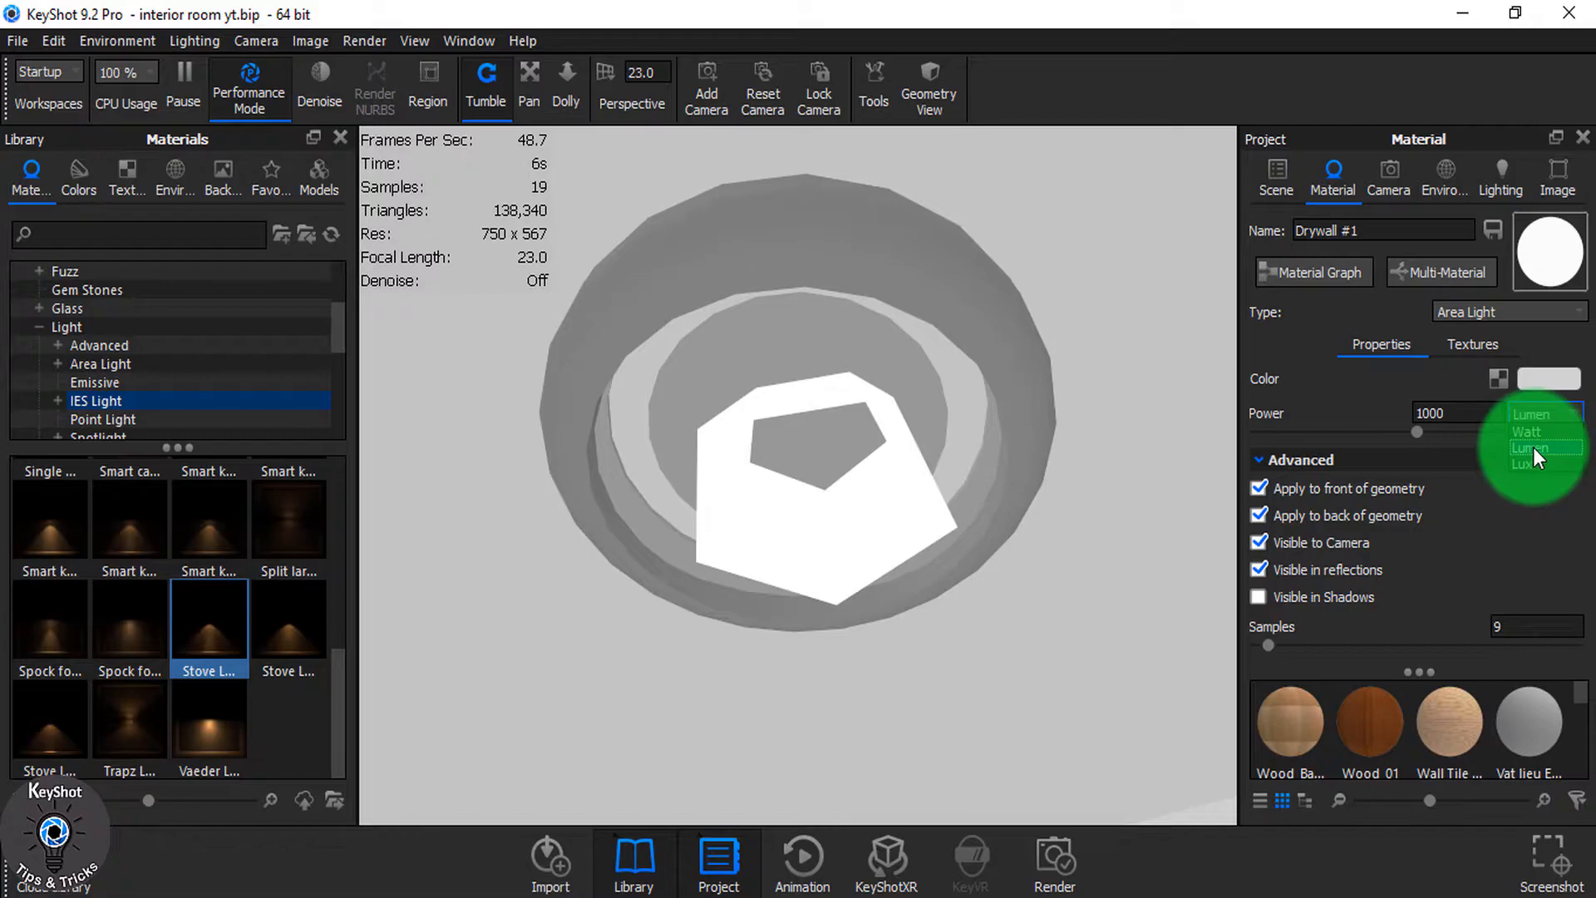
left_click(1527, 448)
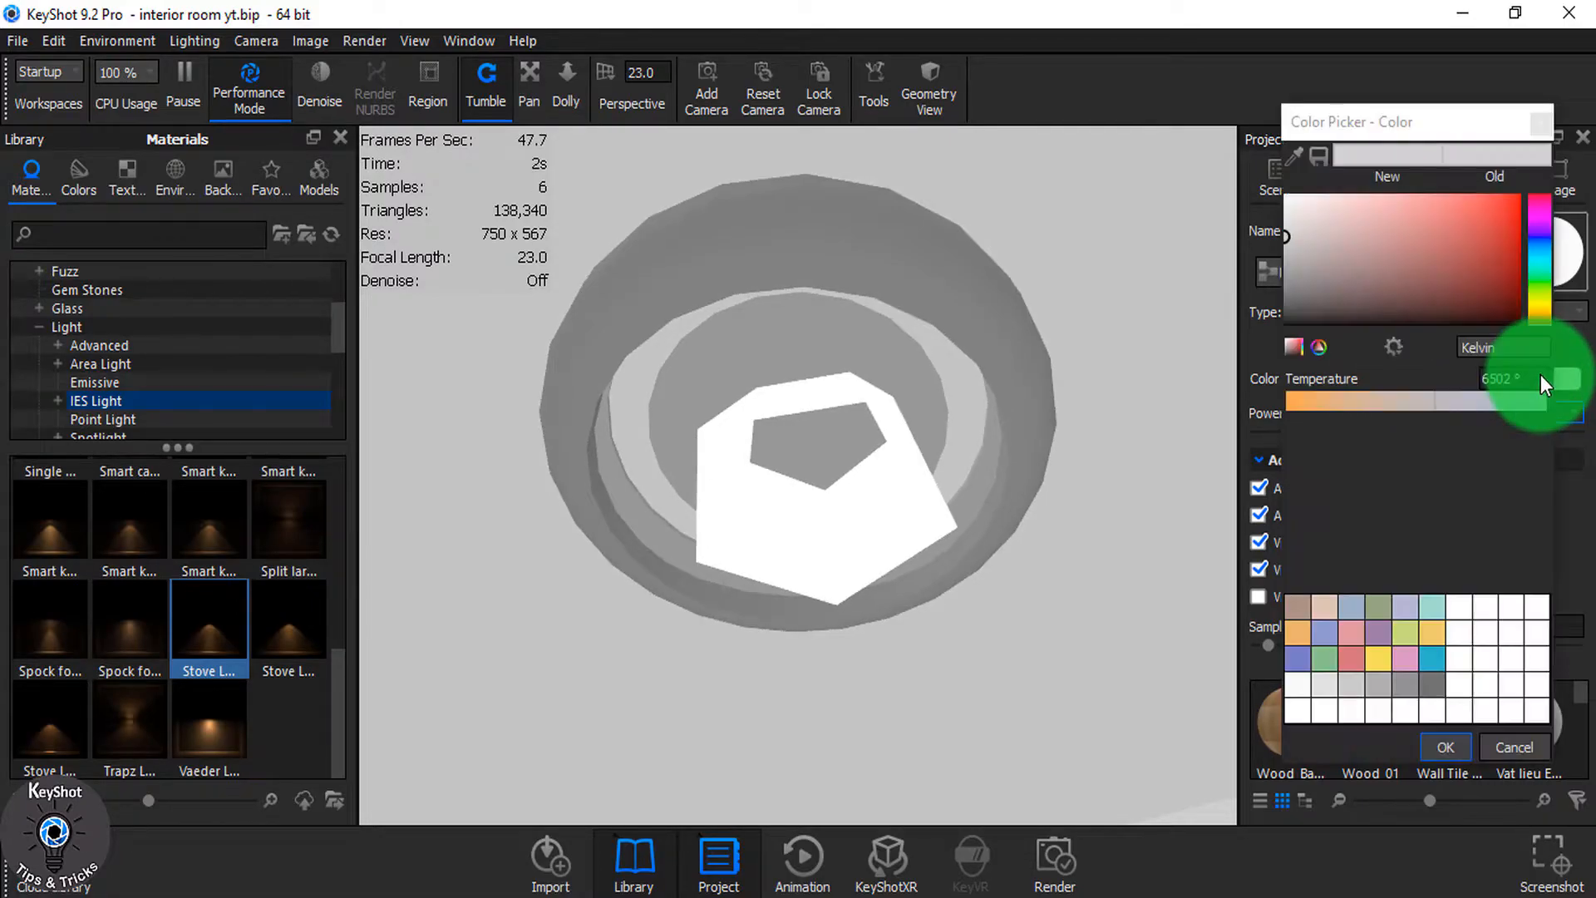
left_click(1445, 747)
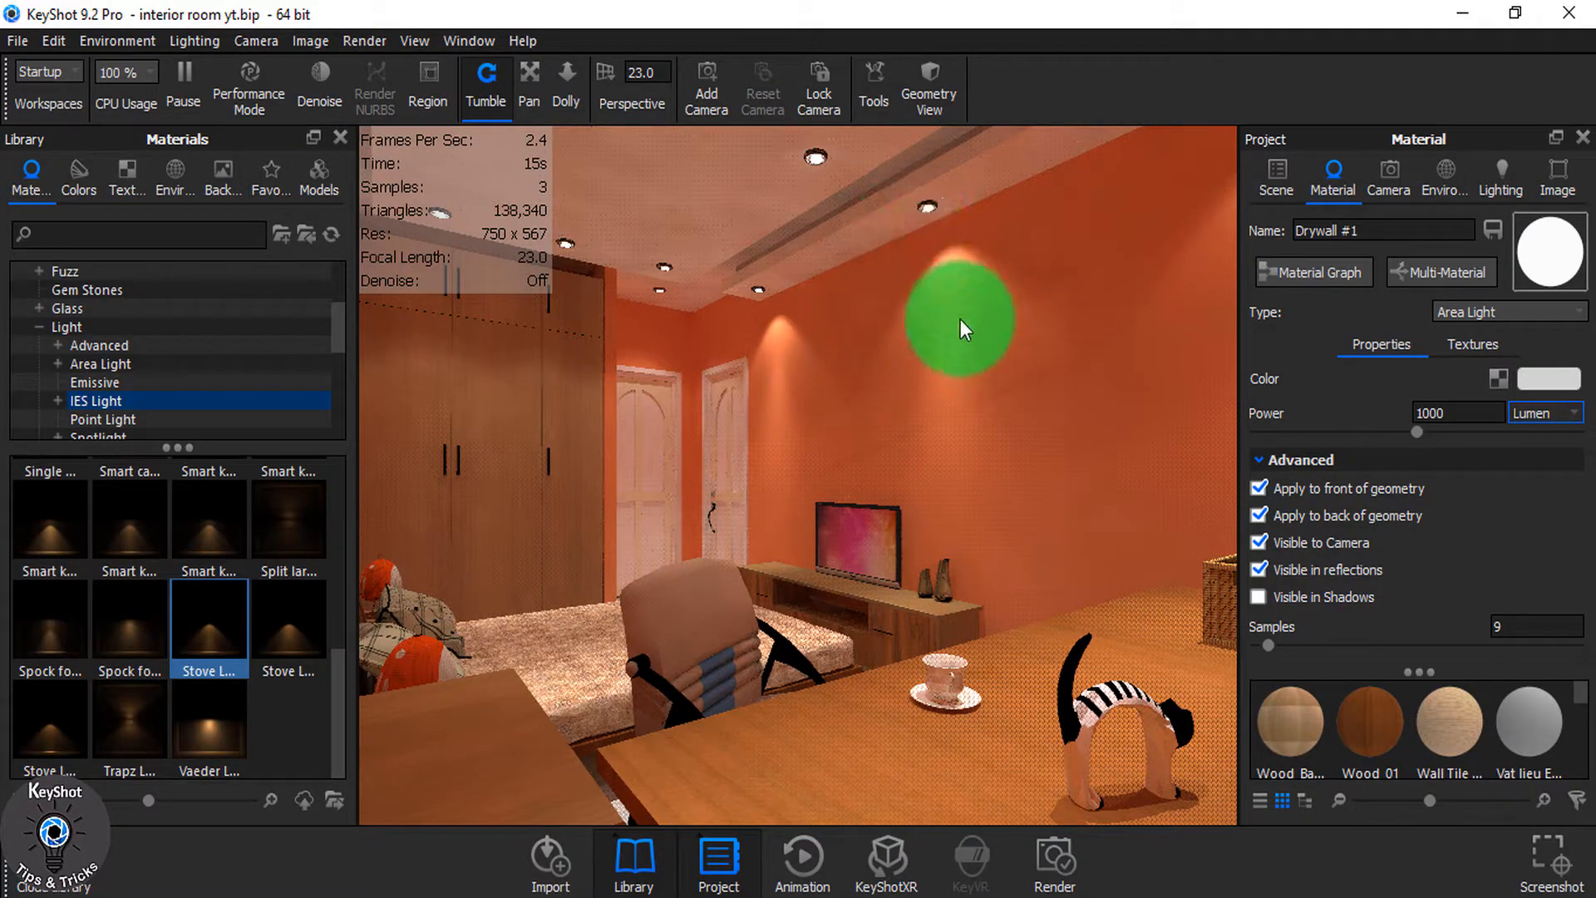
left_click_drag(956, 327, 1021, 367)
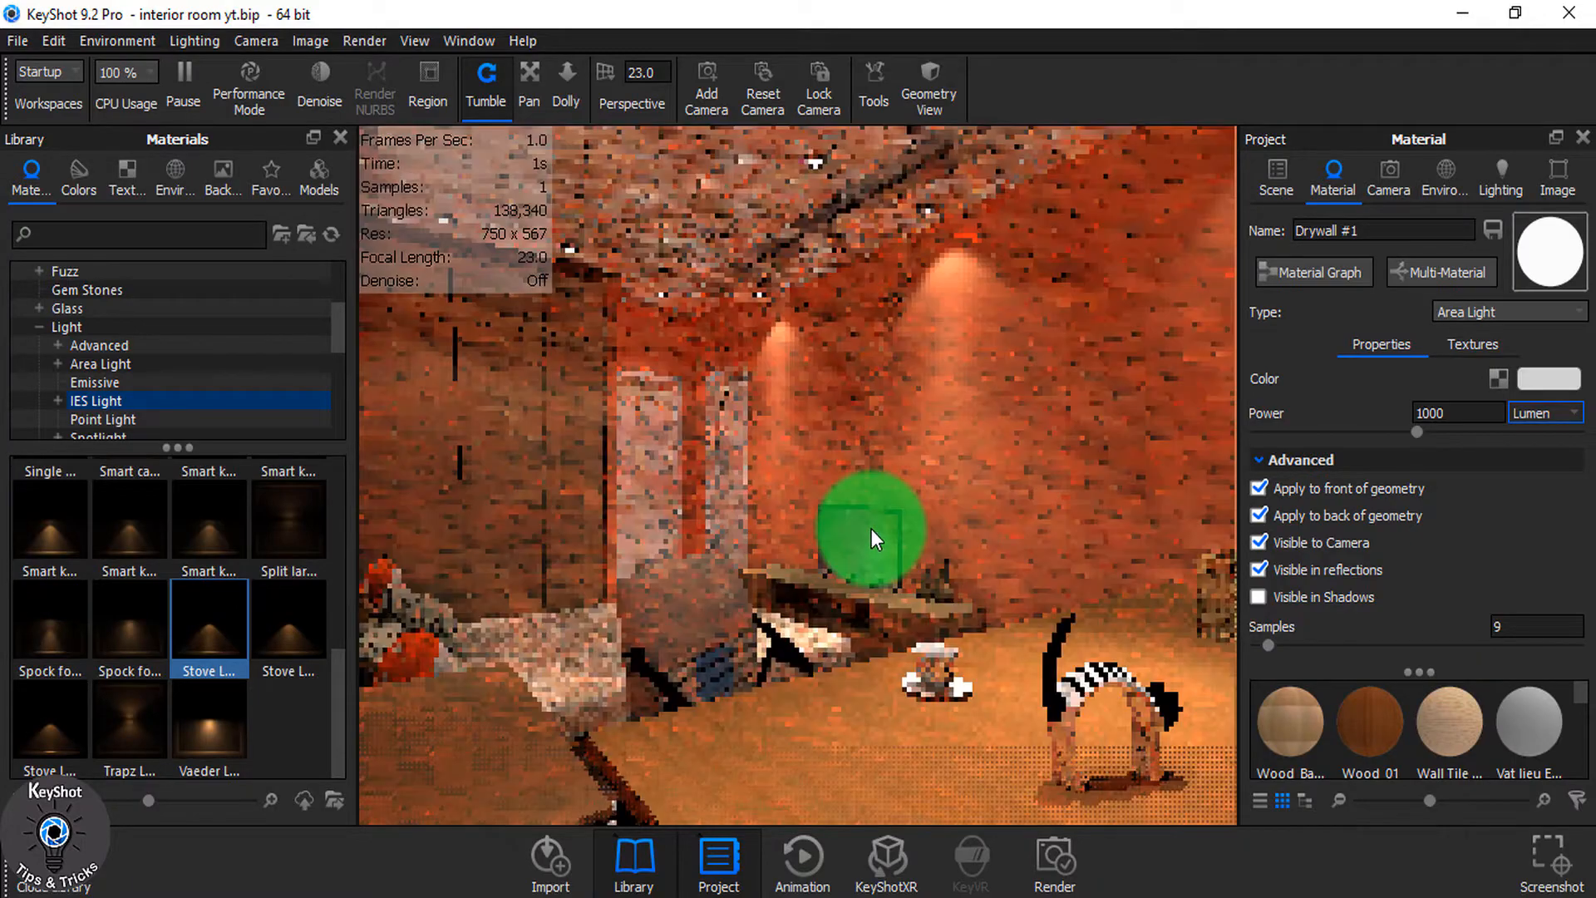
- Switch to Camera 3 facing the TV and select the LCD3 screen part
left_click(1387, 177)
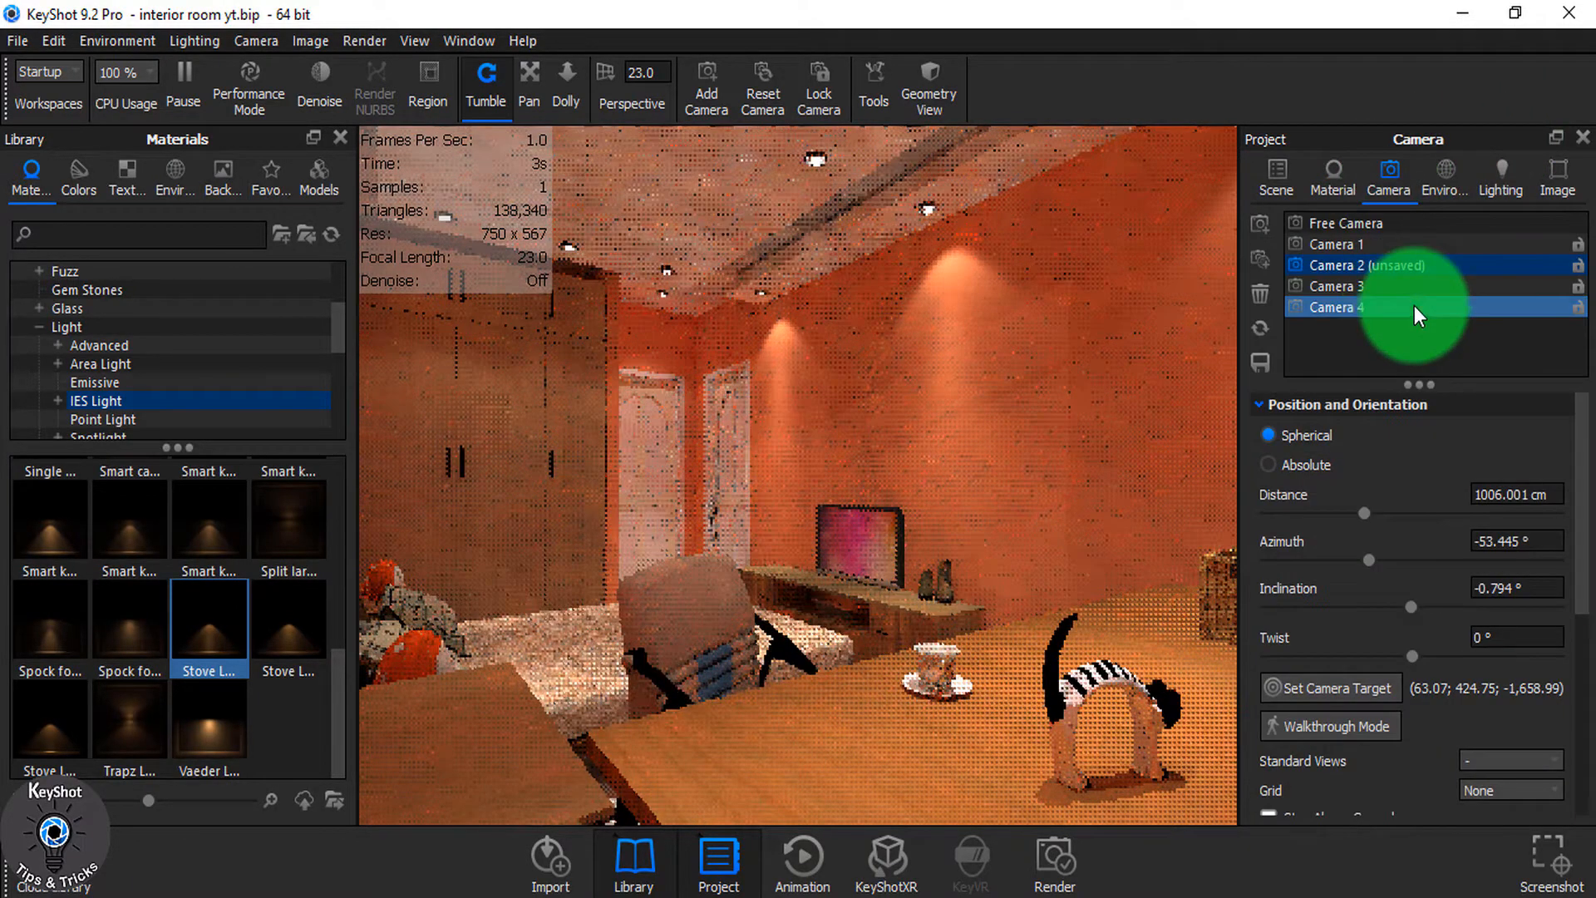
left_click(1337, 286)
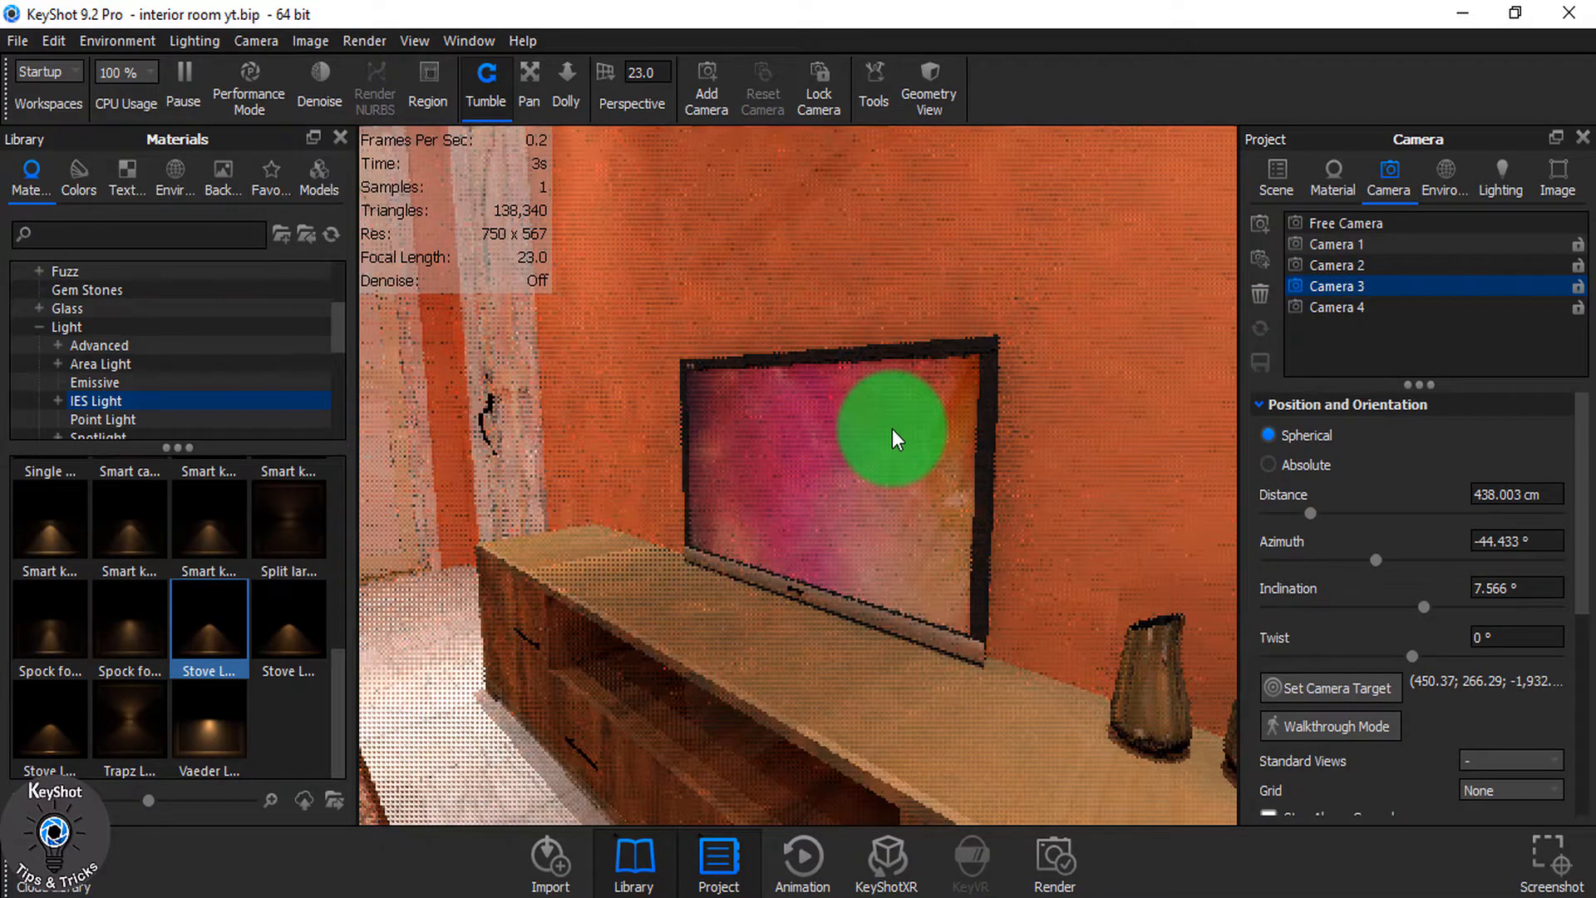
left_click(1274, 178)
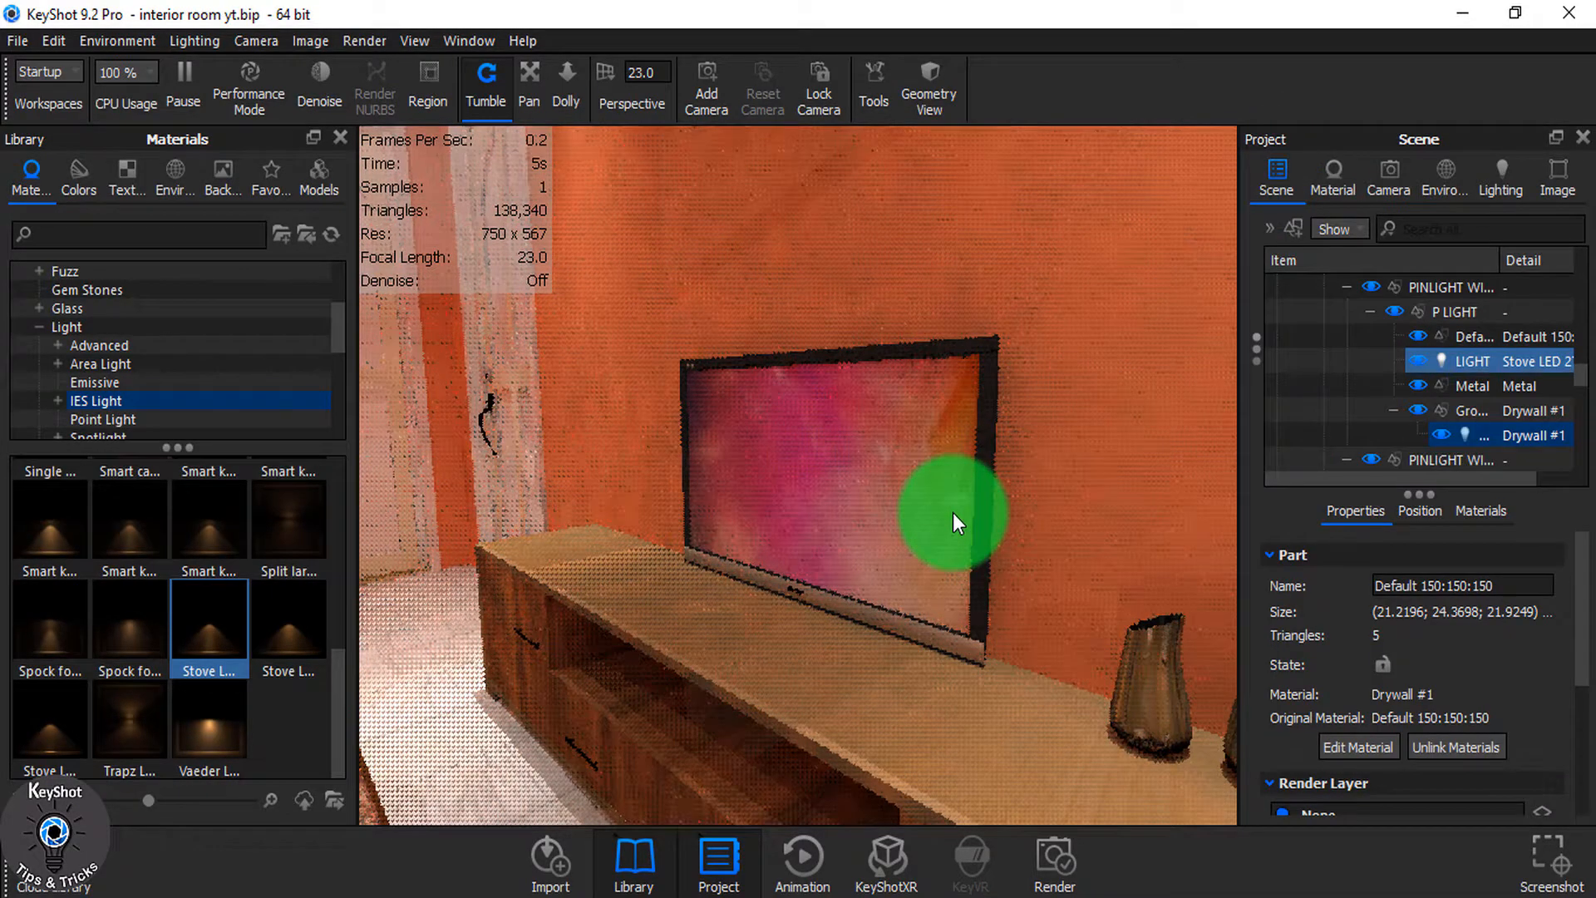
left_click(835, 458)
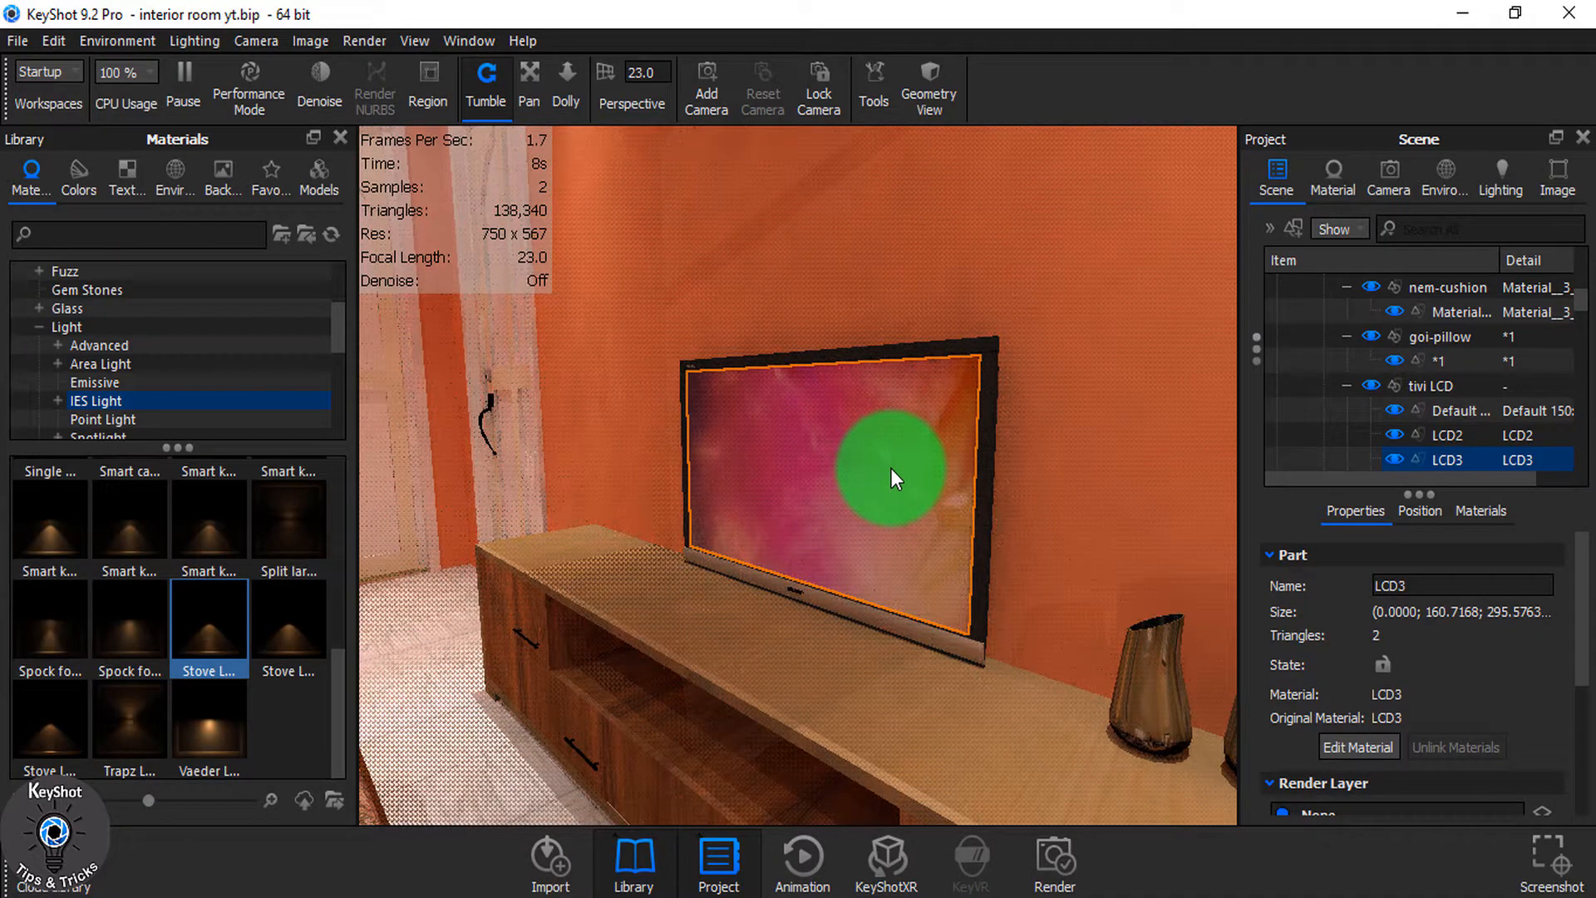
left_click(1358, 747)
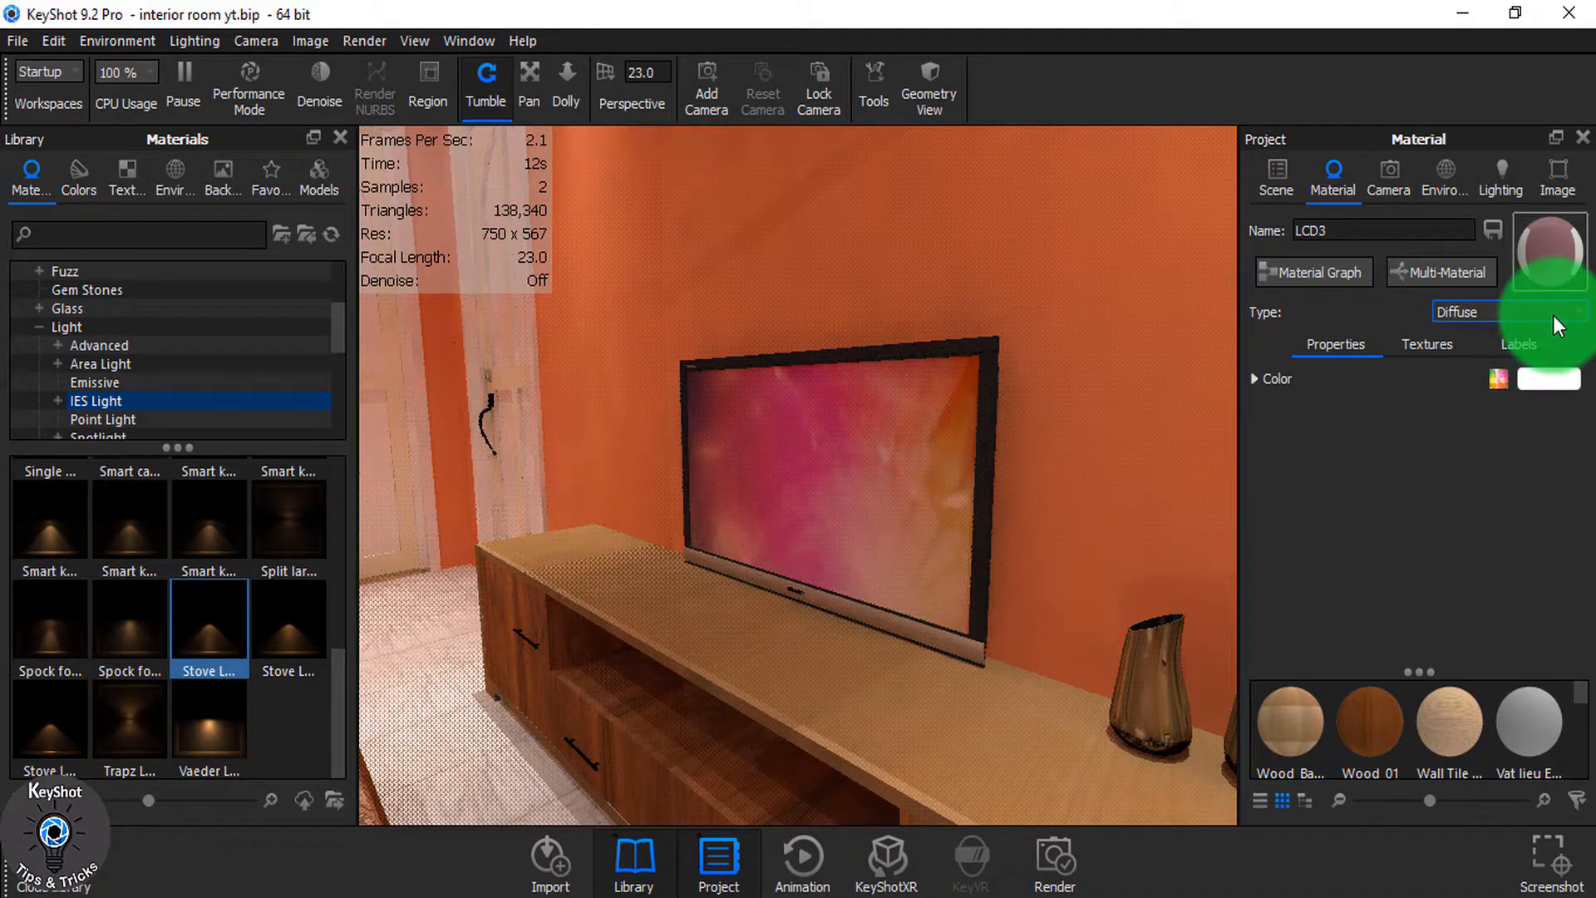
- View the LCD3 material, then hide the ceiling Light group in the Scene tree
left_click(1506, 311)
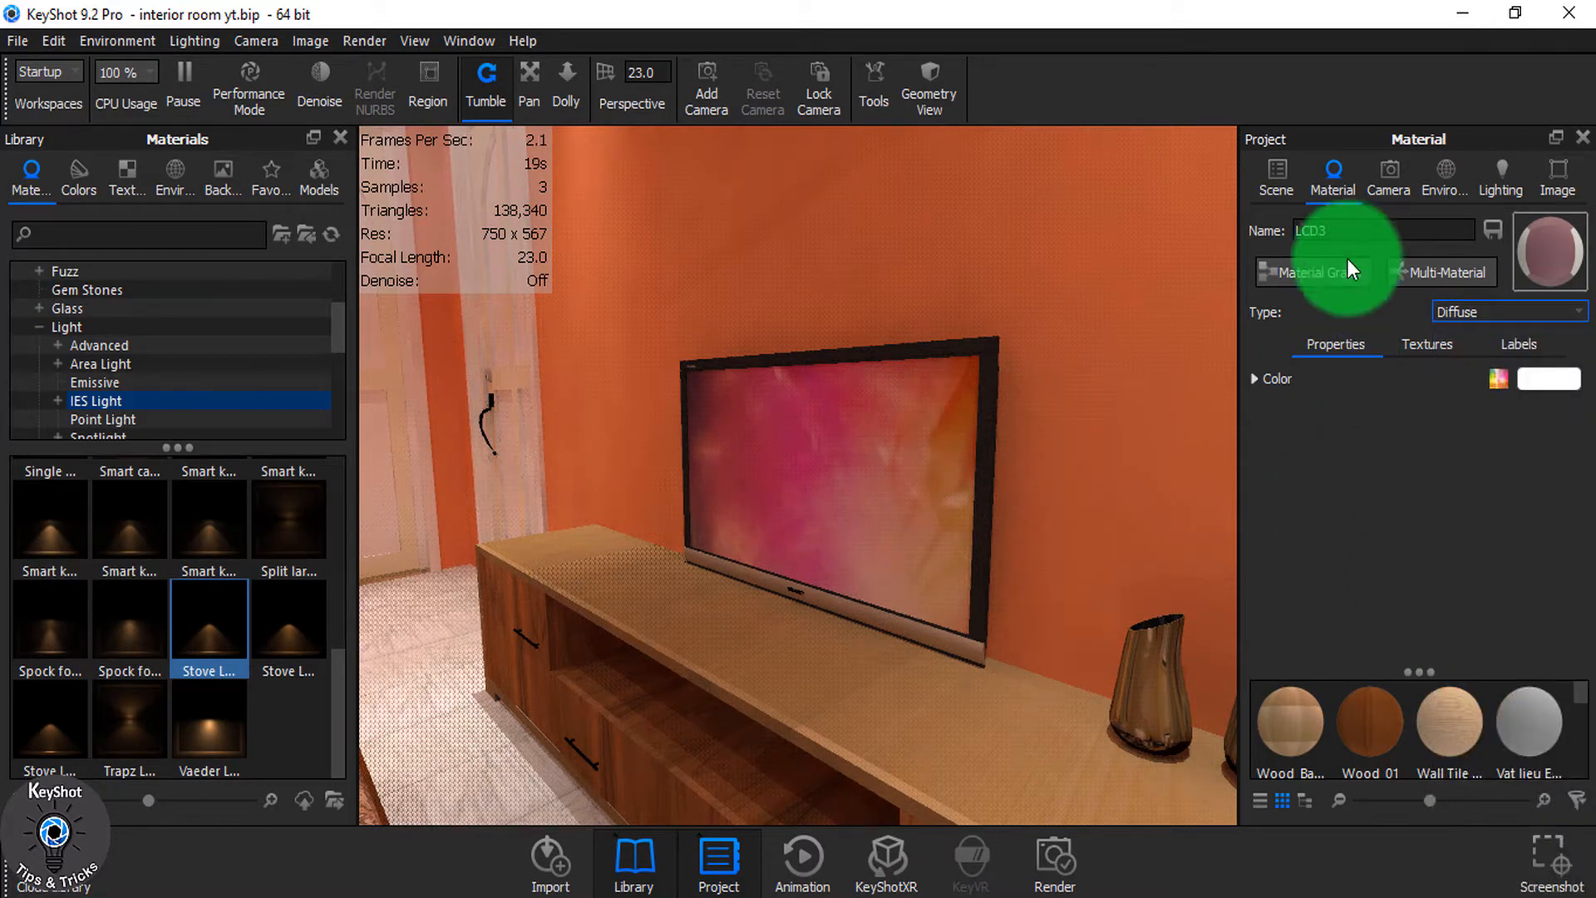
left_click(1274, 173)
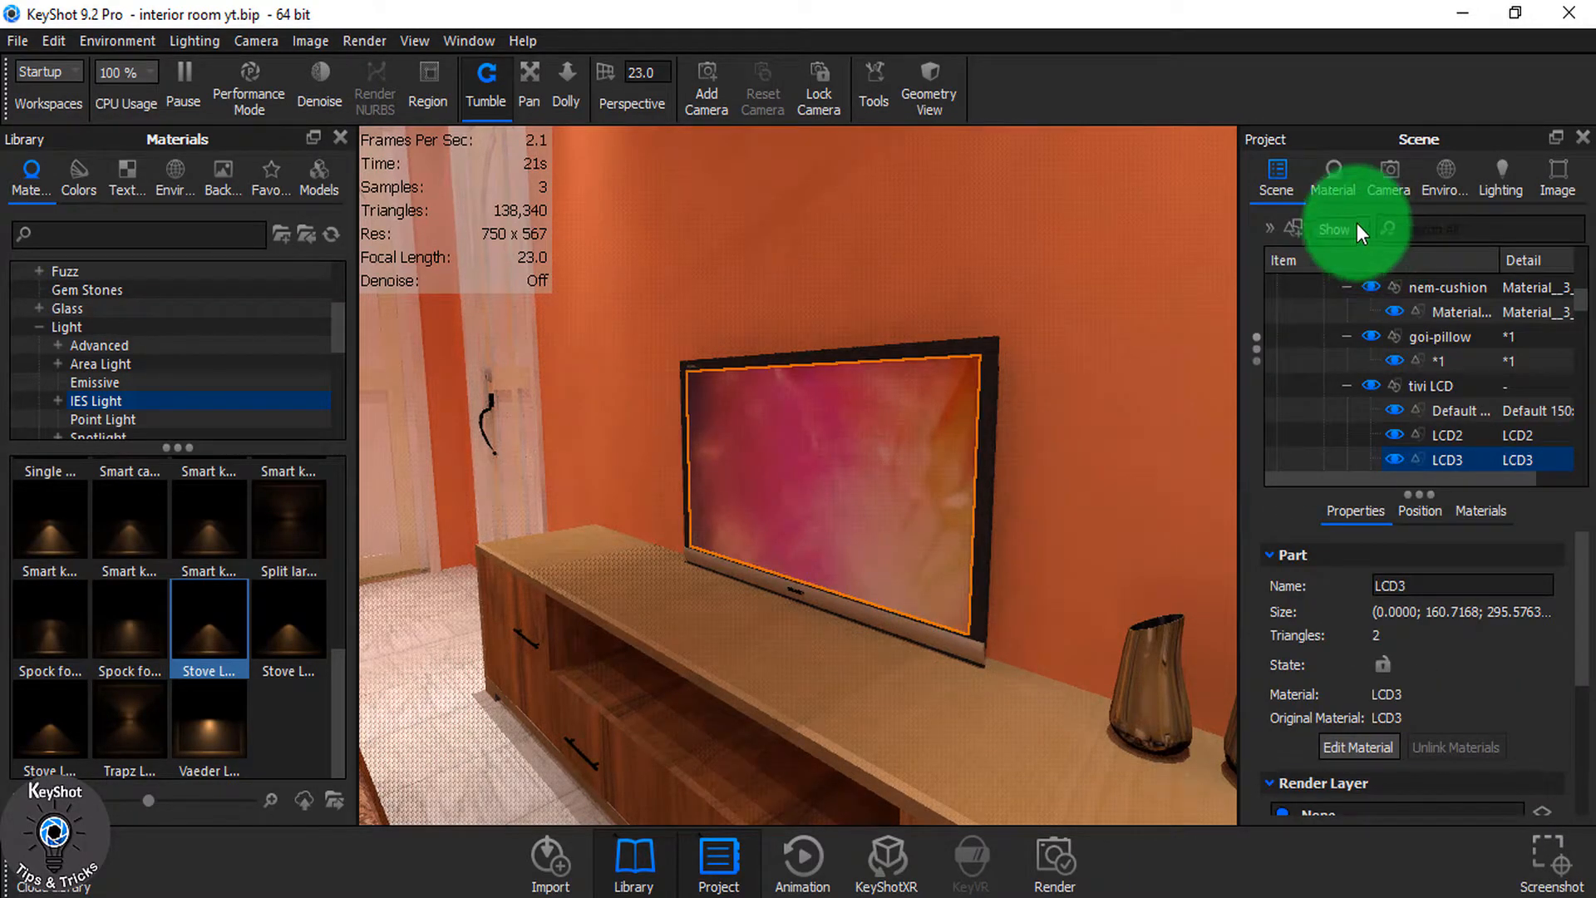
left_click(1274, 173)
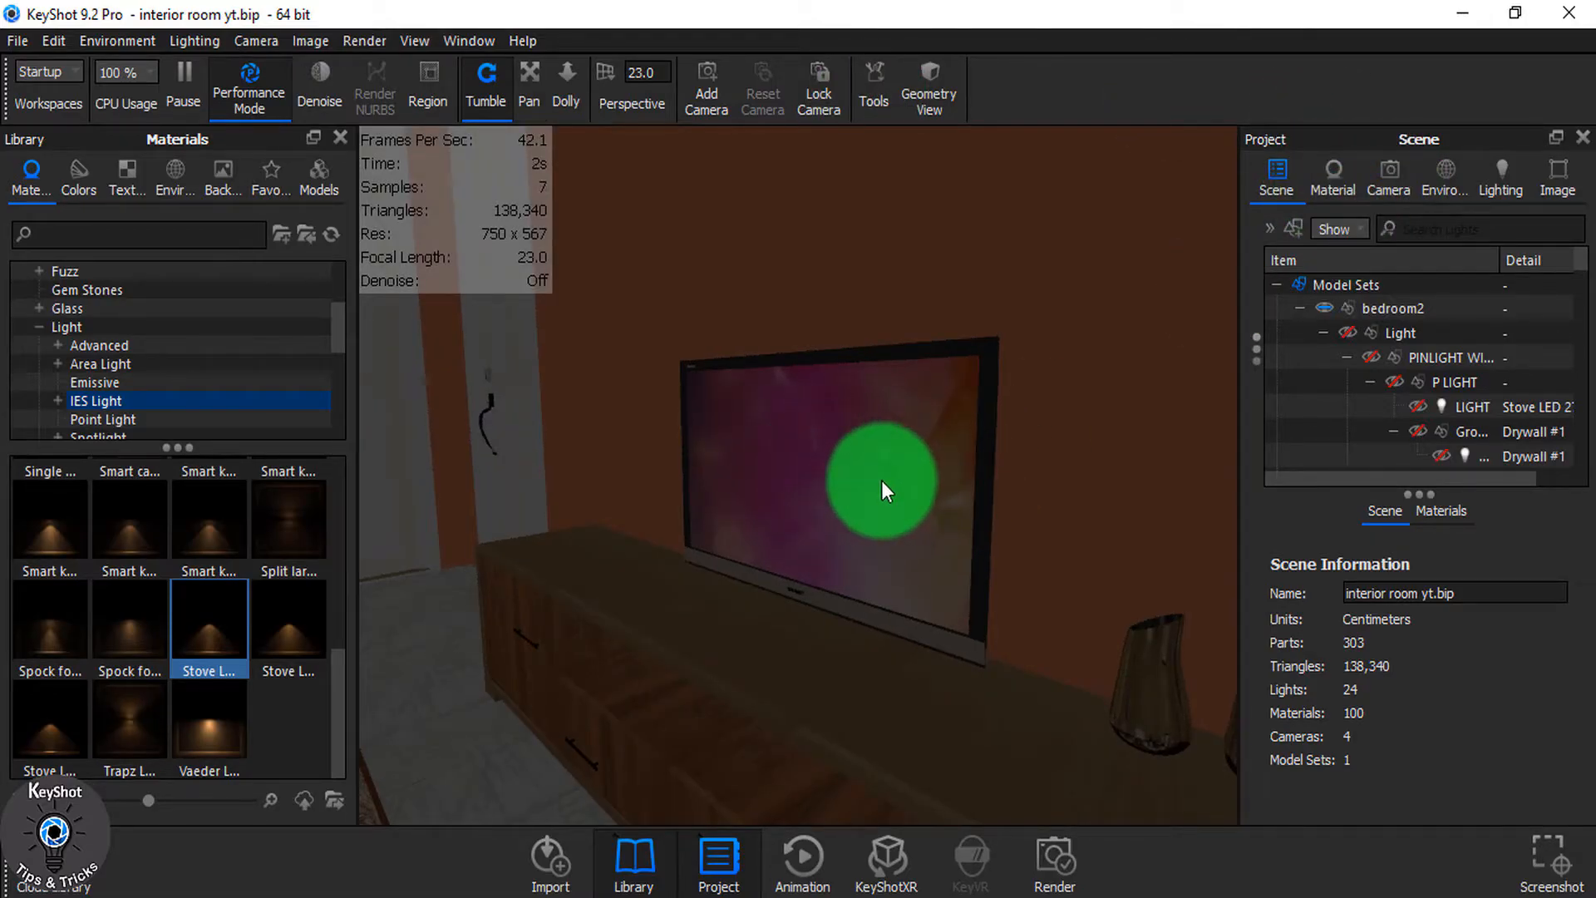
- Set the LCD3 area light to emit from its back only, visible to camera and in shadows
left_click(880, 484)
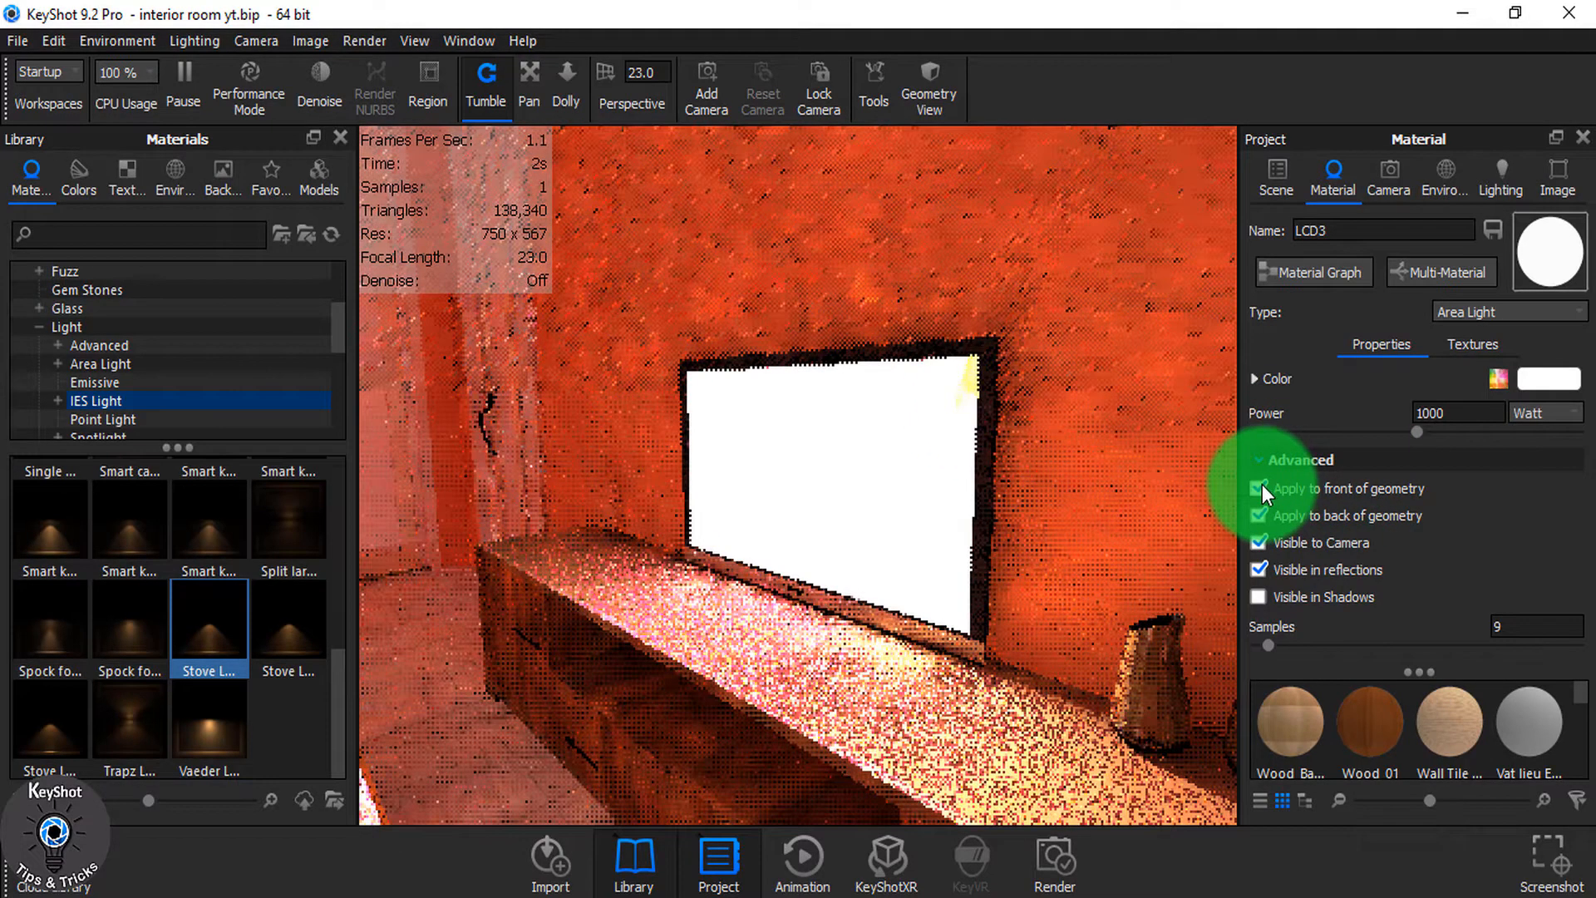
left_click(1258, 489)
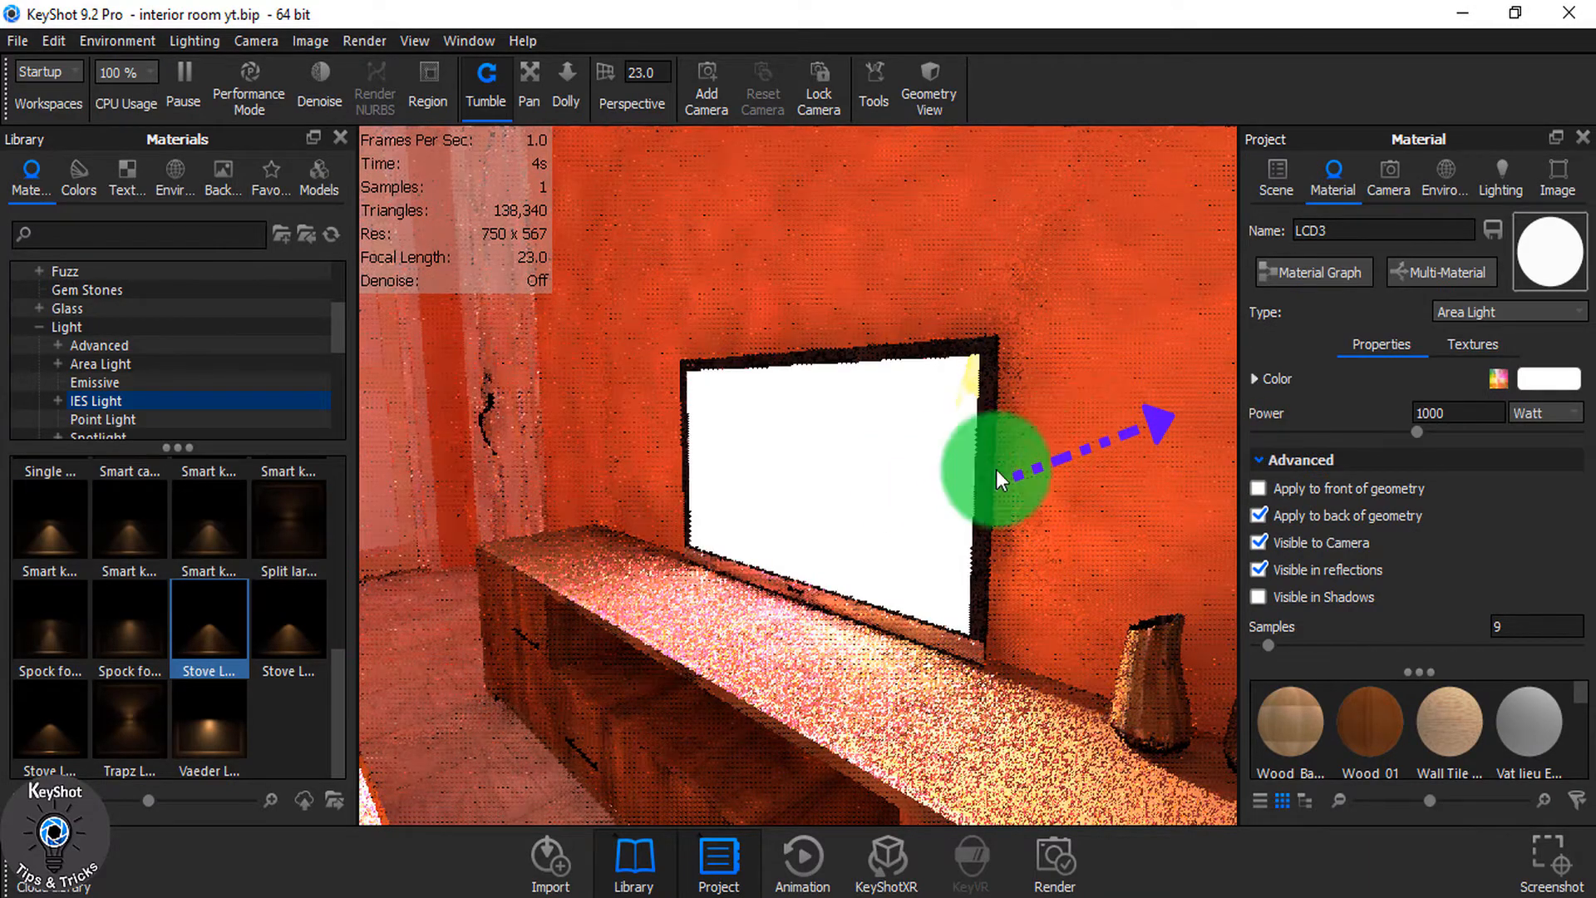
left_click_drag(1002, 478, 850, 489)
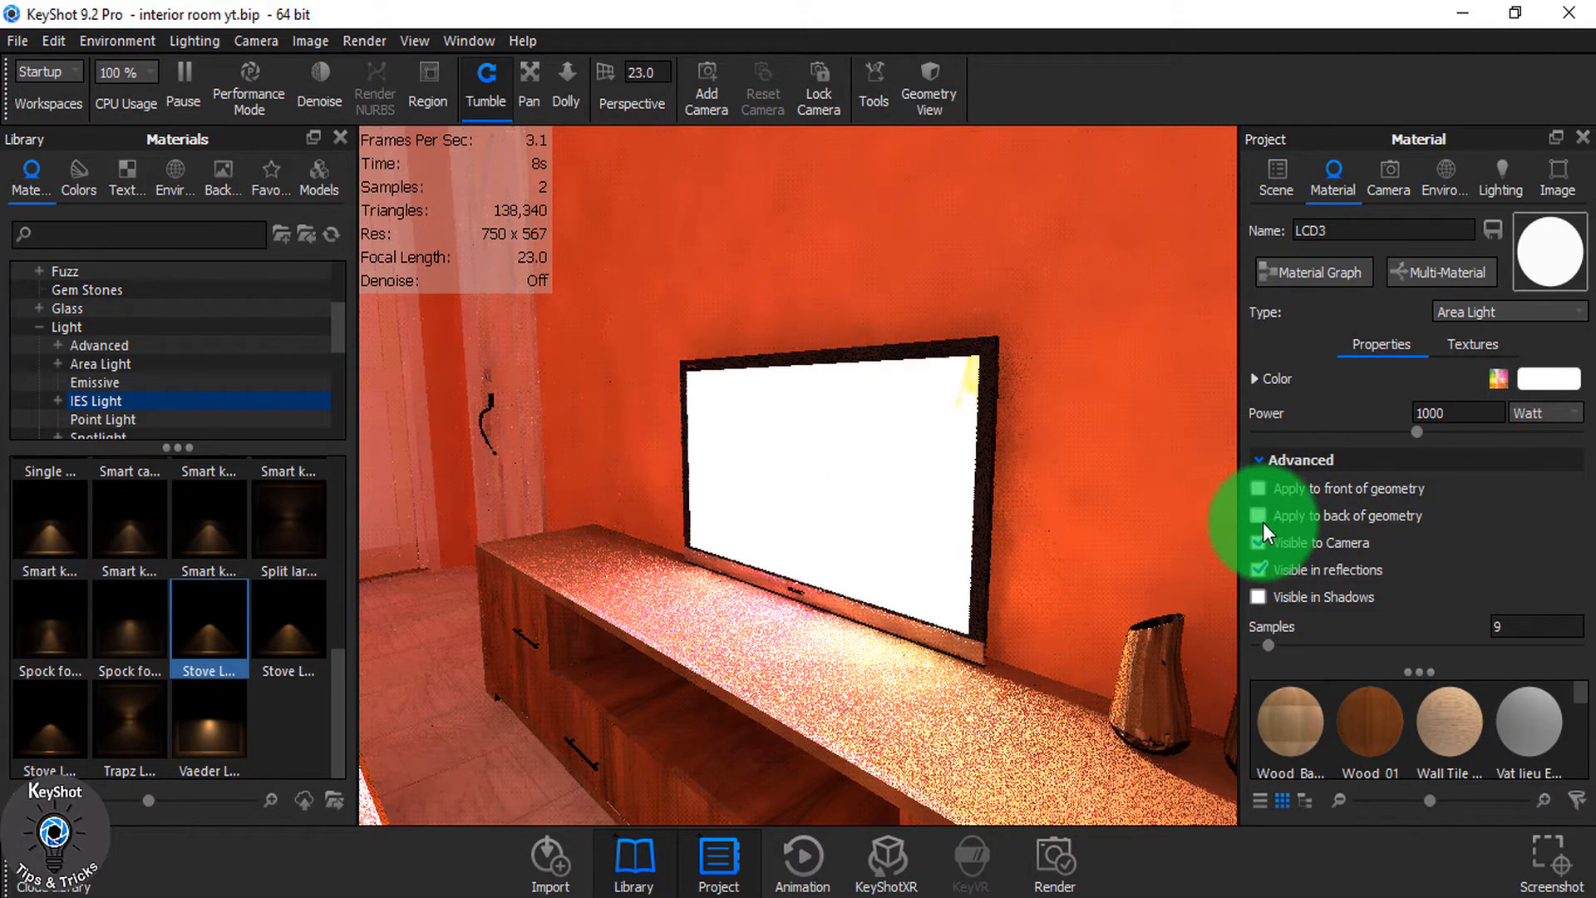
mouse_move(1260, 516)
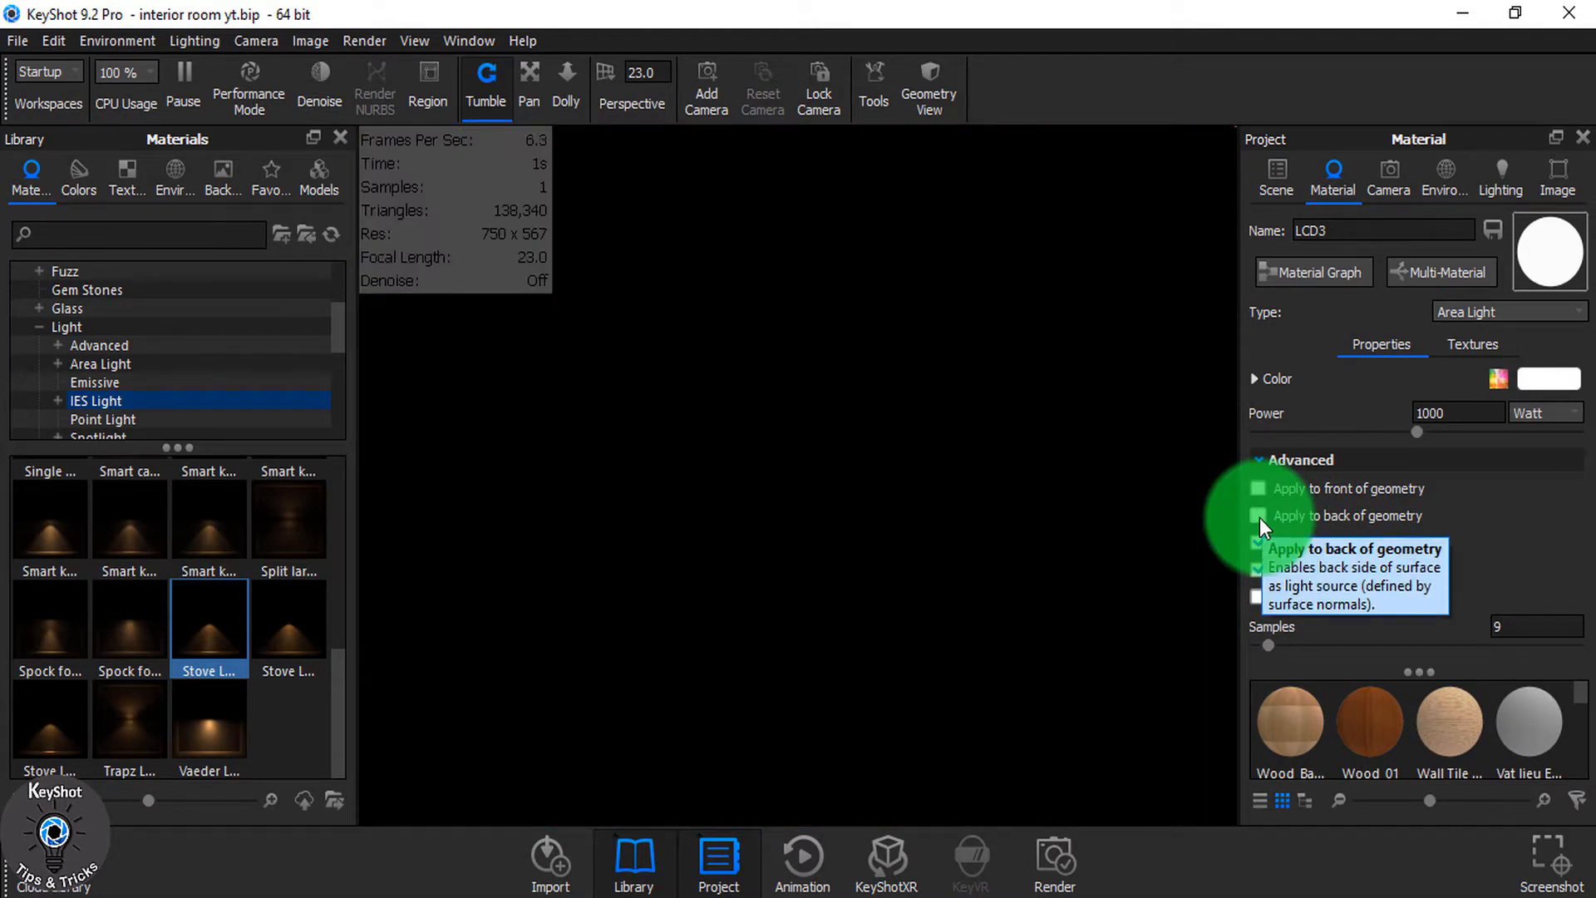
left_click(1258, 516)
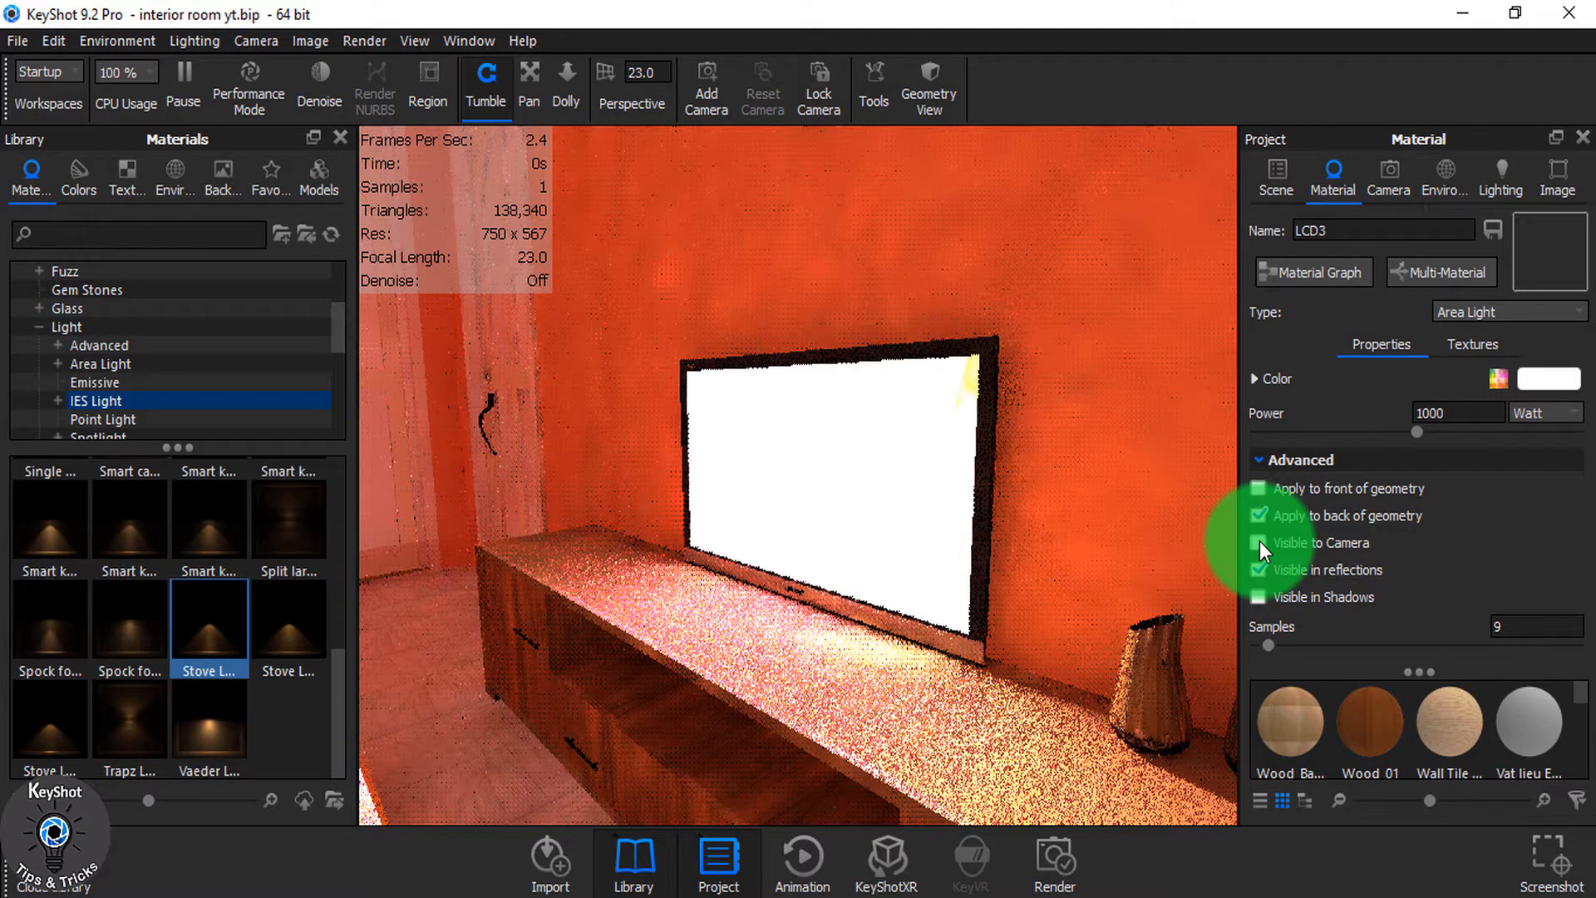
left_click(1260, 543)
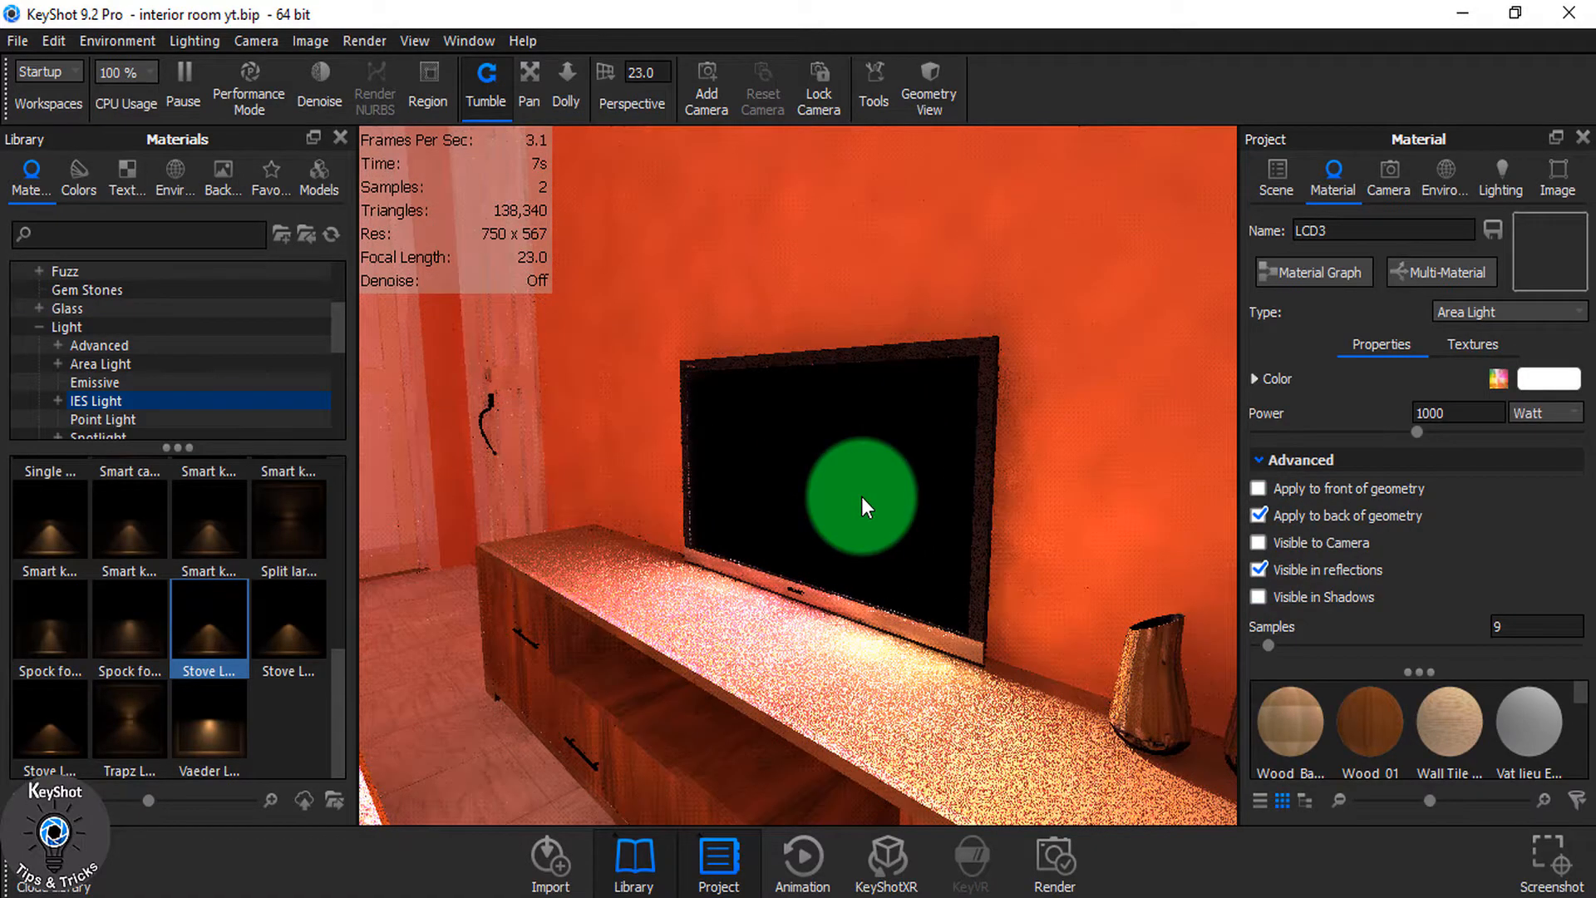
mouse_move(799, 682)
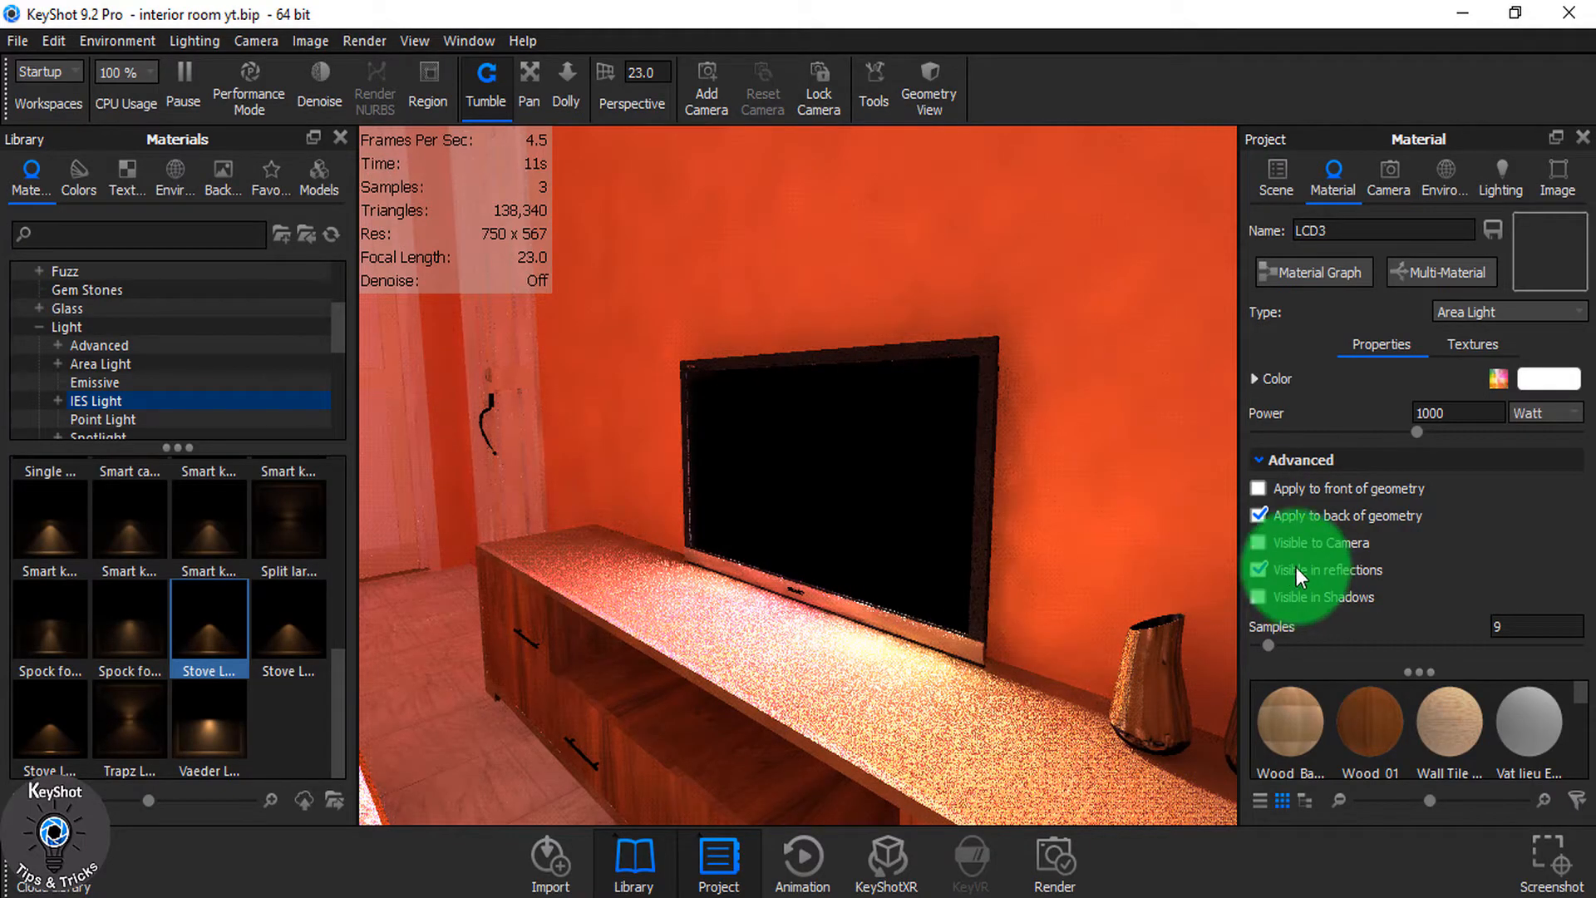
left_click(1257, 597)
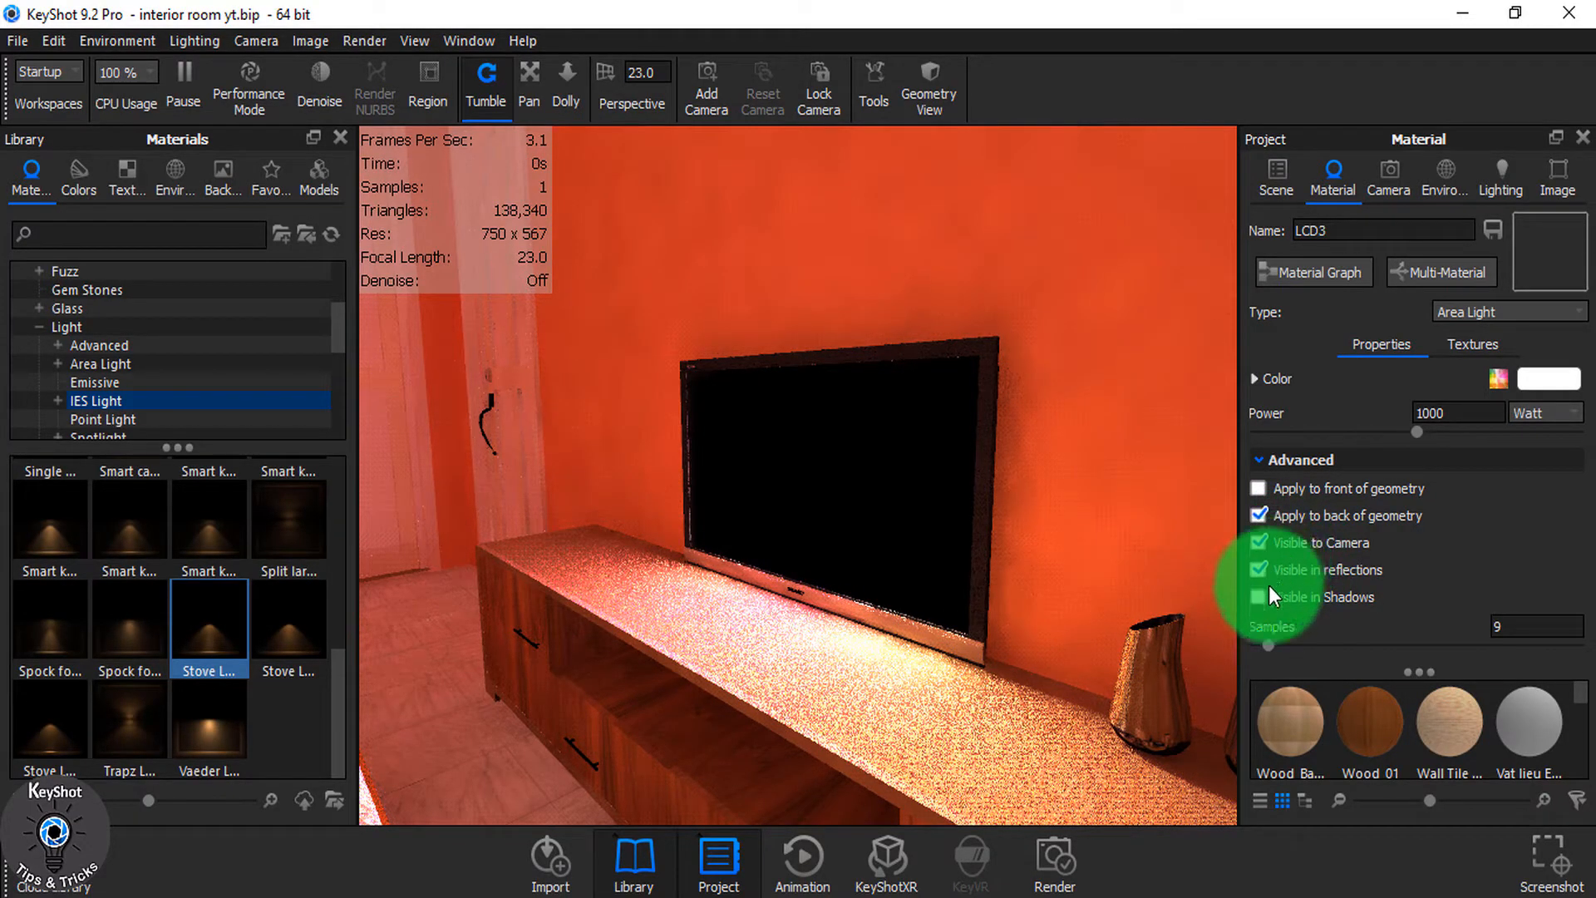
left_click(1257, 597)
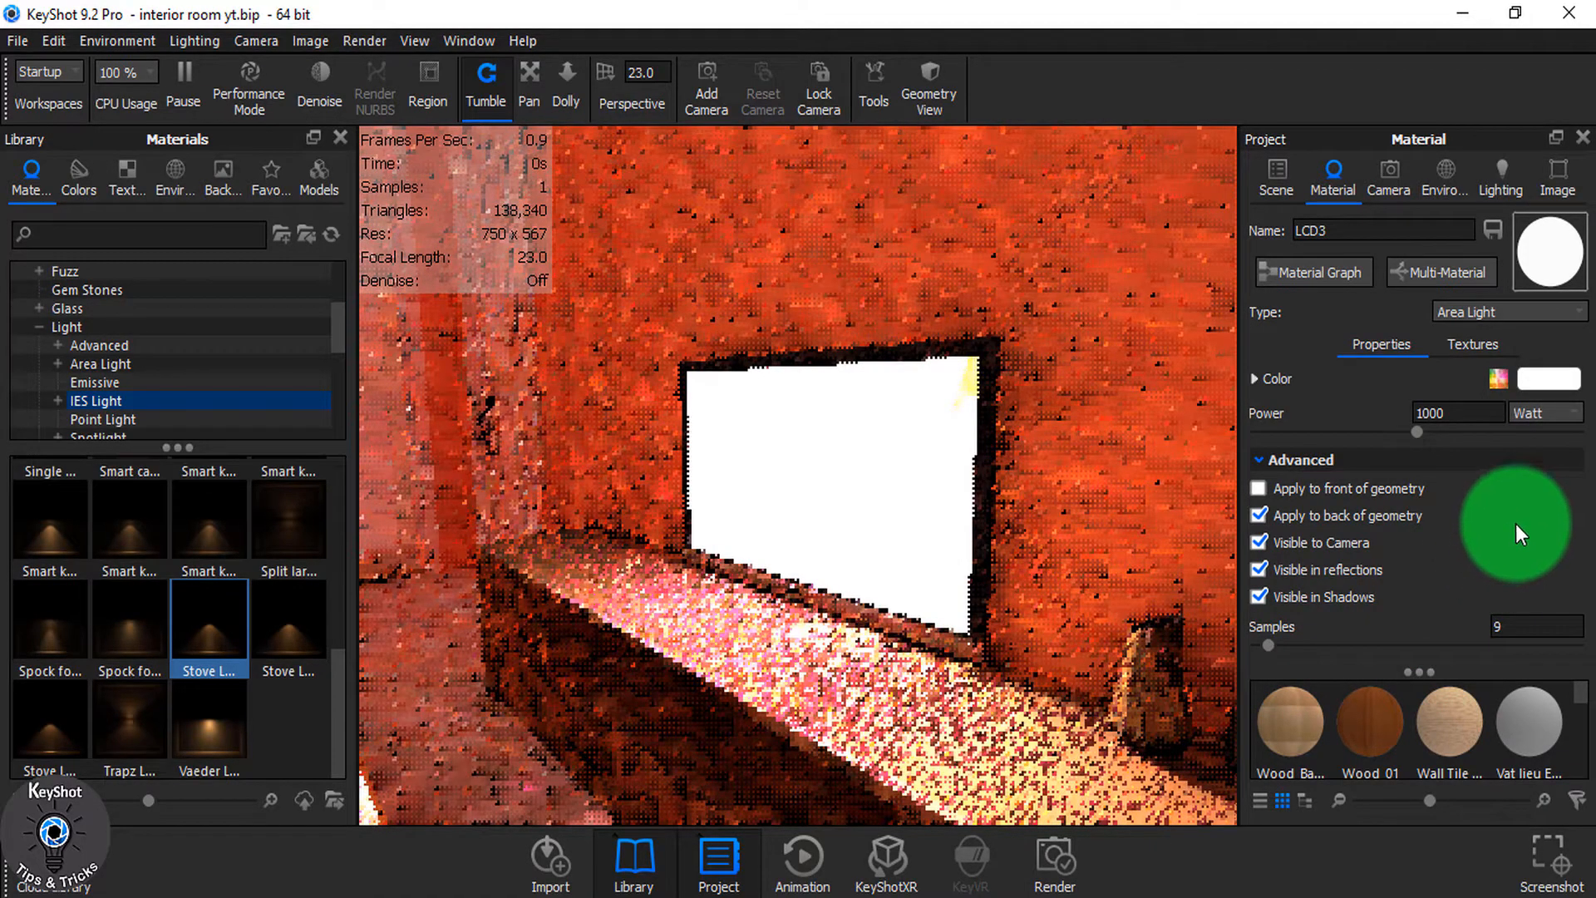
- Set the TV light power to 10000, view from Camera 2, then raise it to 14040 lm
left_click(1540, 412)
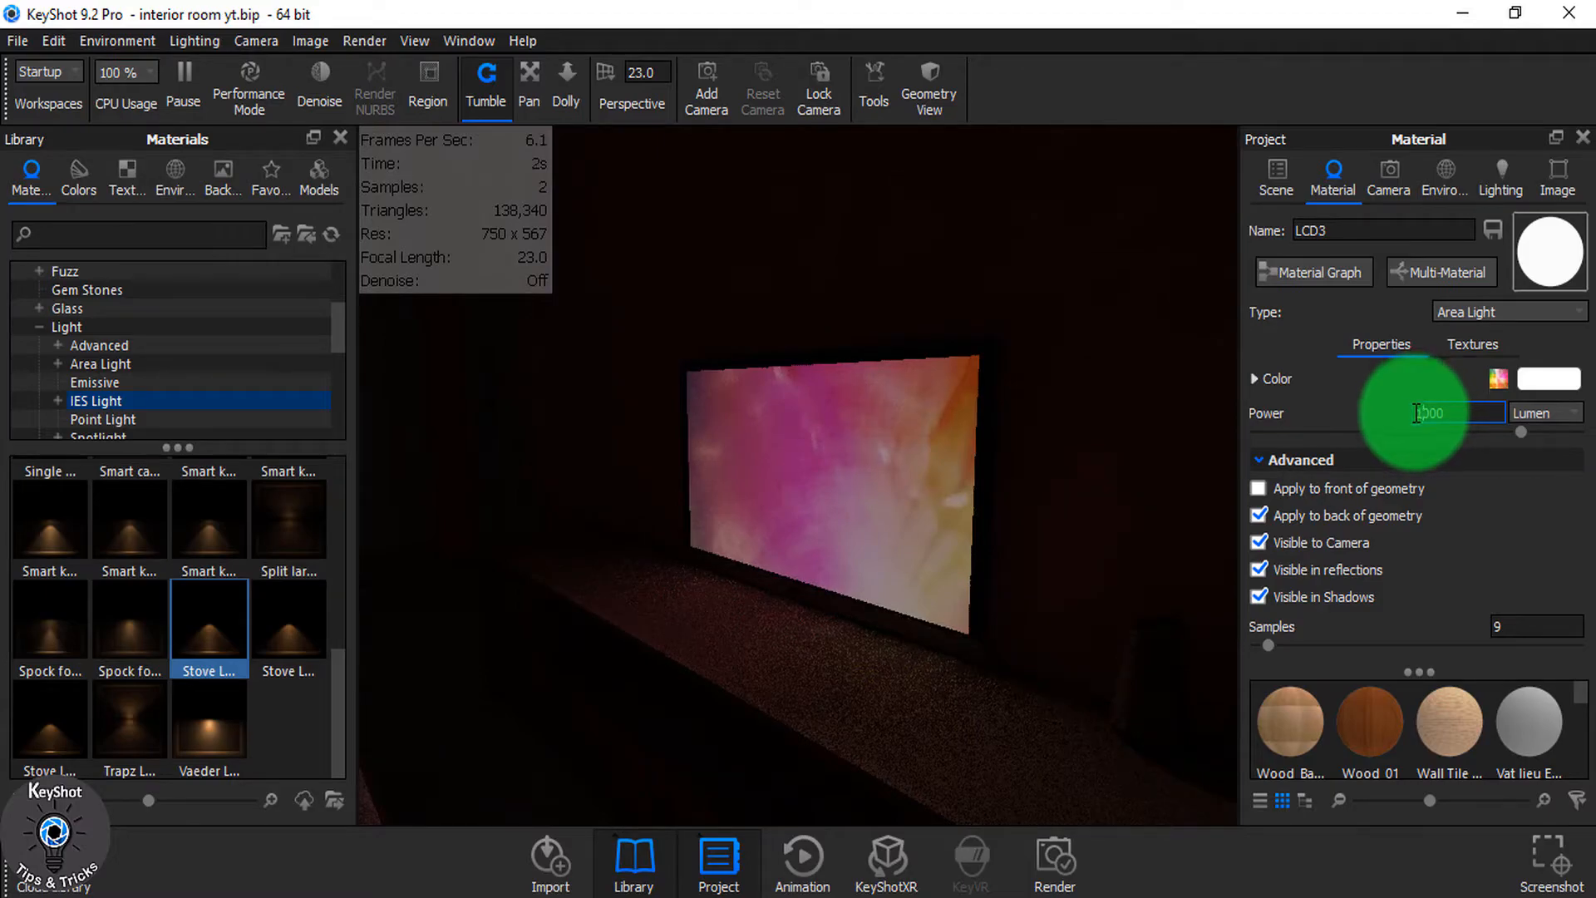
type("10000")
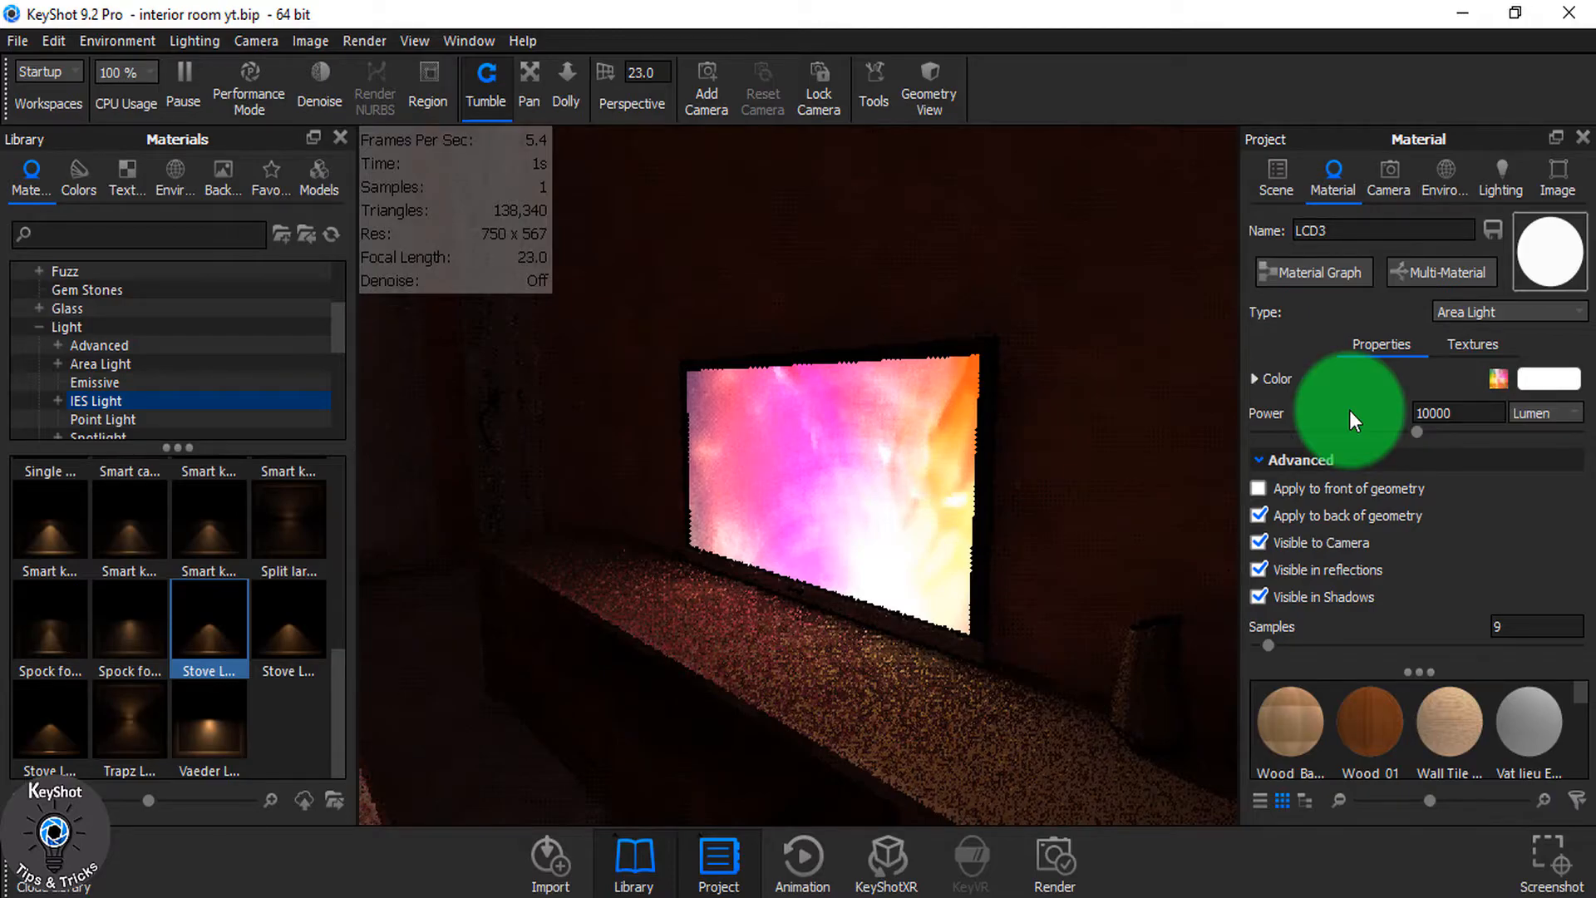
mouse_move(891, 621)
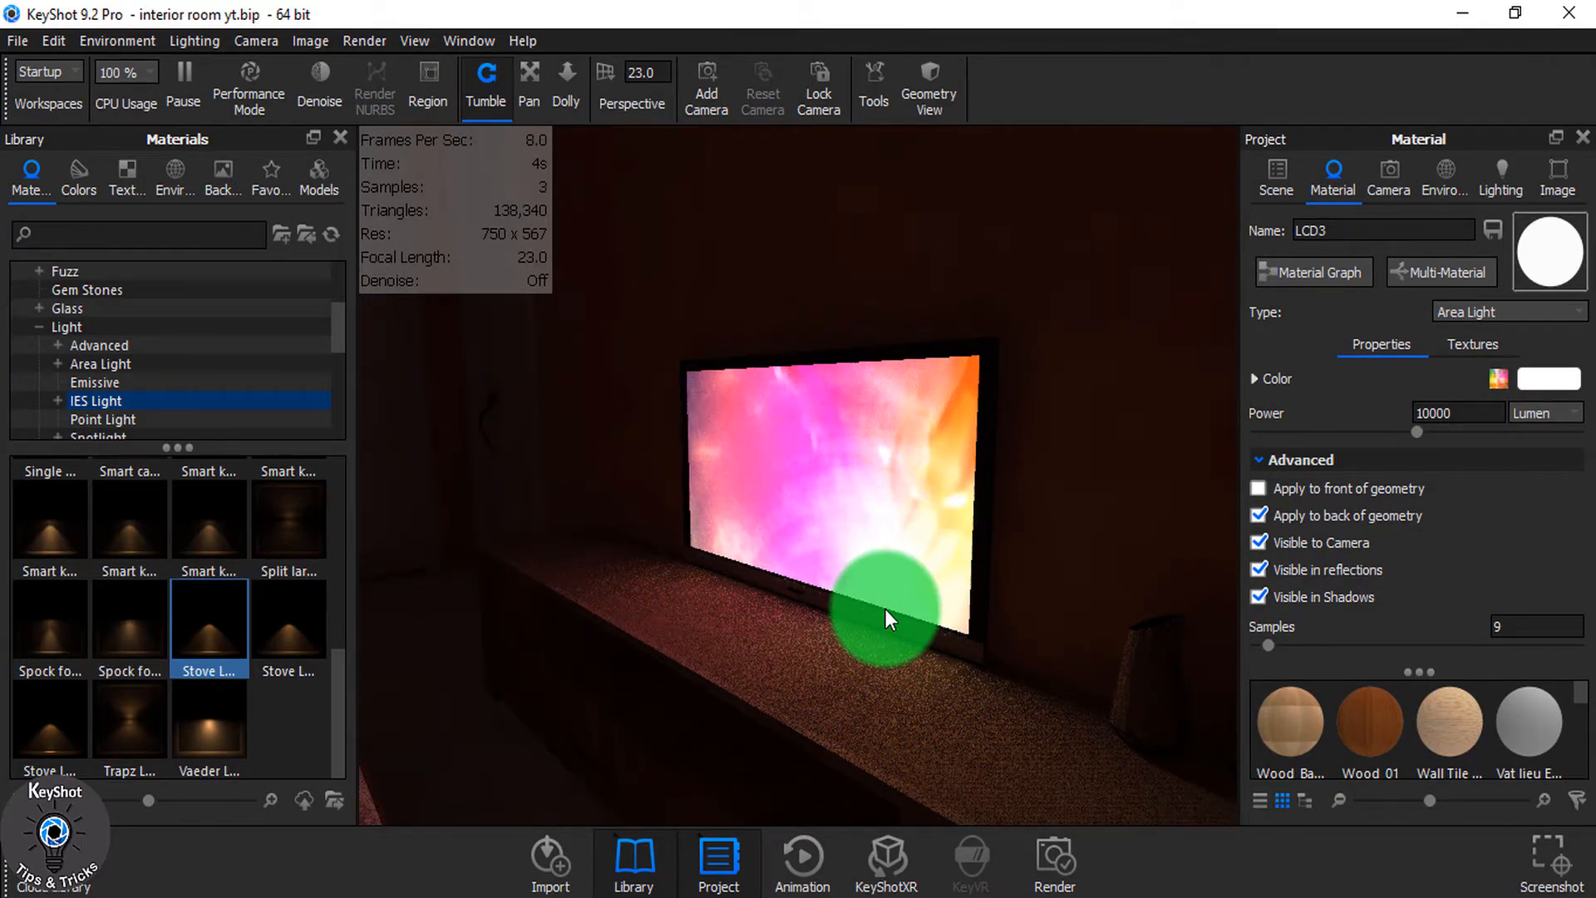
left_click(1388, 173)
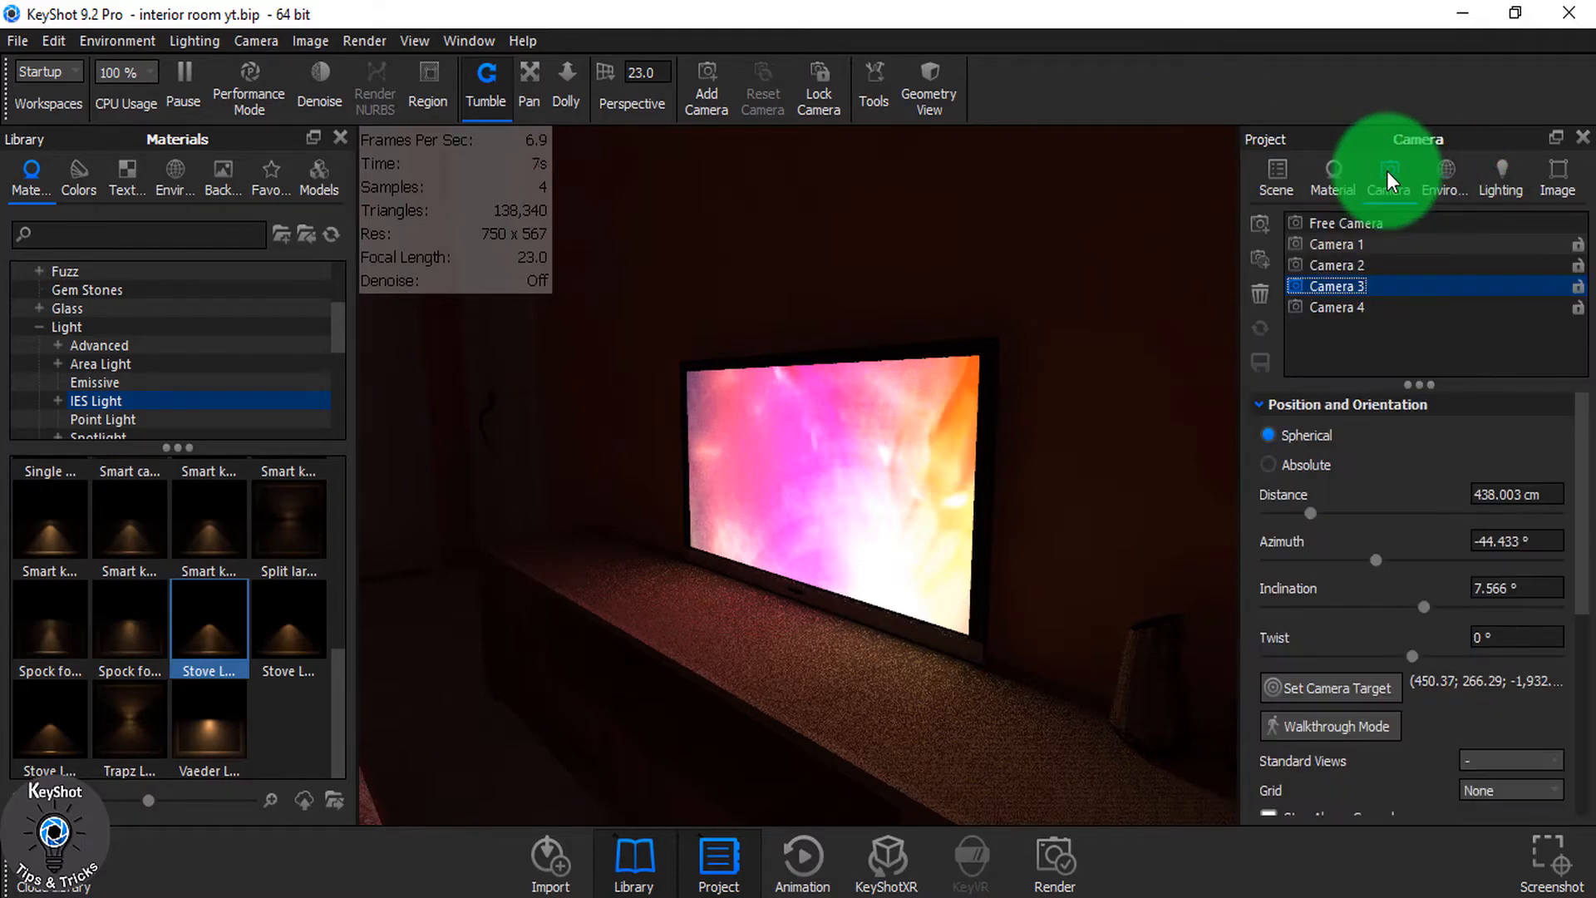
left_click(1334, 264)
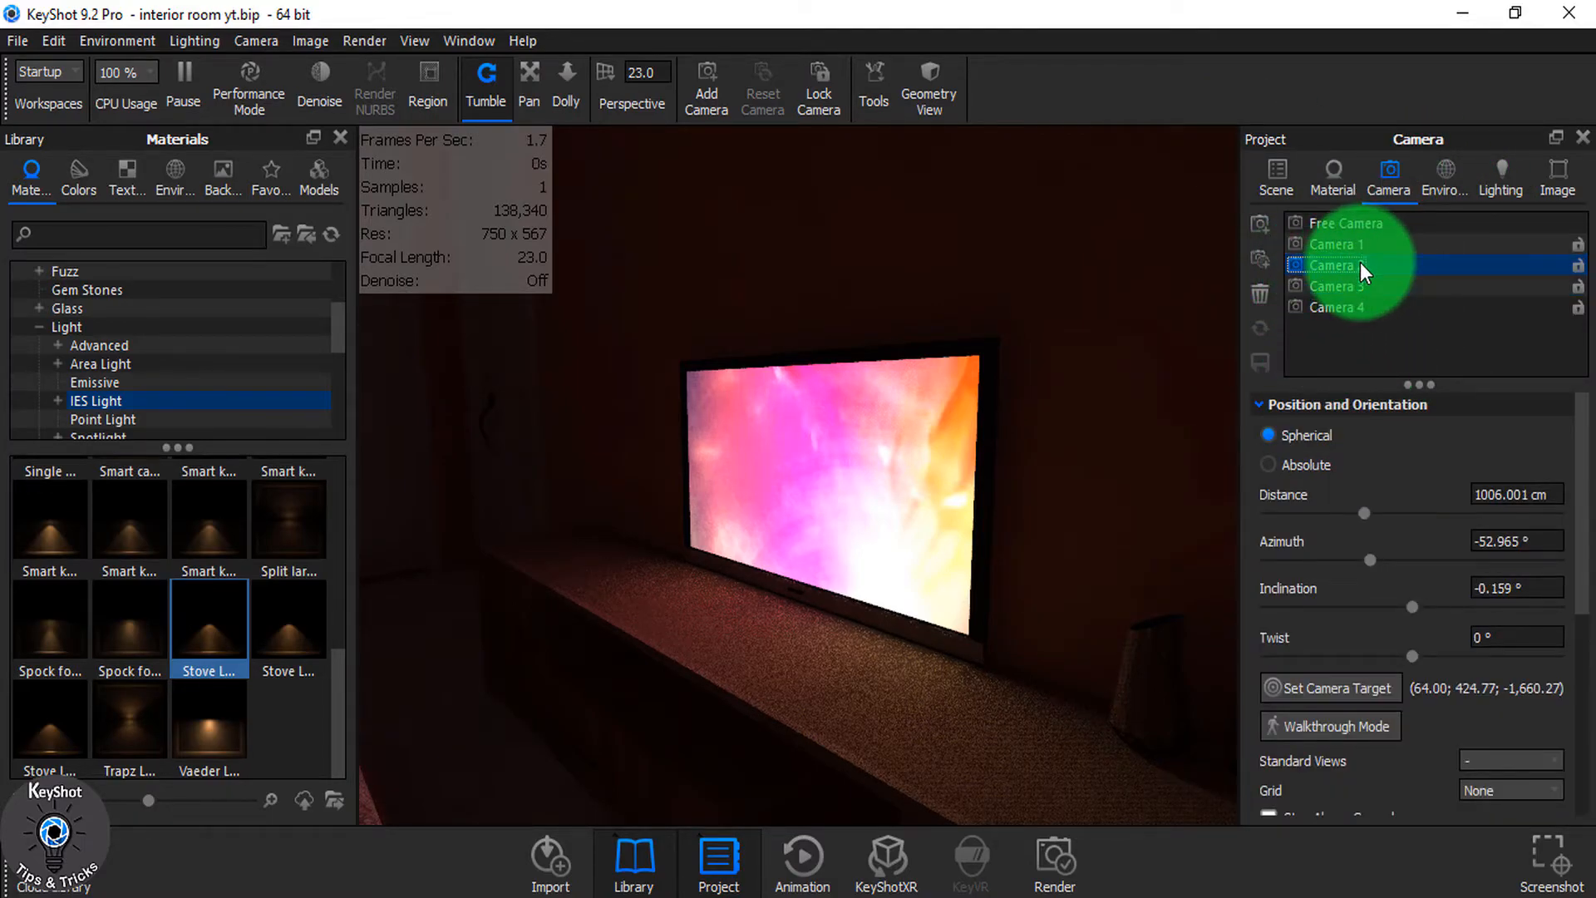
left_click(1333, 264)
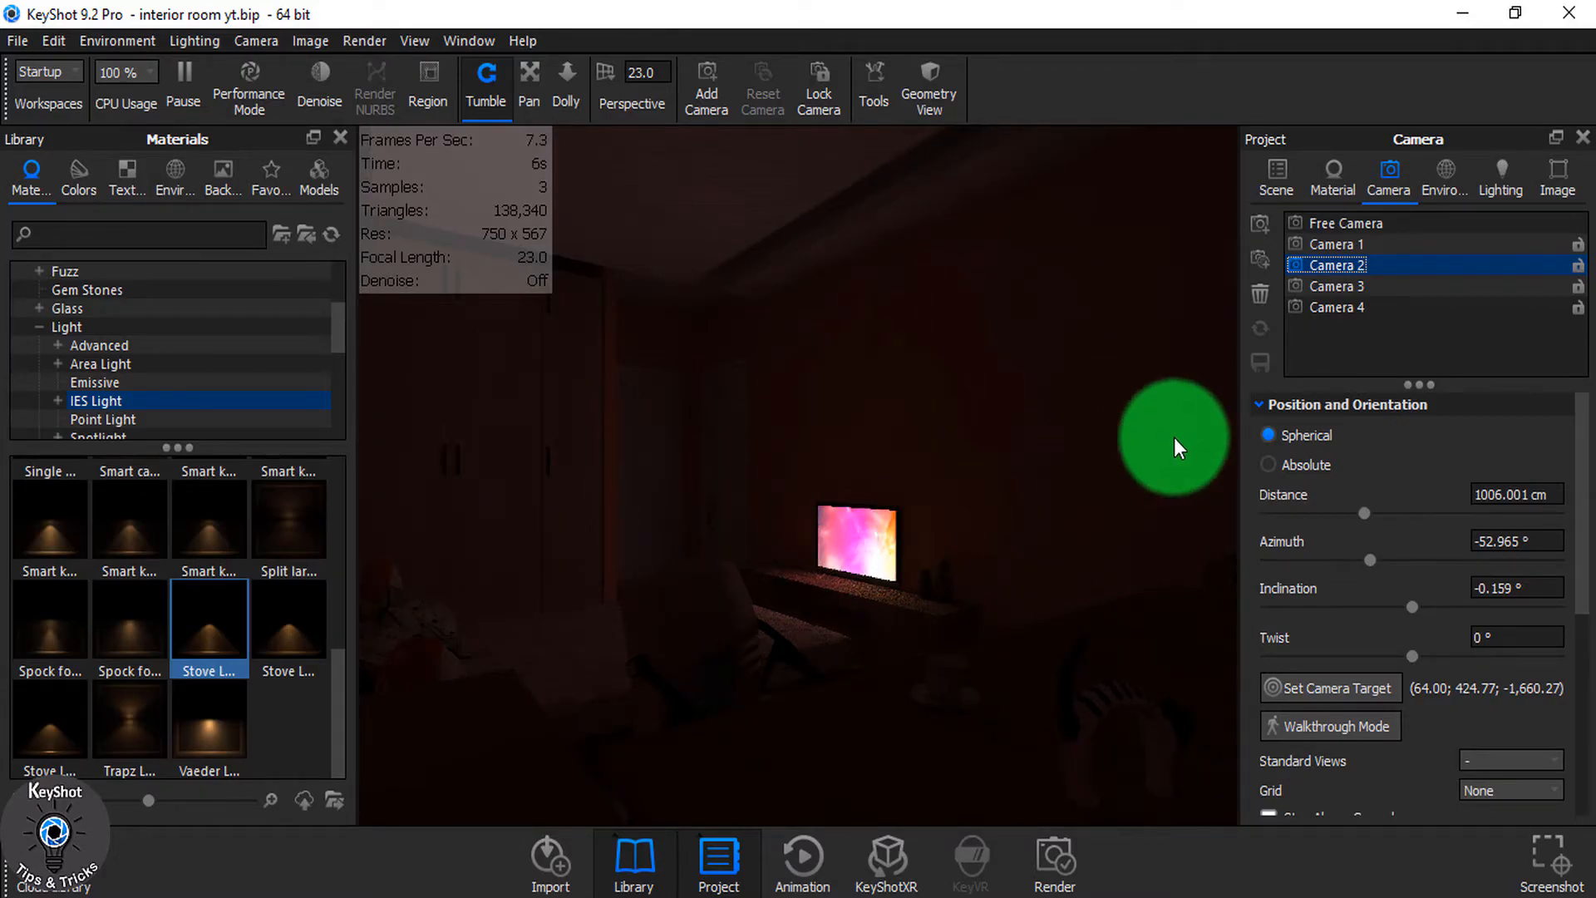
left_click(1332, 177)
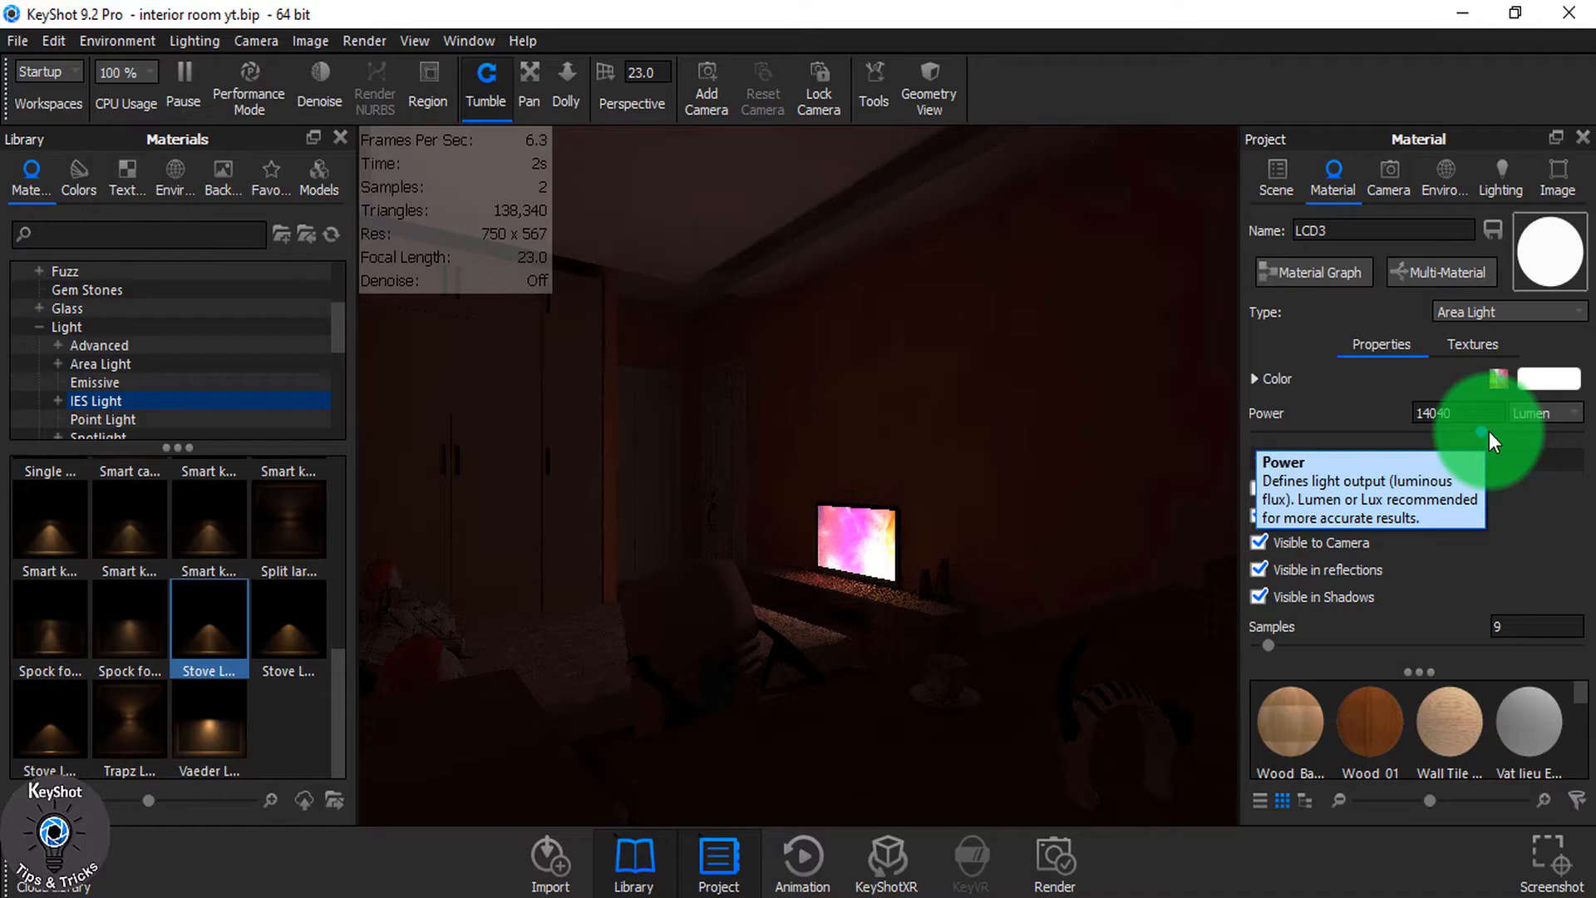
left_click(1298, 459)
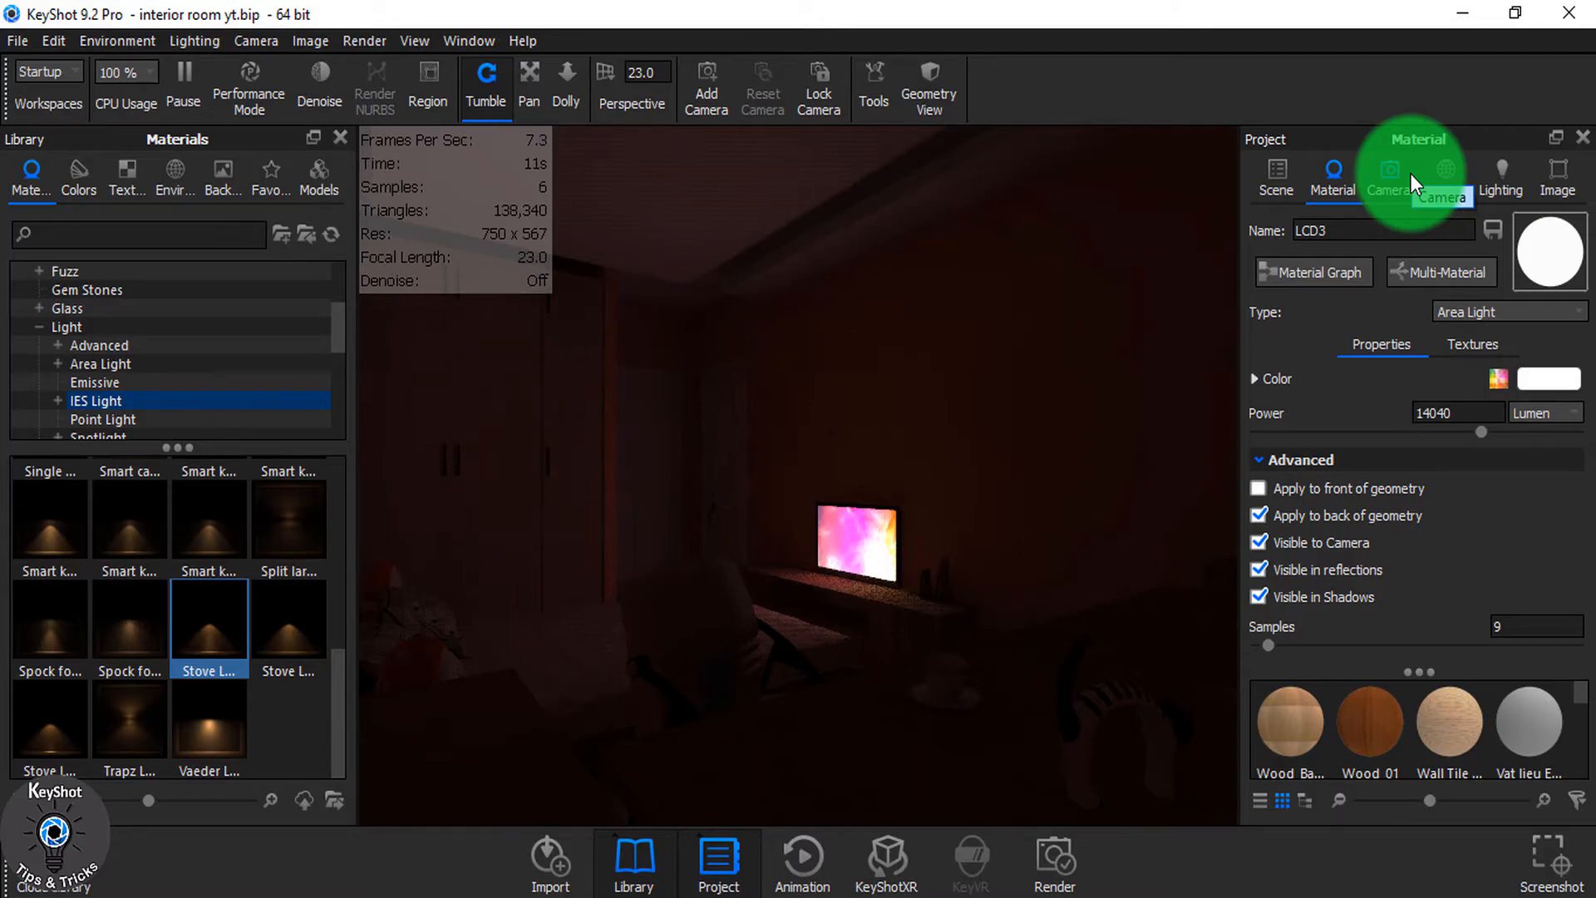
- Change the camera view and apply the Interior lighting preset, ending on the Environment settings
left_click(1274, 173)
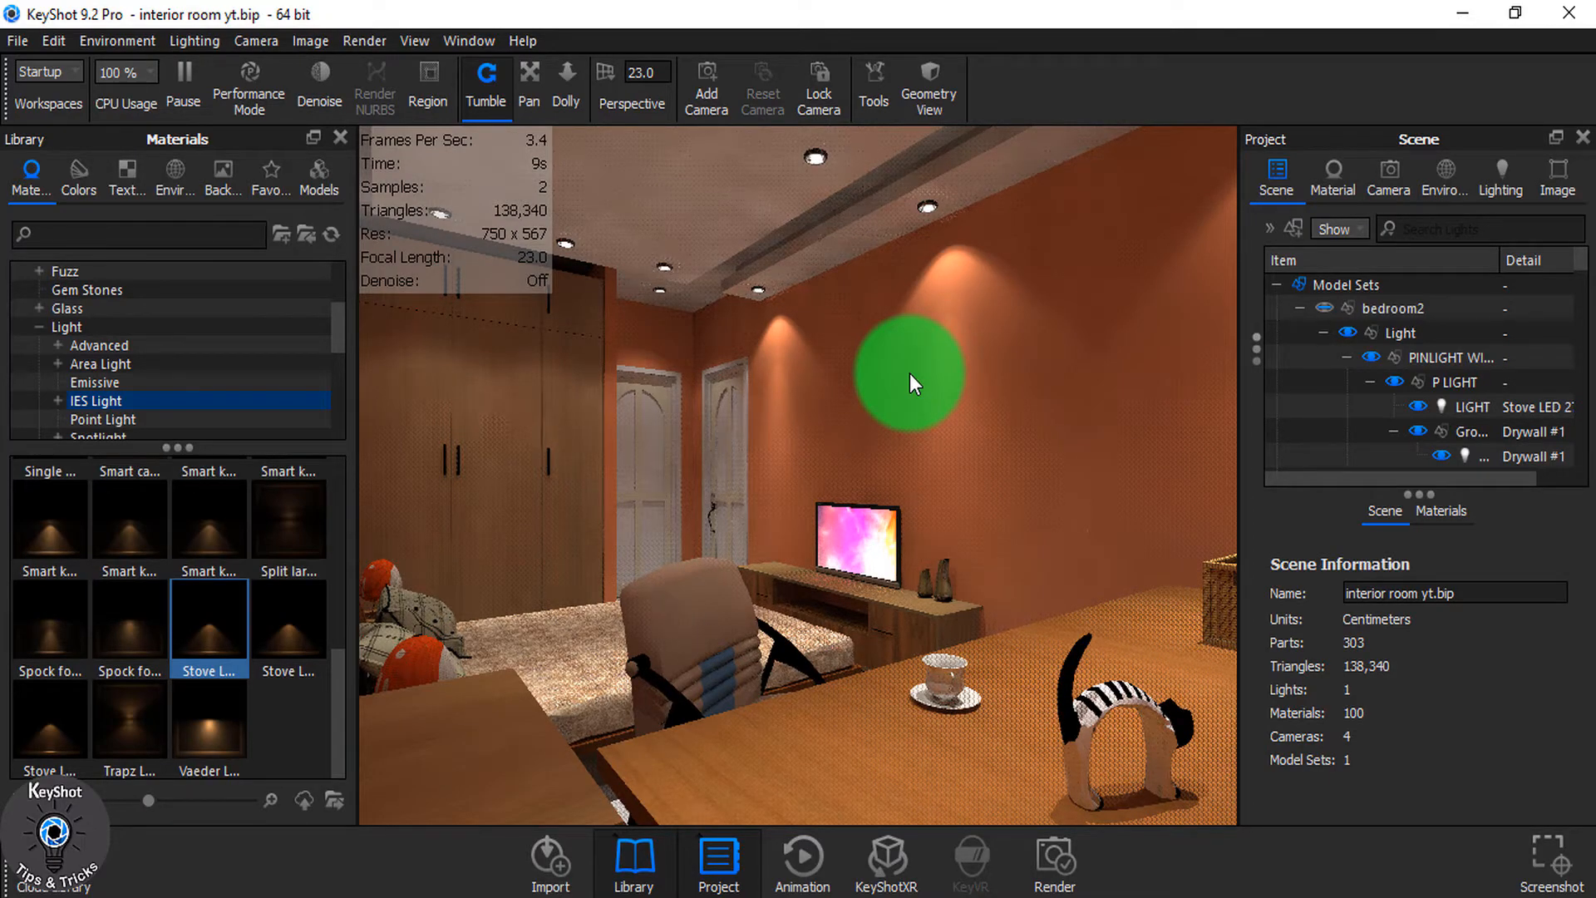
left_click(1500, 178)
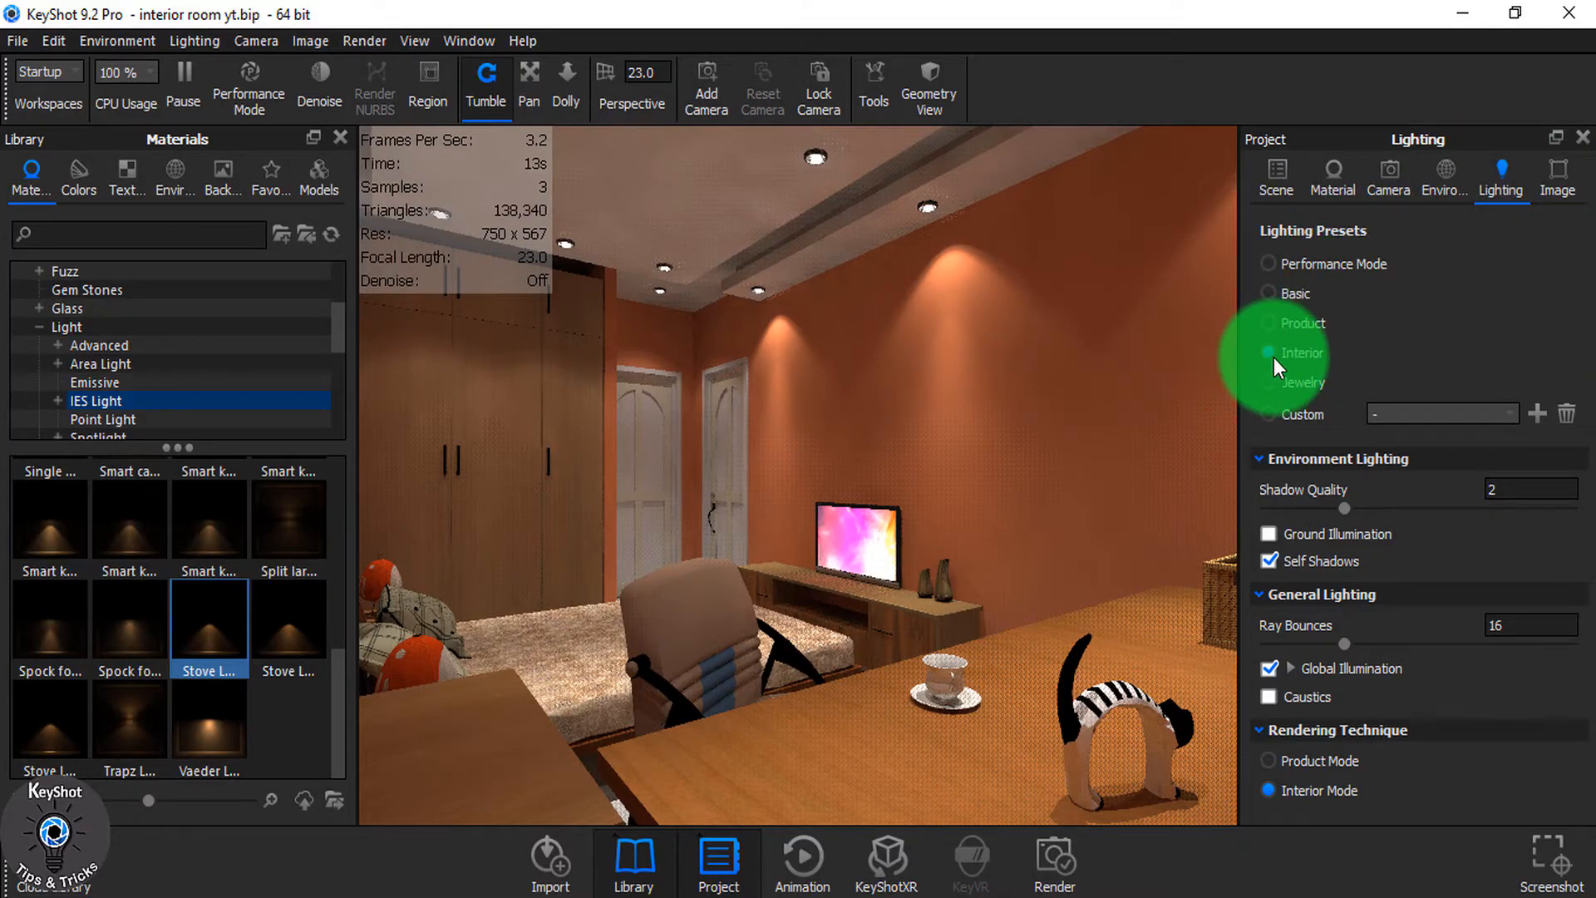
left_click(1443, 178)
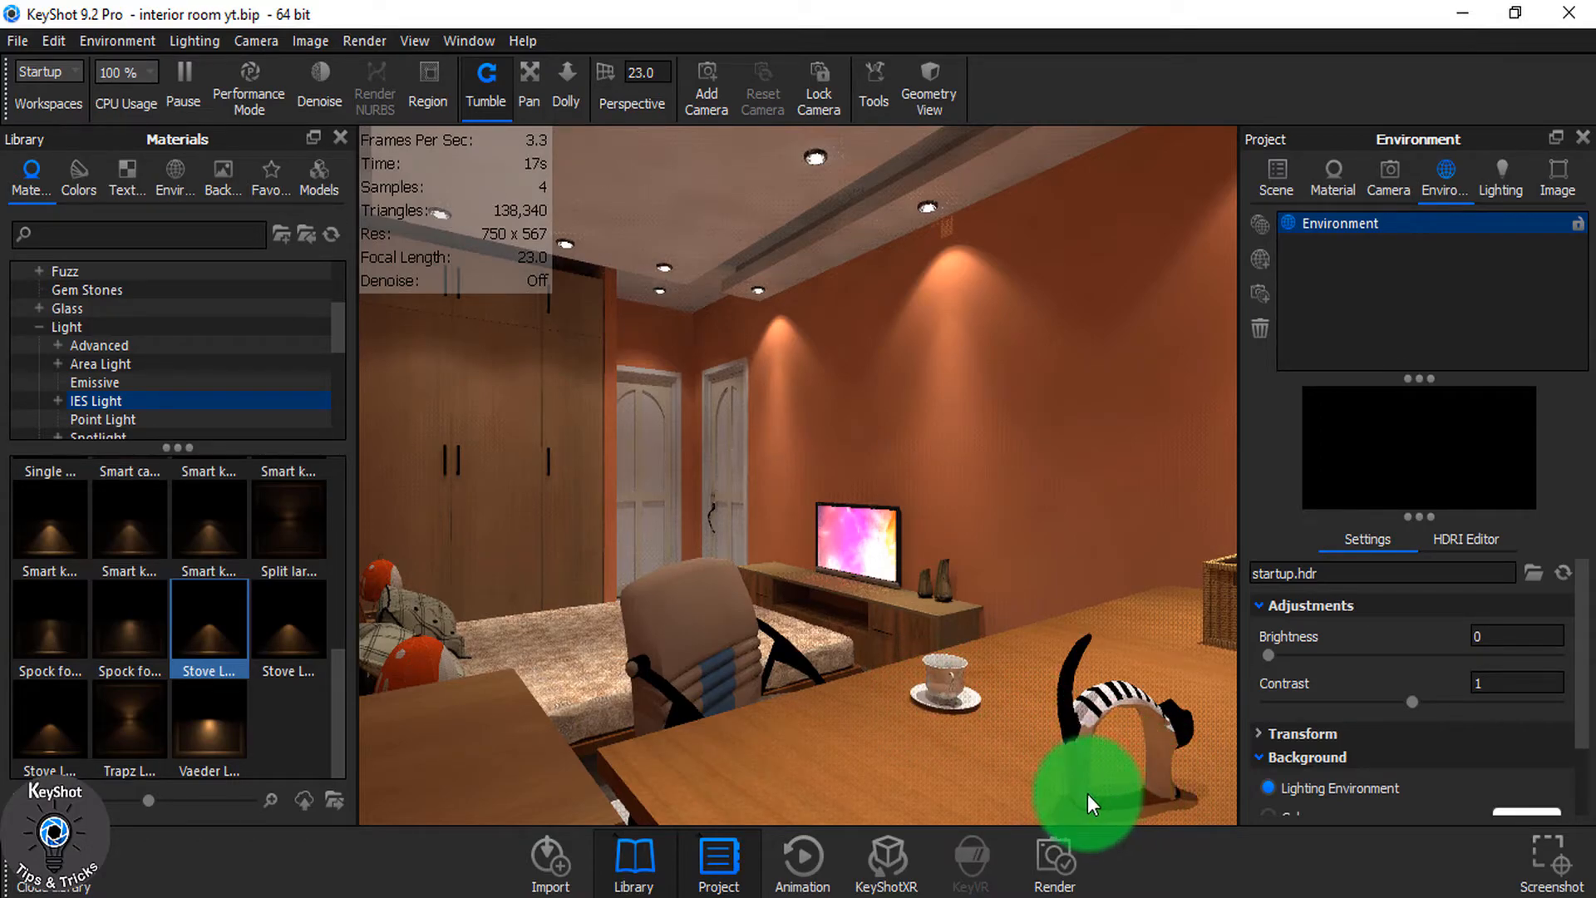
mouse_move(517, 415)
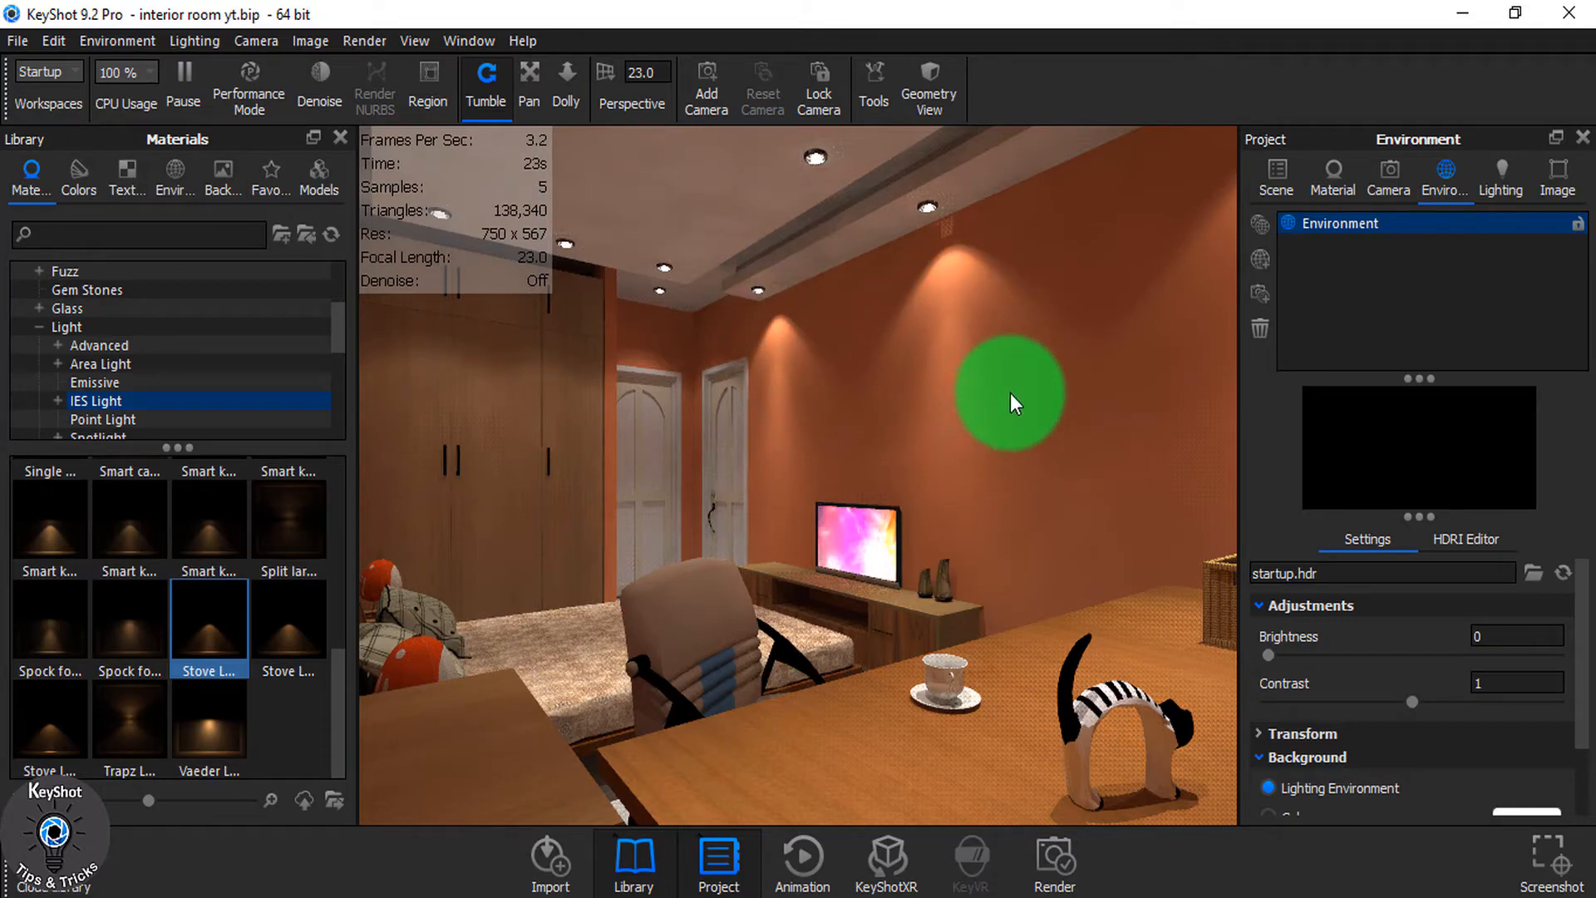
mouse_move(1060, 416)
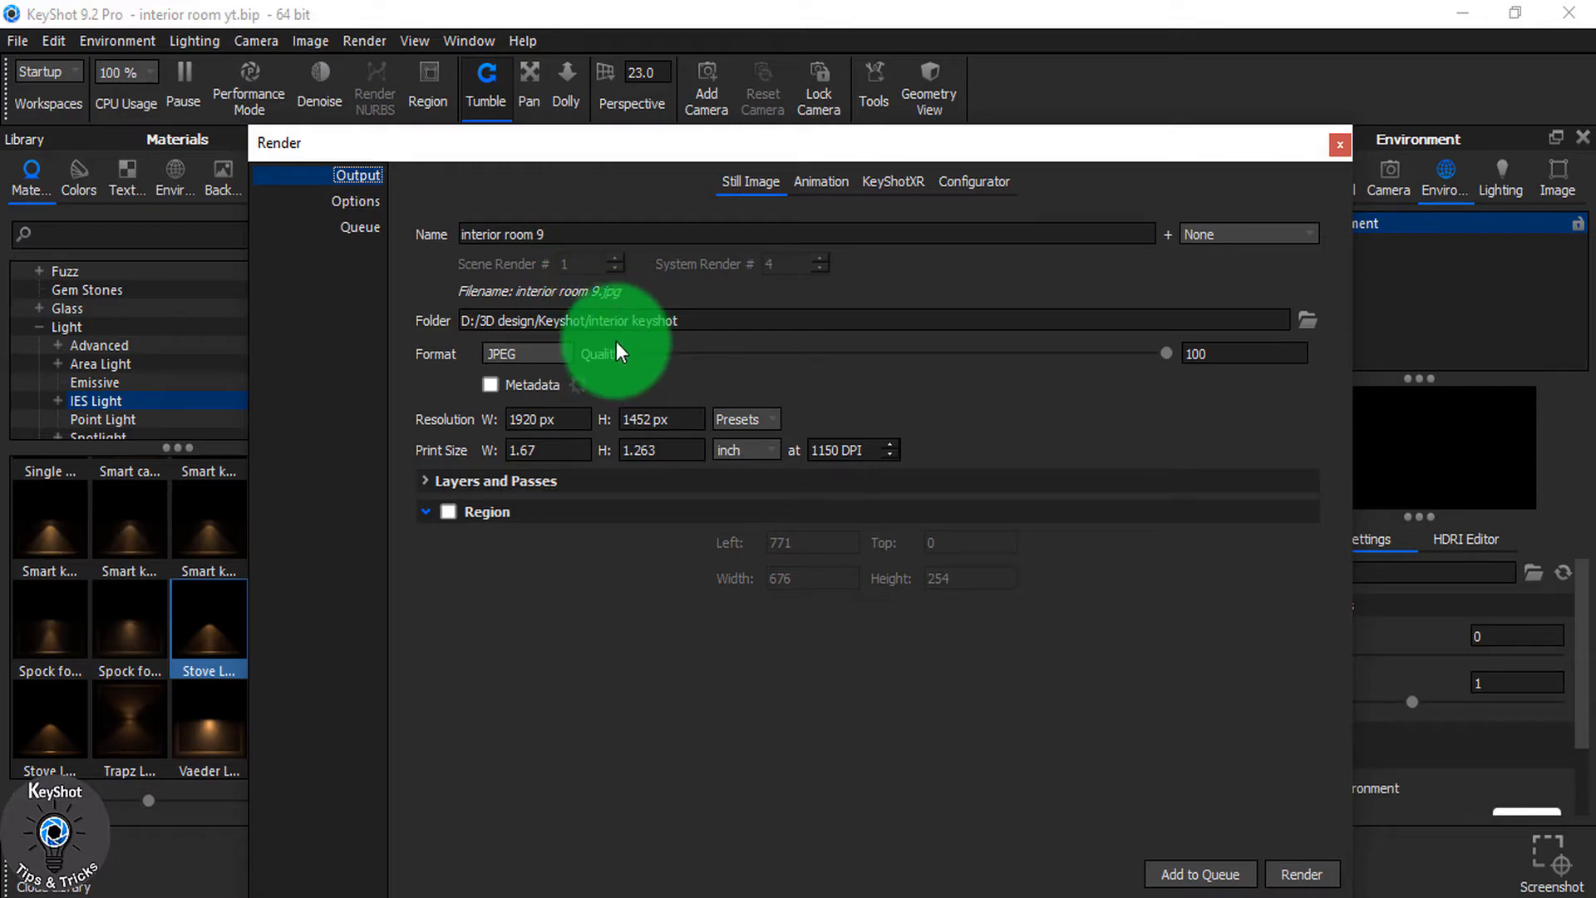
- Output a 2560×1935 image at 1050 DPI with render layers and all render passes enabled
left_click(522, 353)
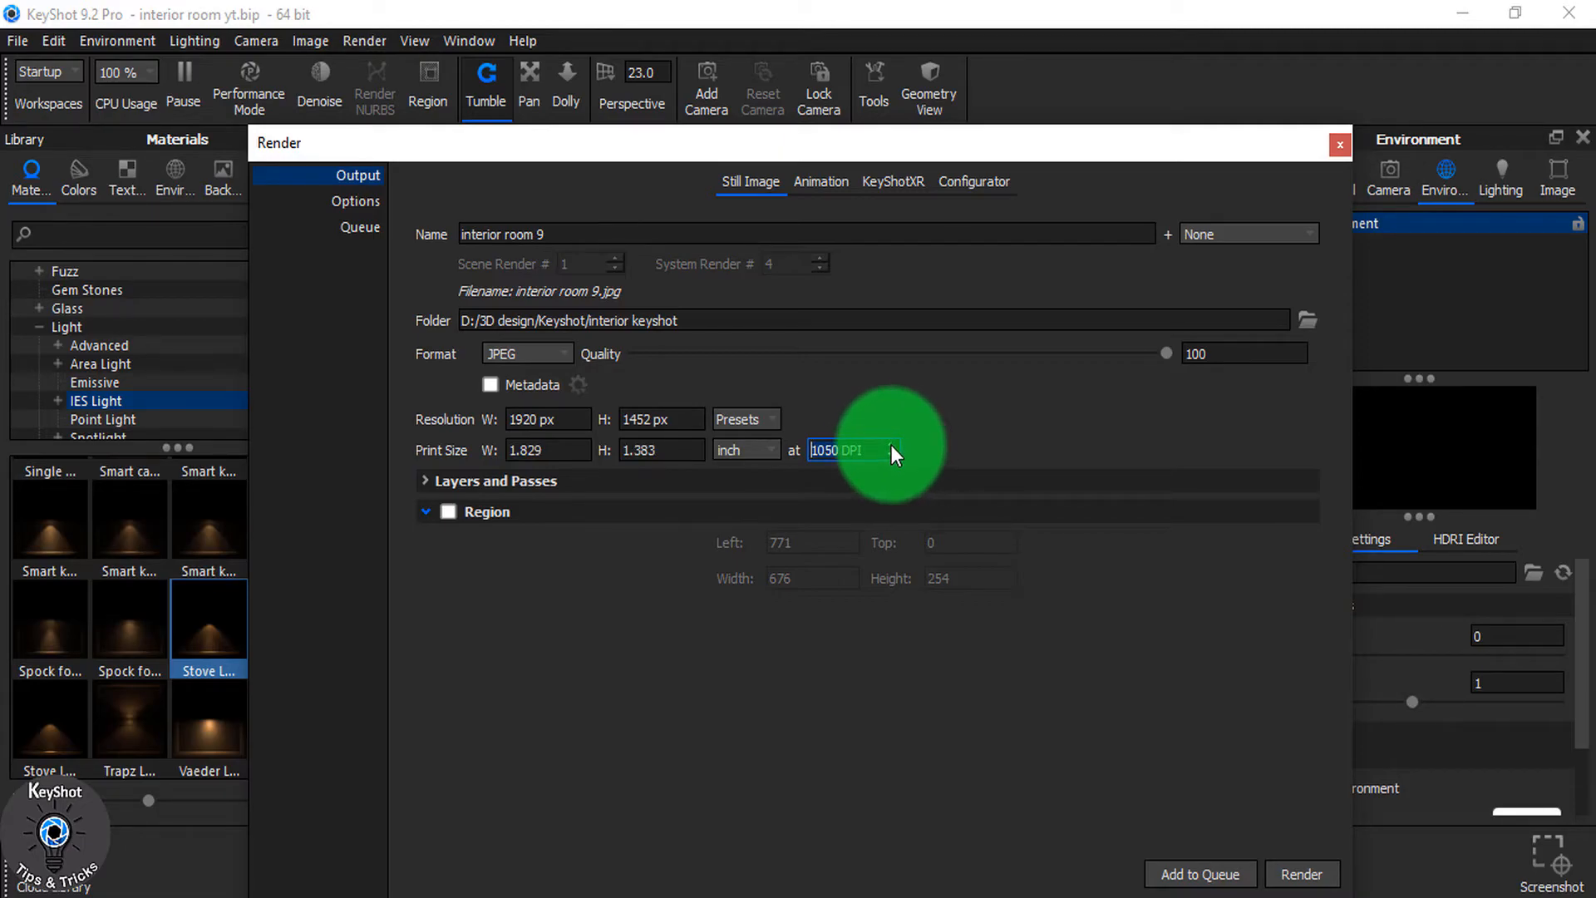
left_click(744, 418)
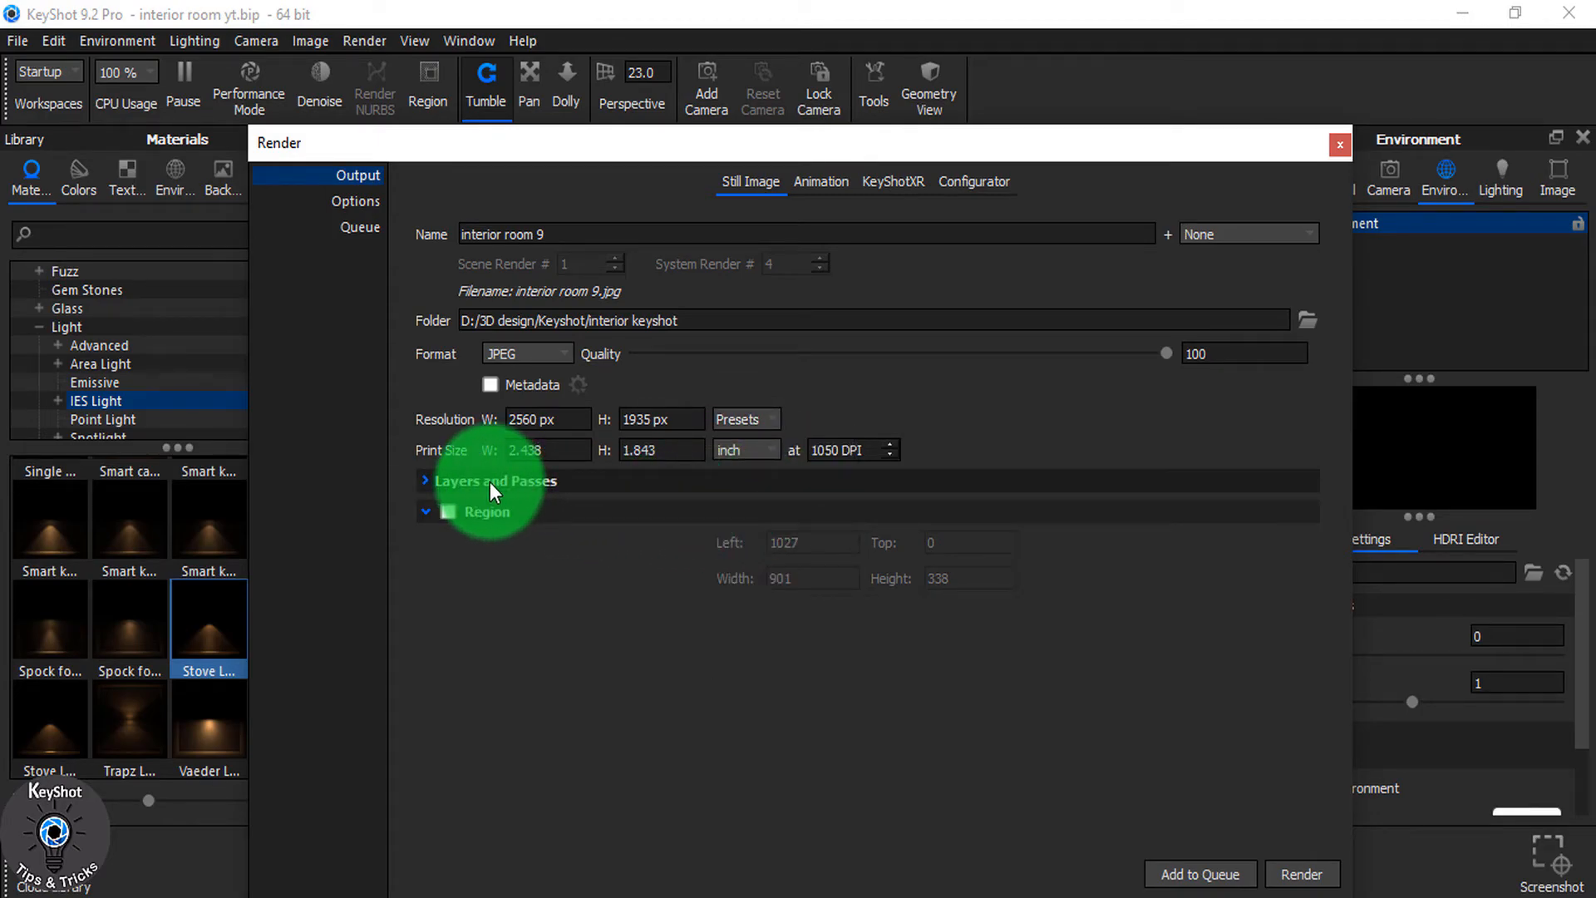
left_click(427, 480)
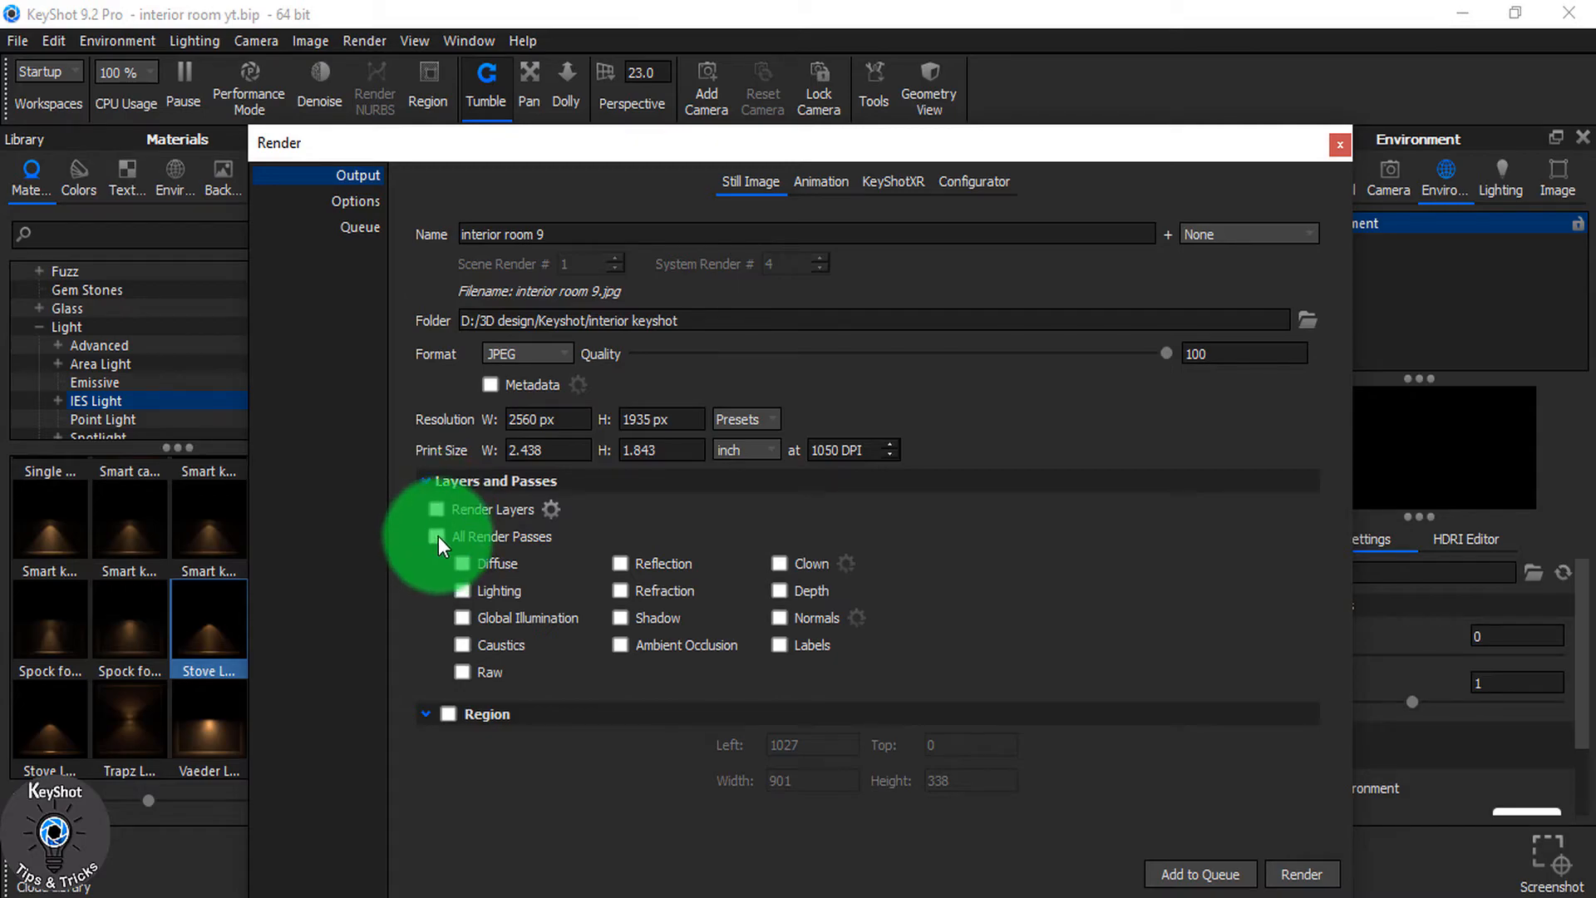
left_click(463, 536)
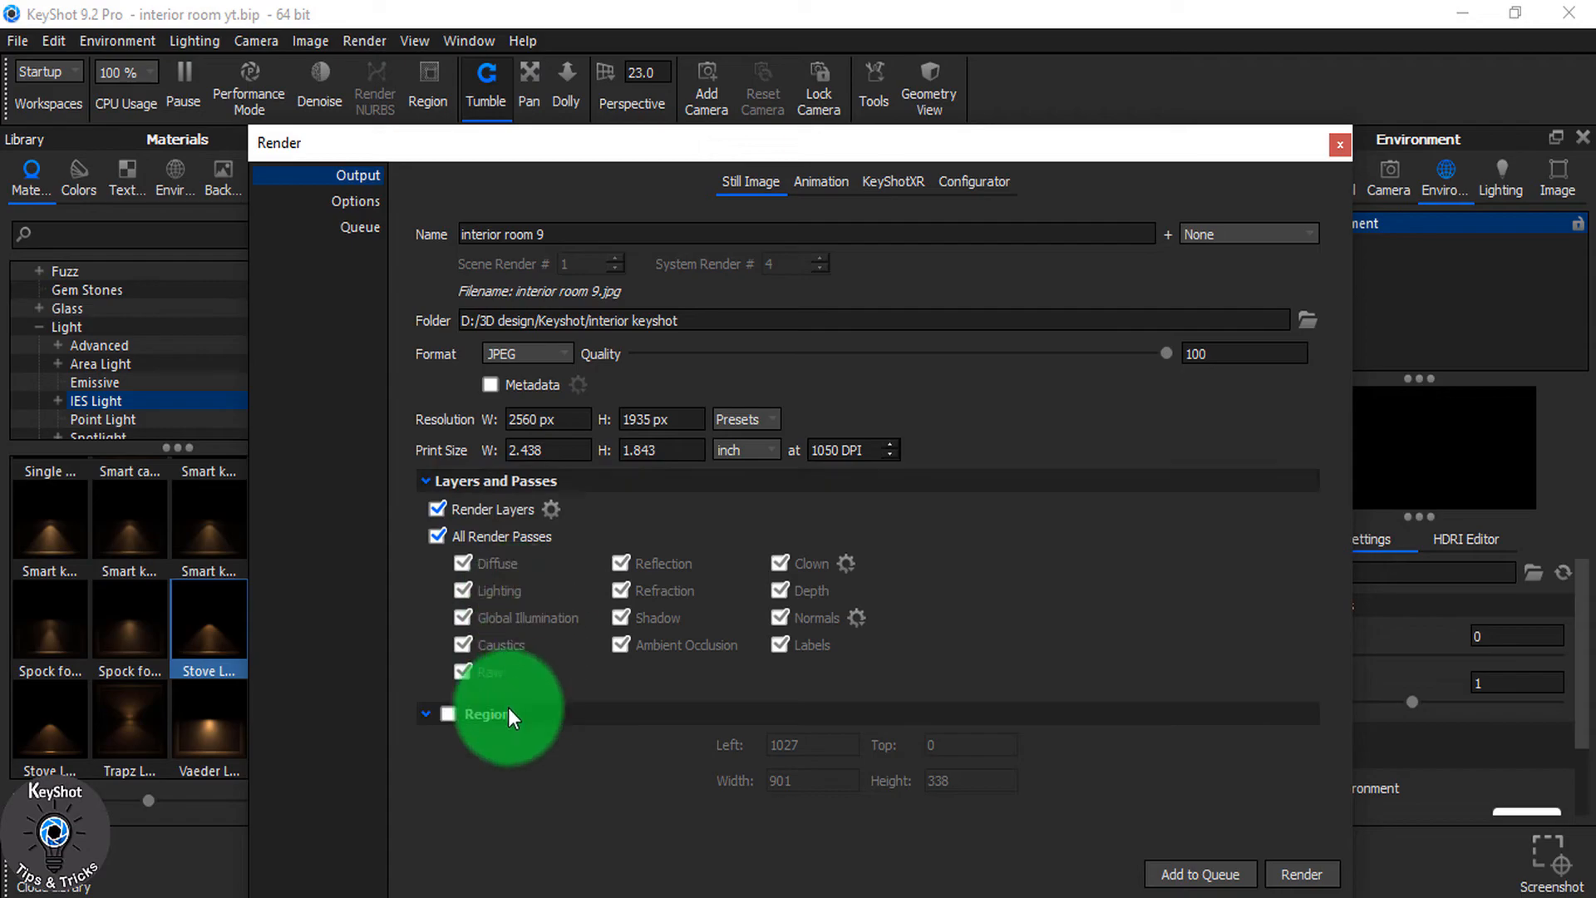
left_click(448, 713)
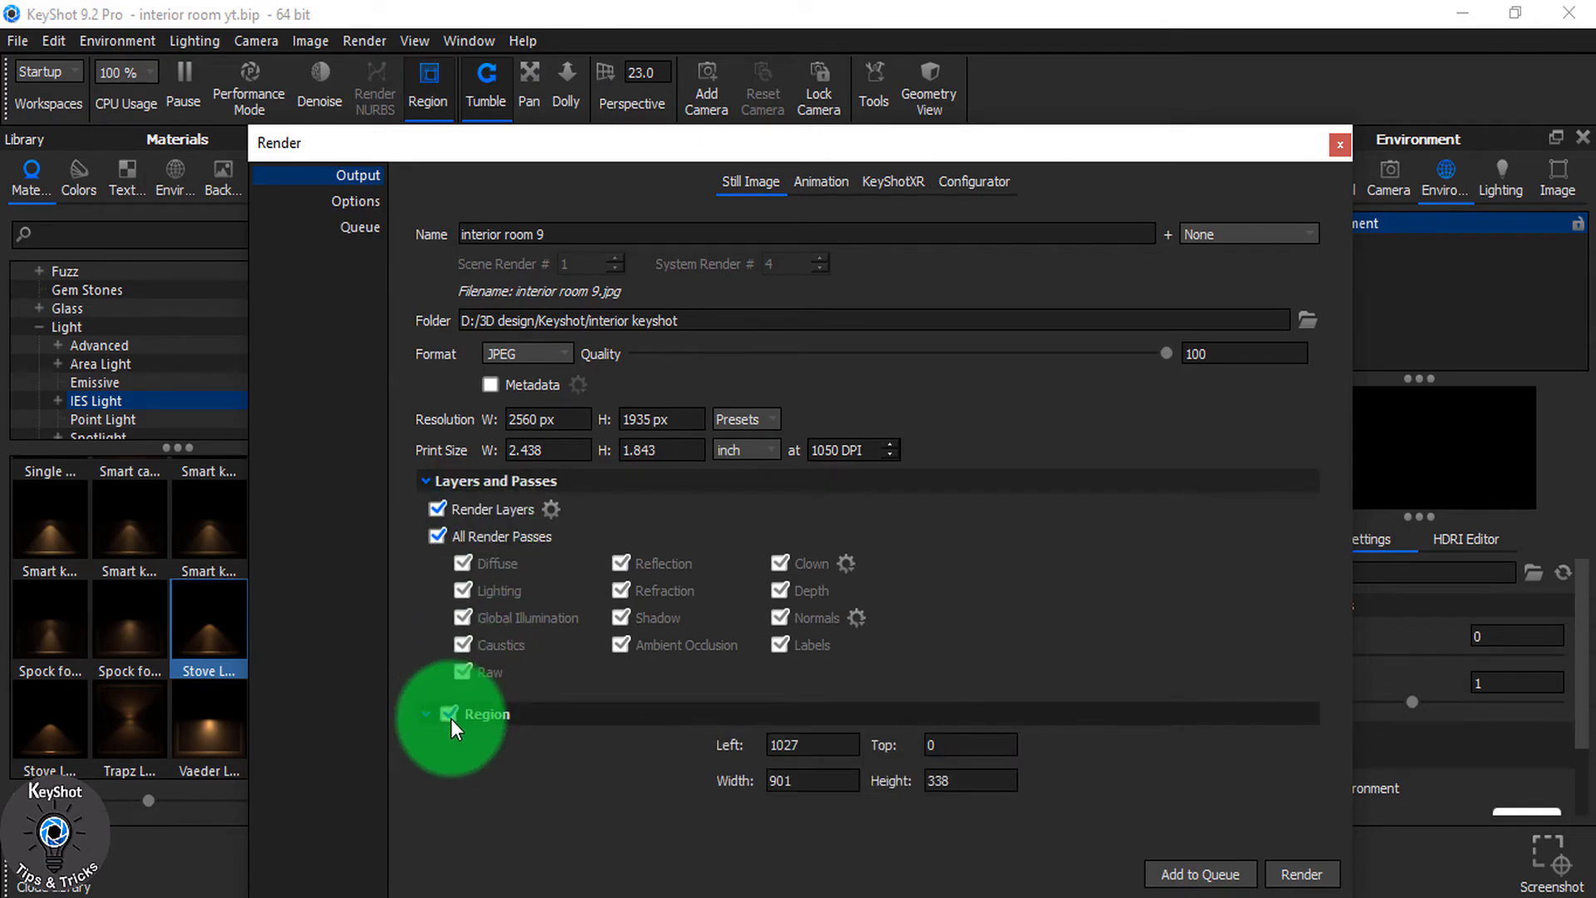
left_click(448, 713)
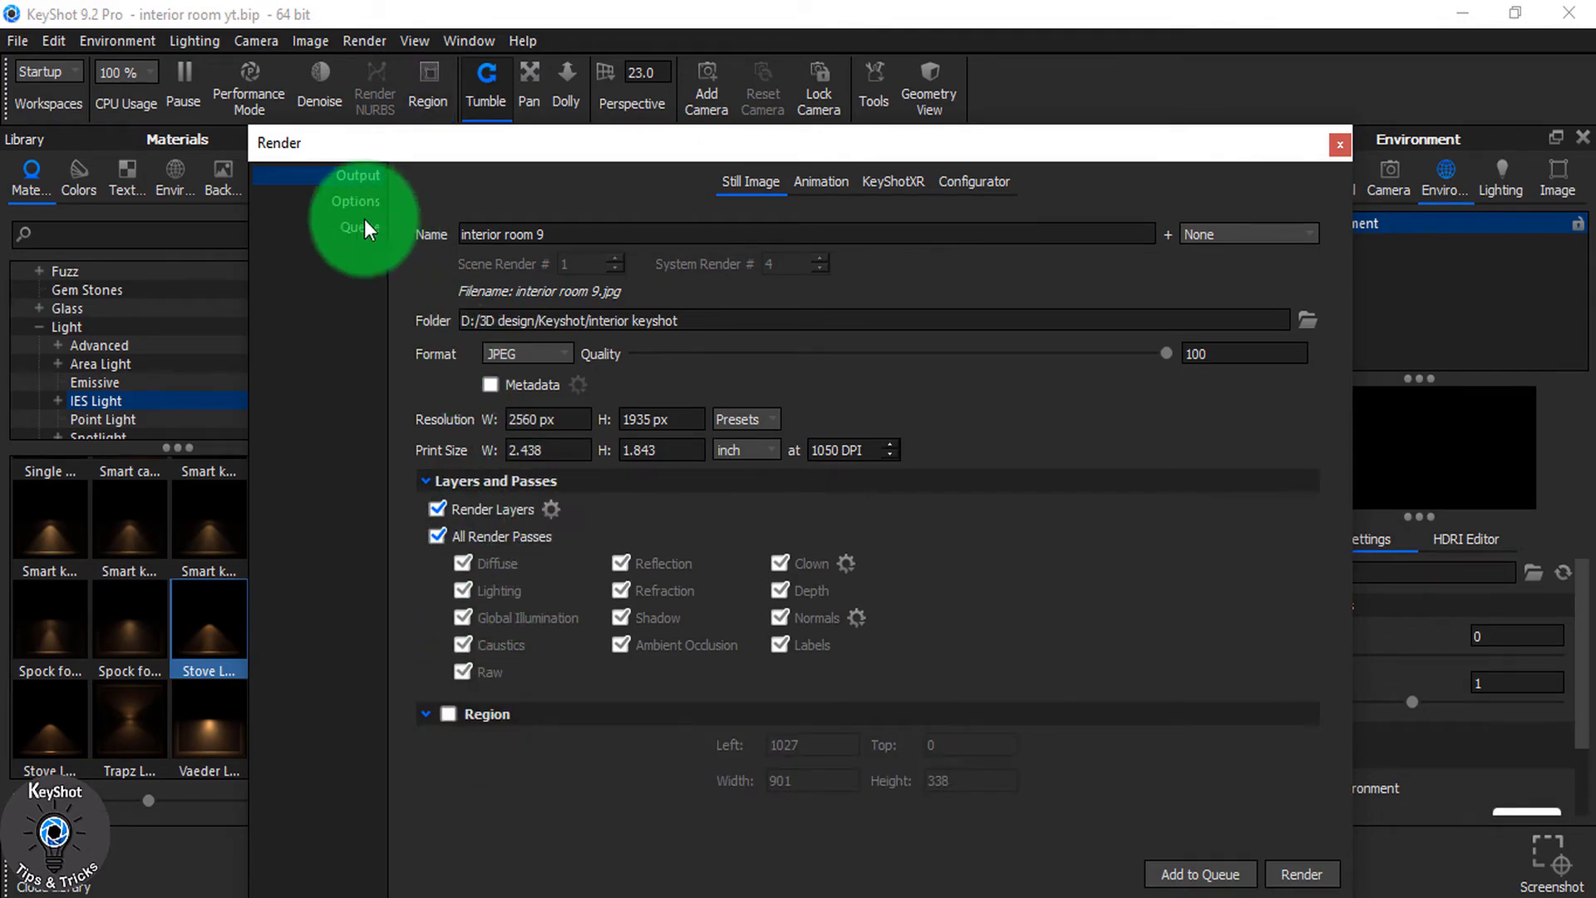
- In render Options, keep Maximum Samples quality mode with Samples set to 105
left_click(357, 200)
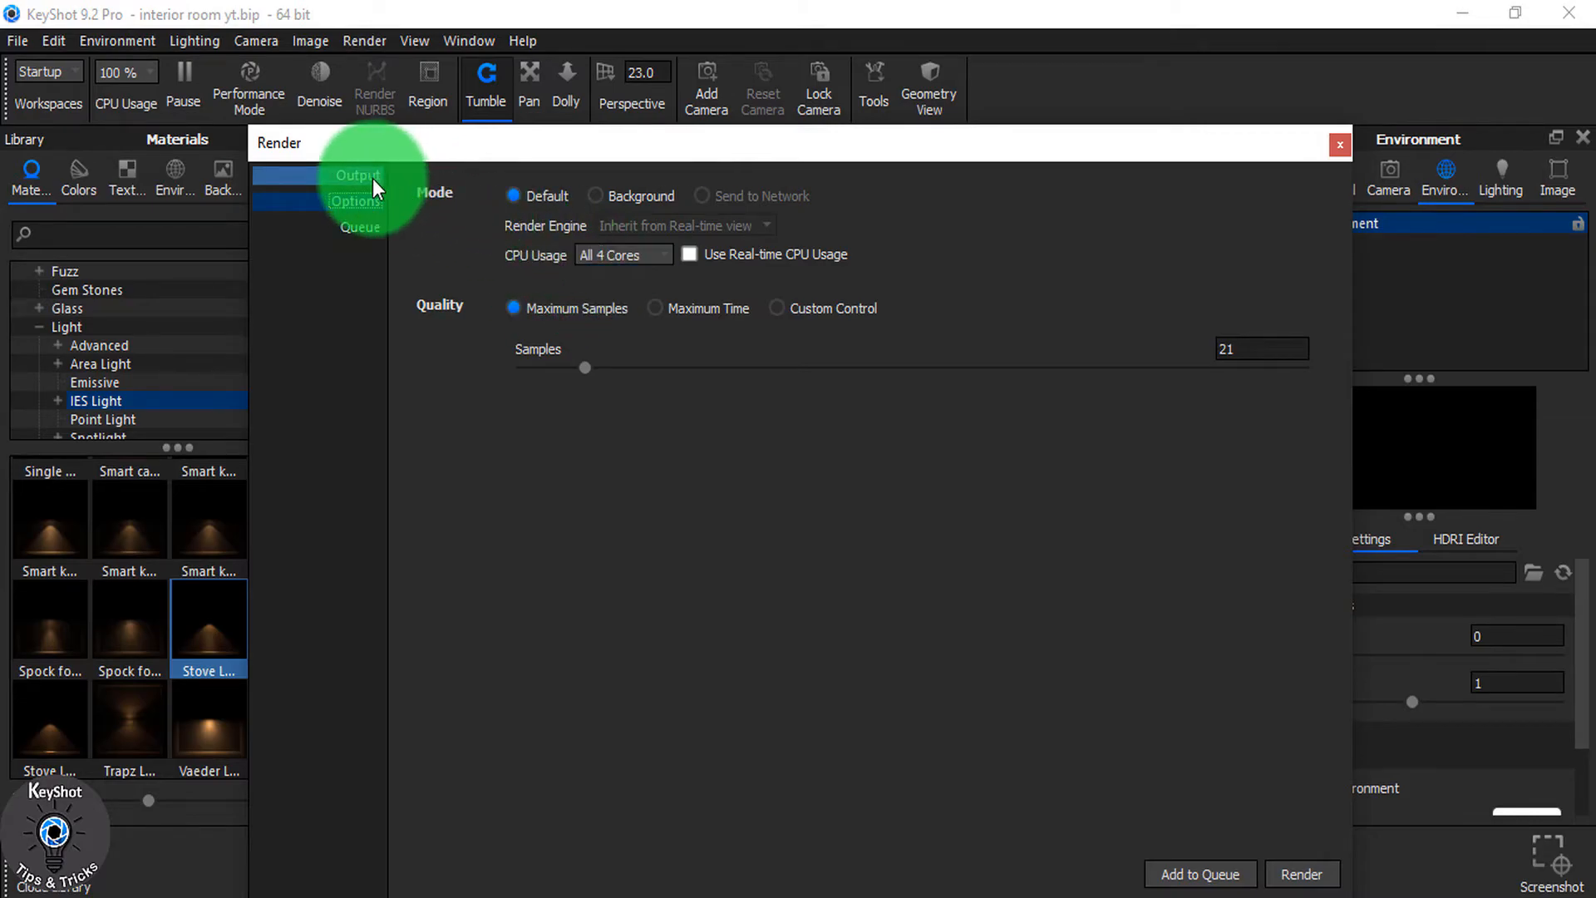
left_click(354, 200)
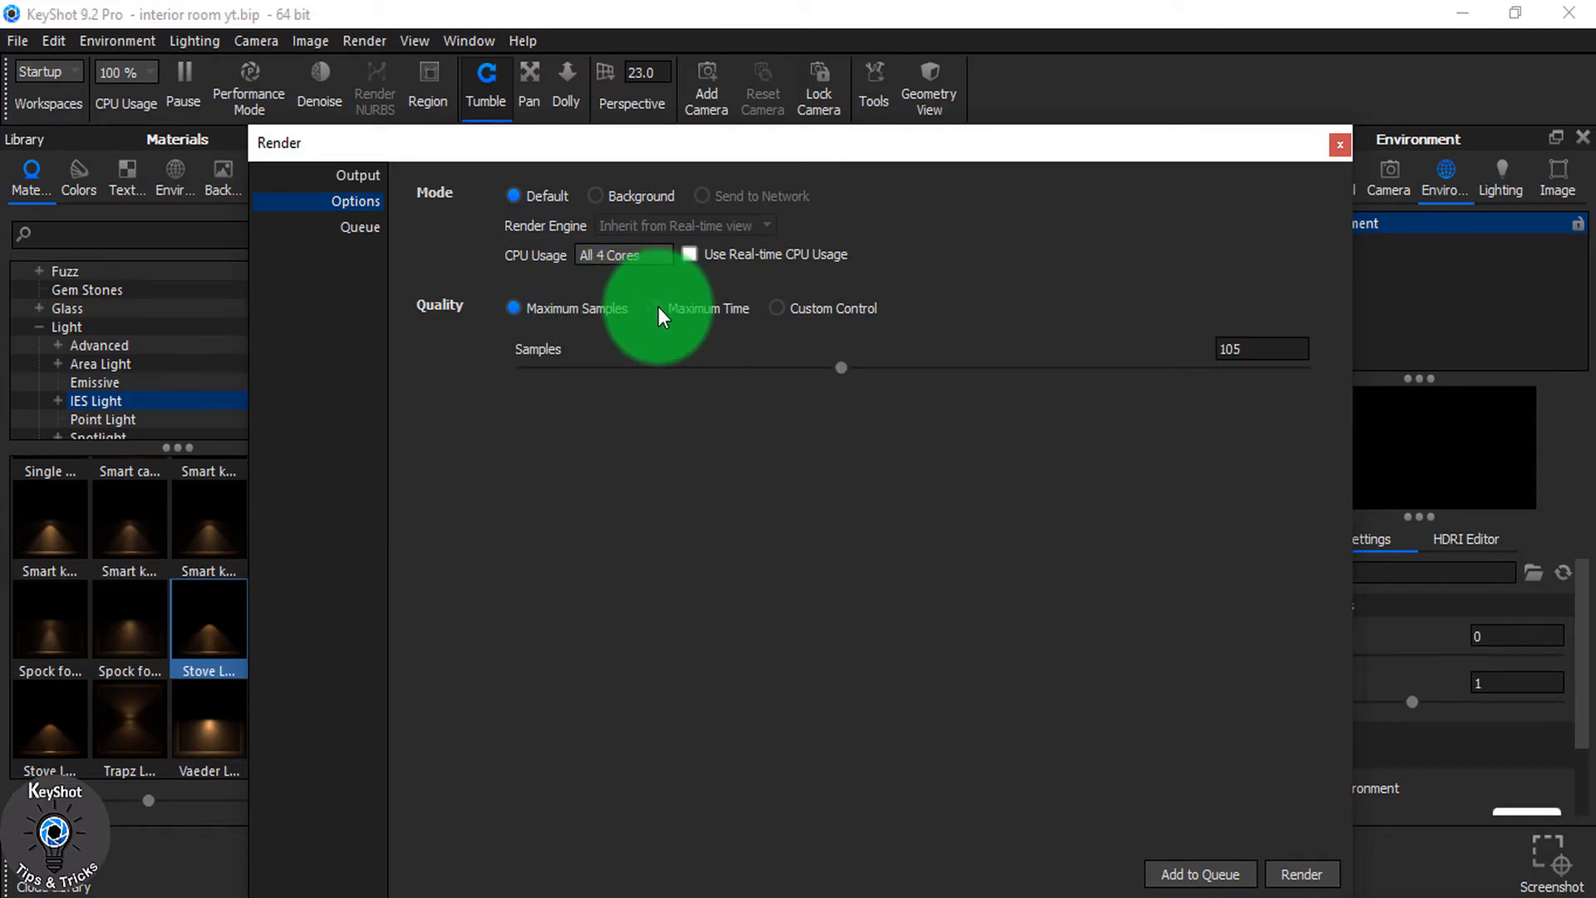
left_click(777, 309)
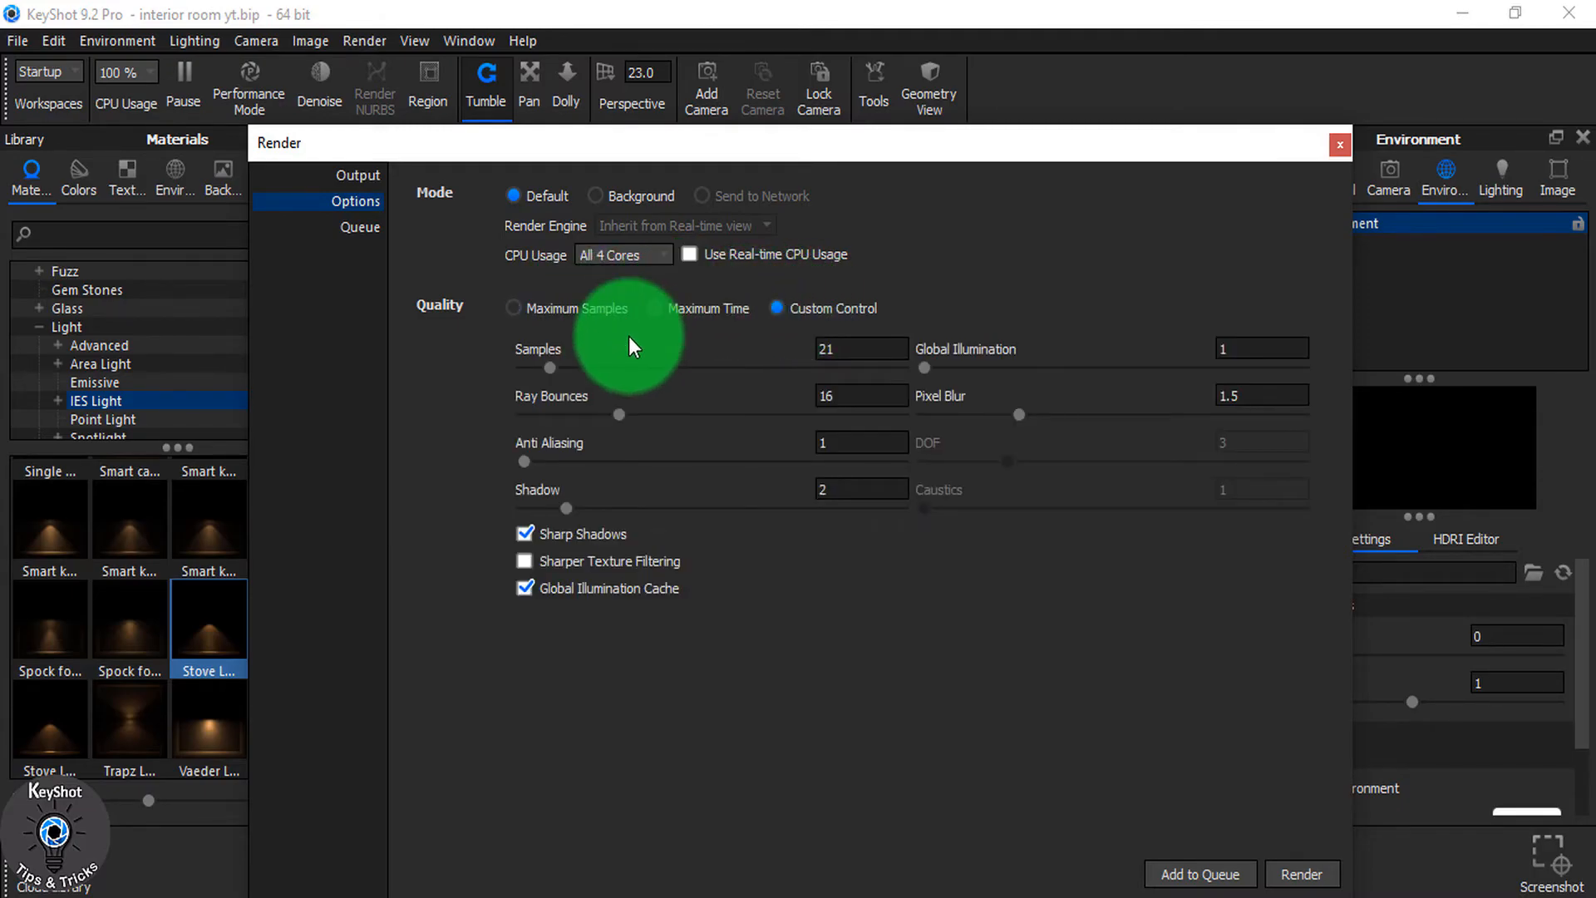
left_click(514, 308)
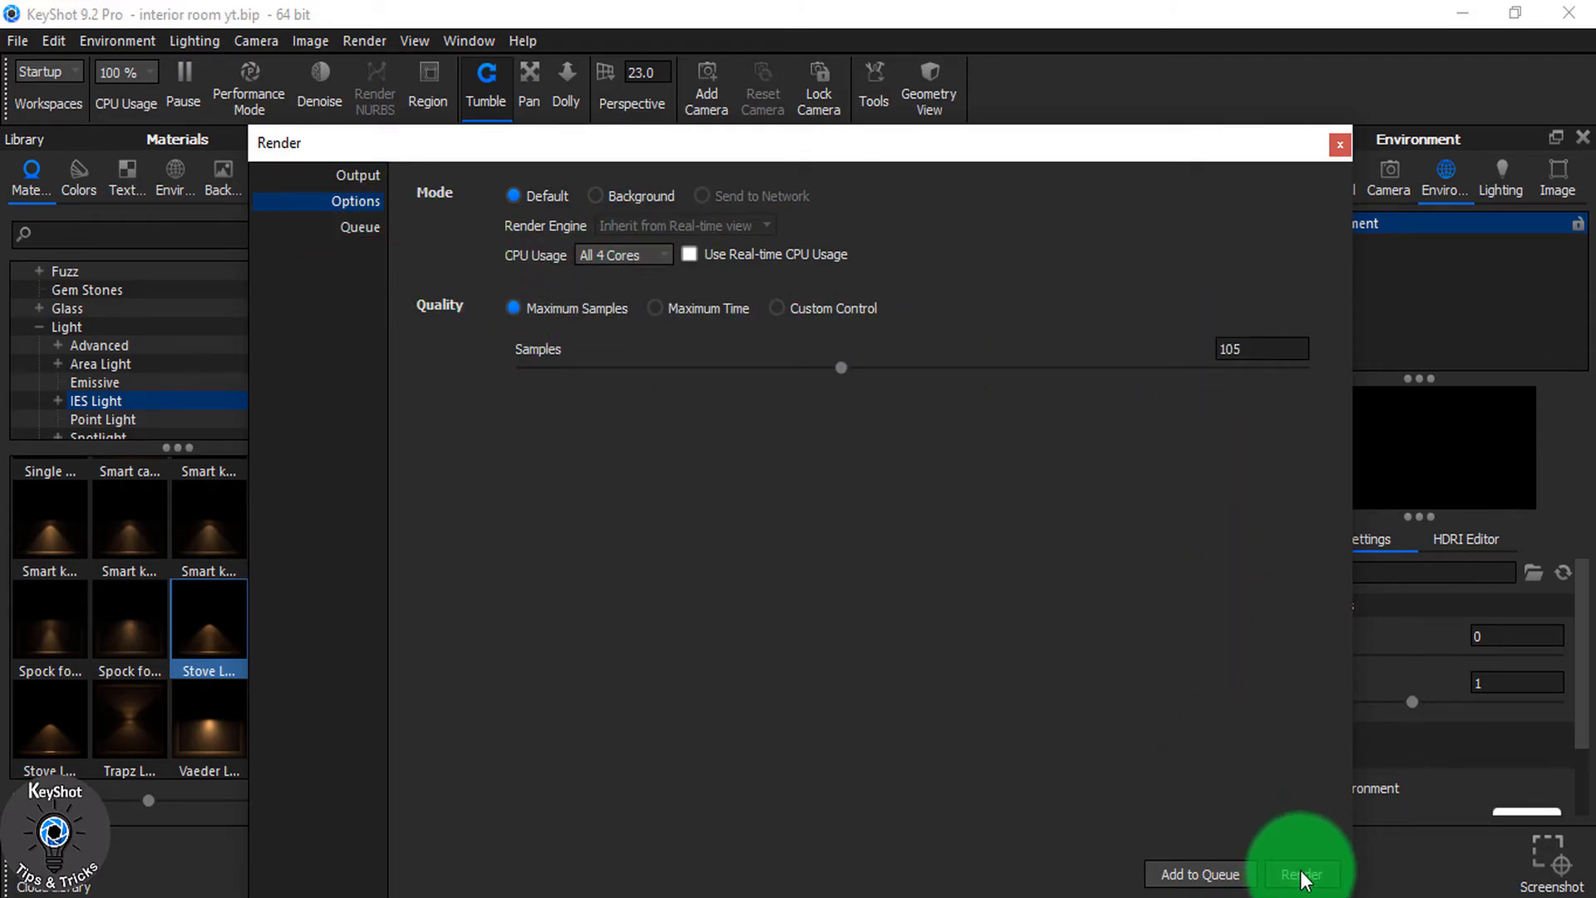
mouse_move(1034, 853)
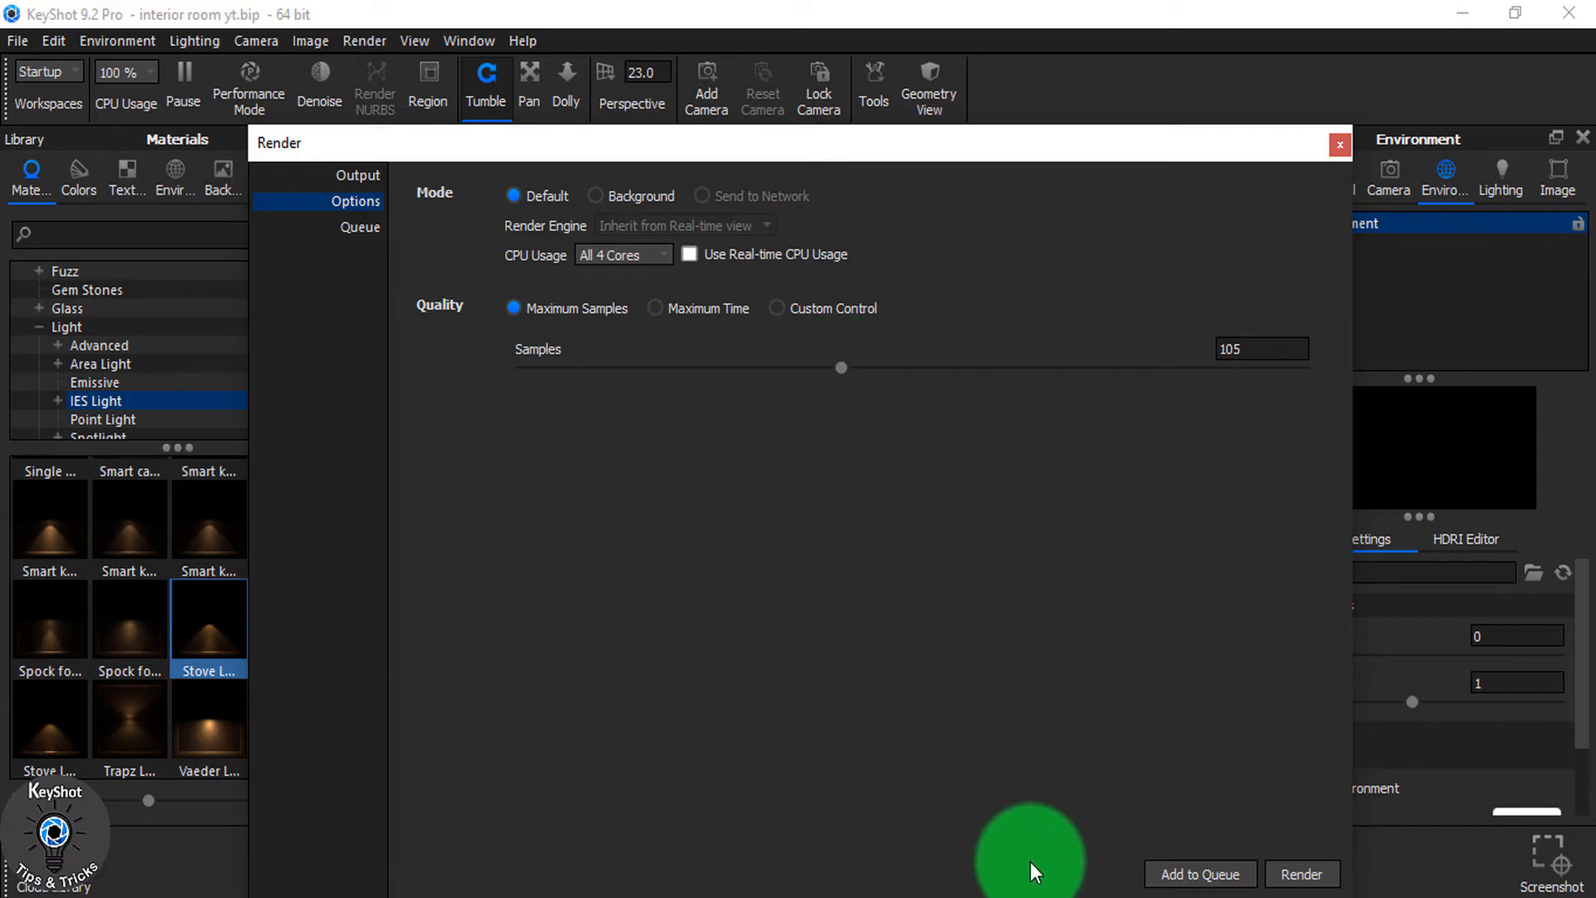